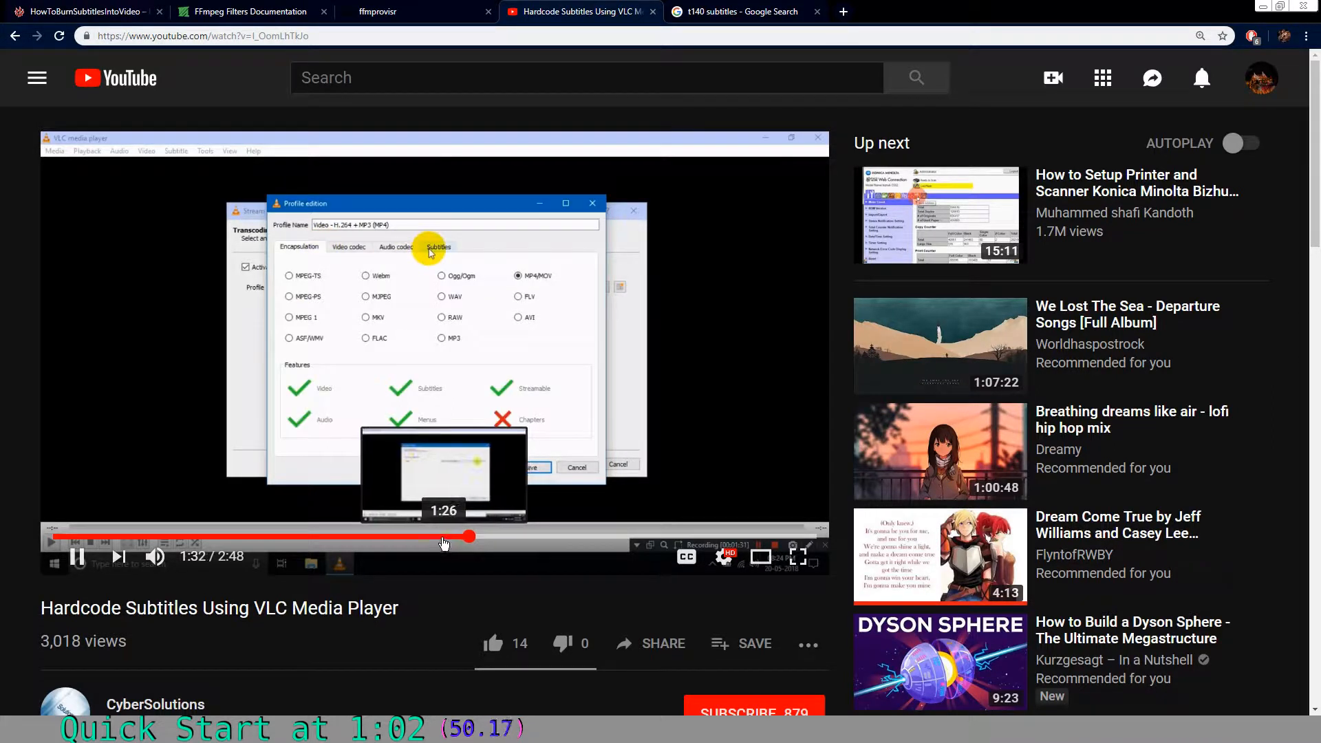
Seek the VLC hardcode-subtitles tutorial to the transcoding profile and stream output section
{"action": "left_click", "coordinate": [438, 247]}
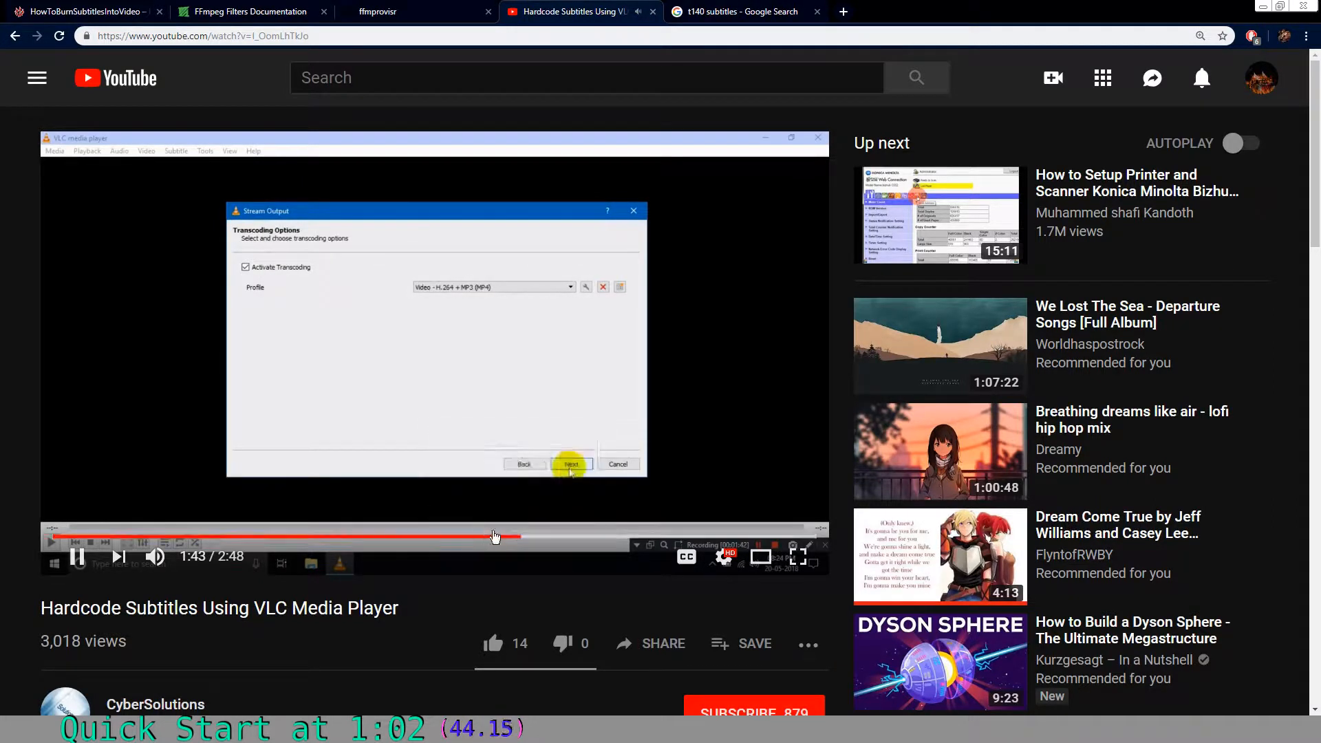
{"action": "left_click", "coordinate": [571, 464]}
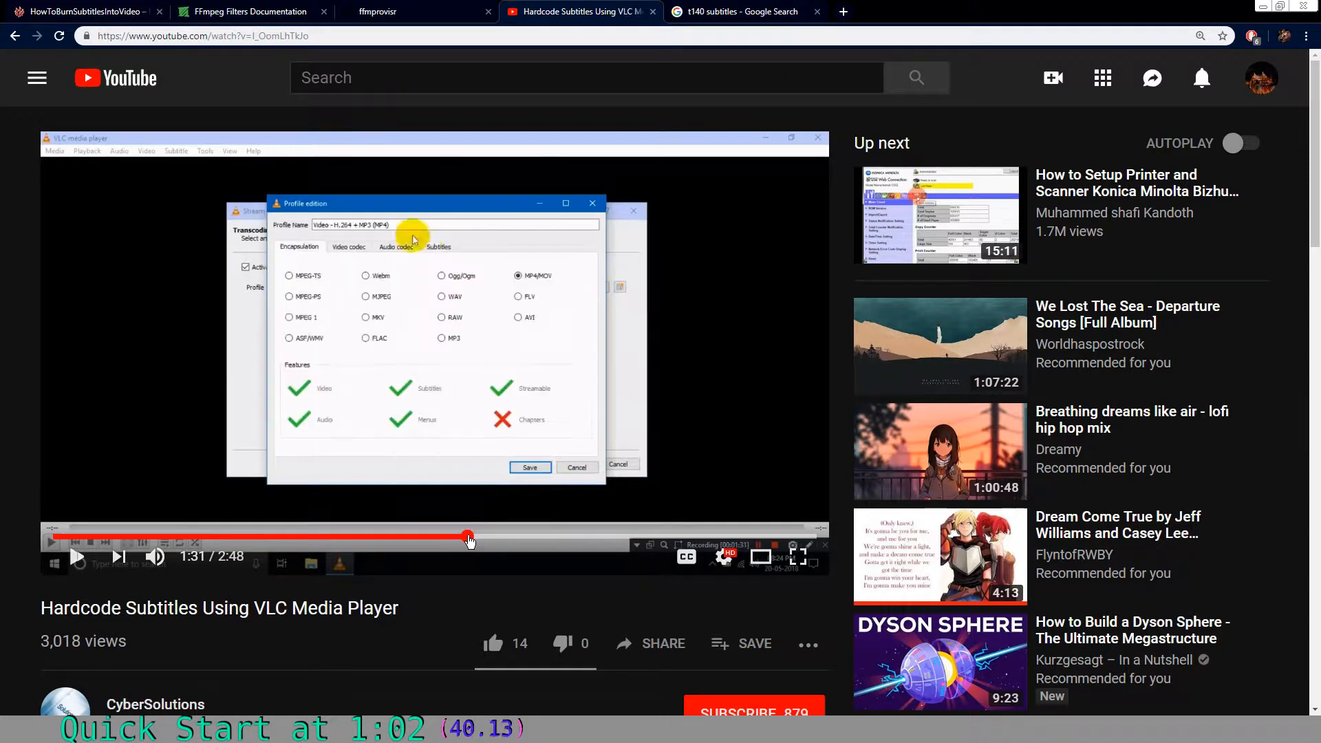
{"action": "left_click", "coordinate": [438, 246]}
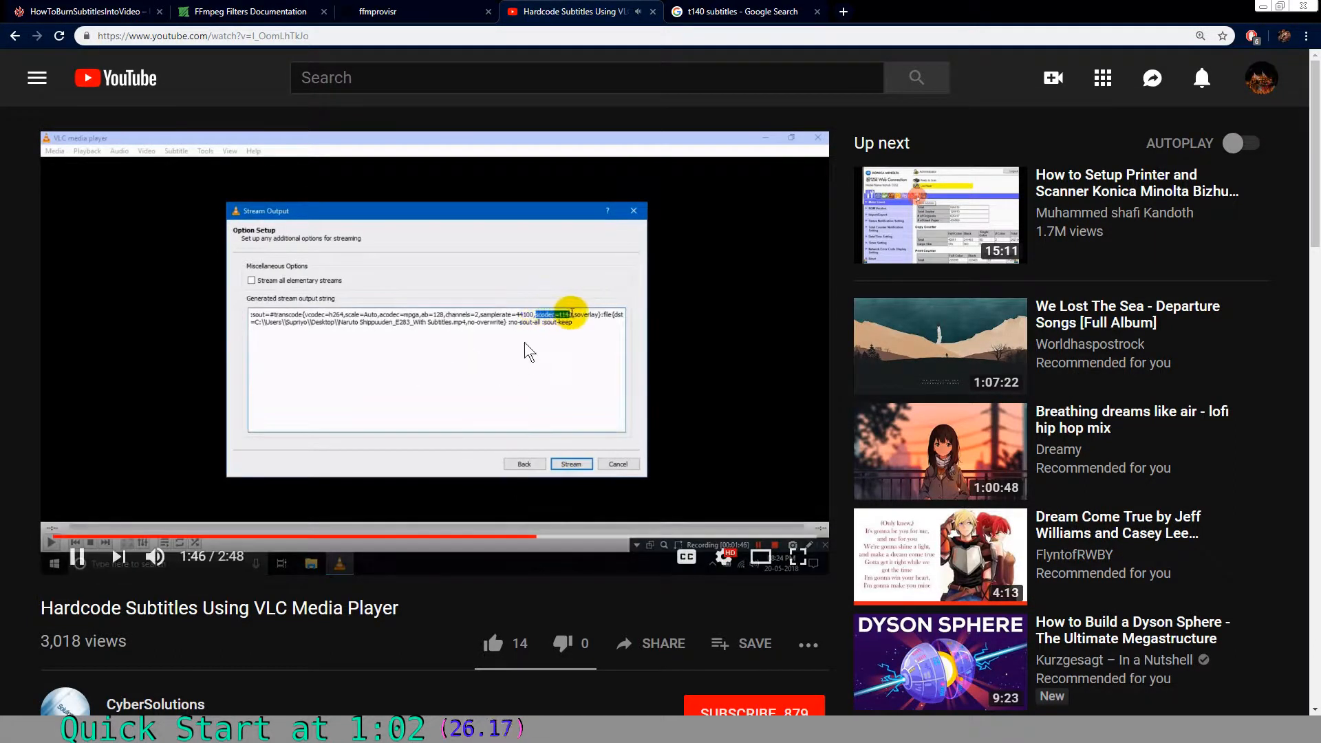
{"action": "mouse_move", "coordinate": [575, 437]}
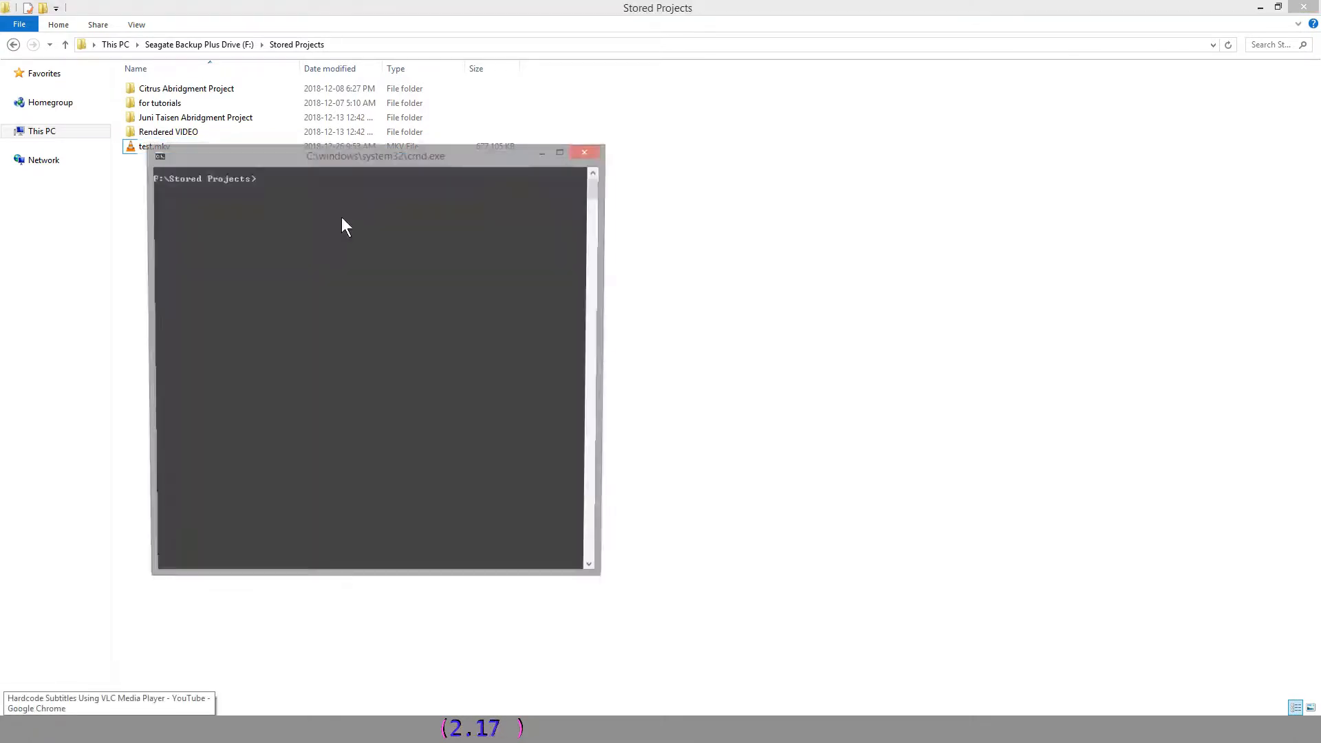
Start an ffmpeg command with -i test.mkv as input in the Stored Projects prompt
{"action": "left_click_drag", "start_coordinate": [374, 156], "coordinate": [516, 264]}
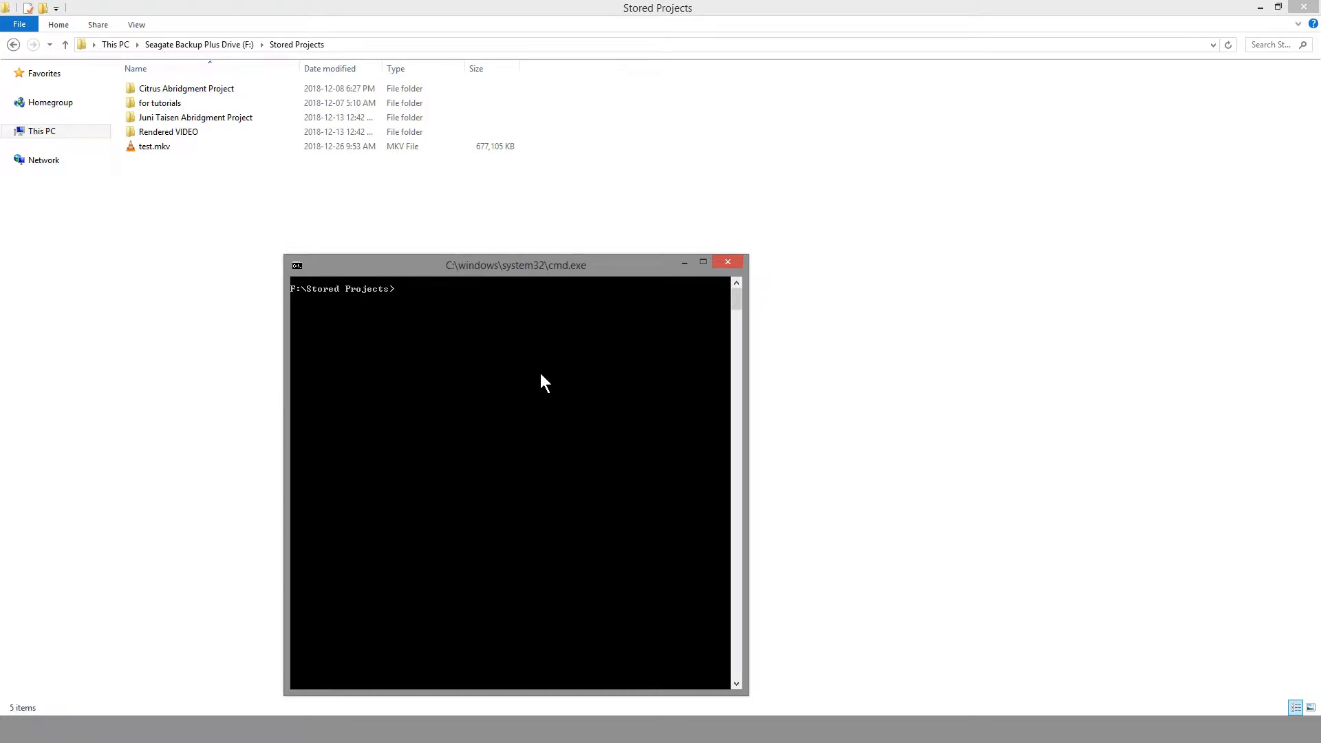
{"action": "type", "text": "ffmpeg -i te"}
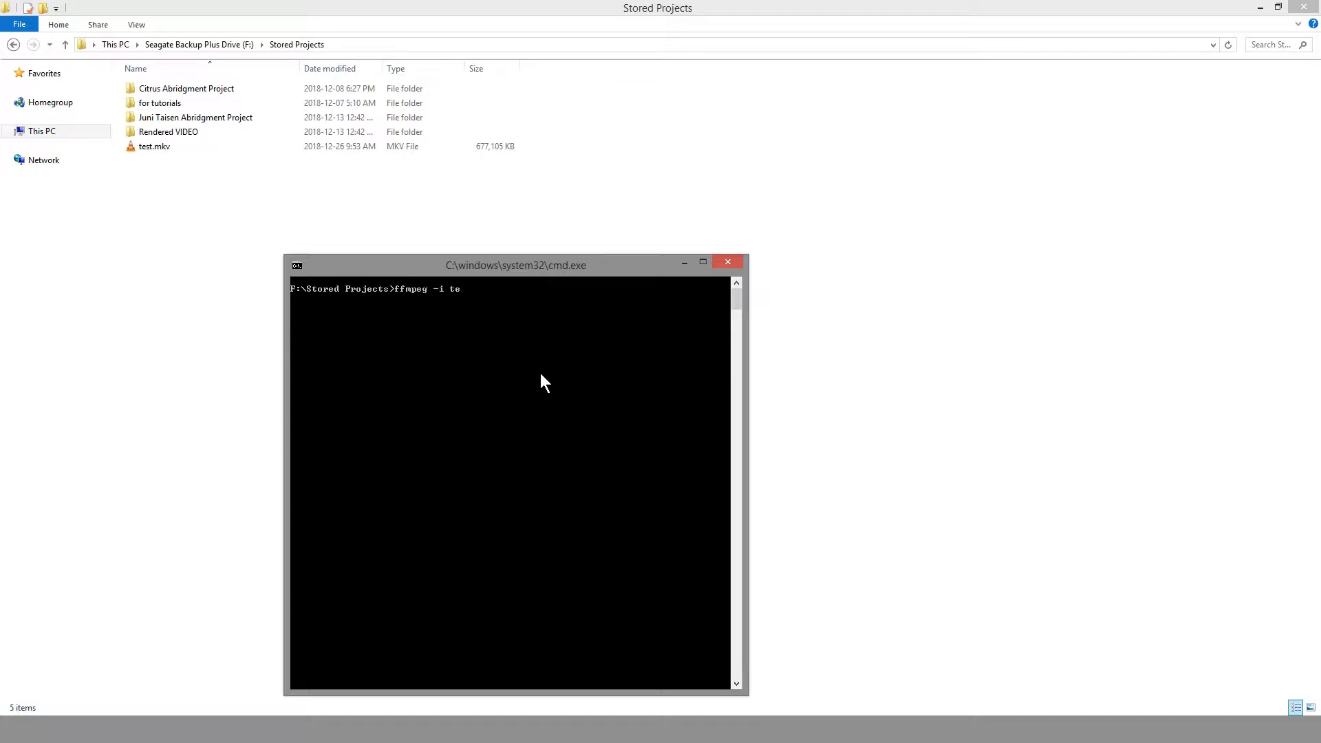
{"action": "type", "text": "st.mkv"}
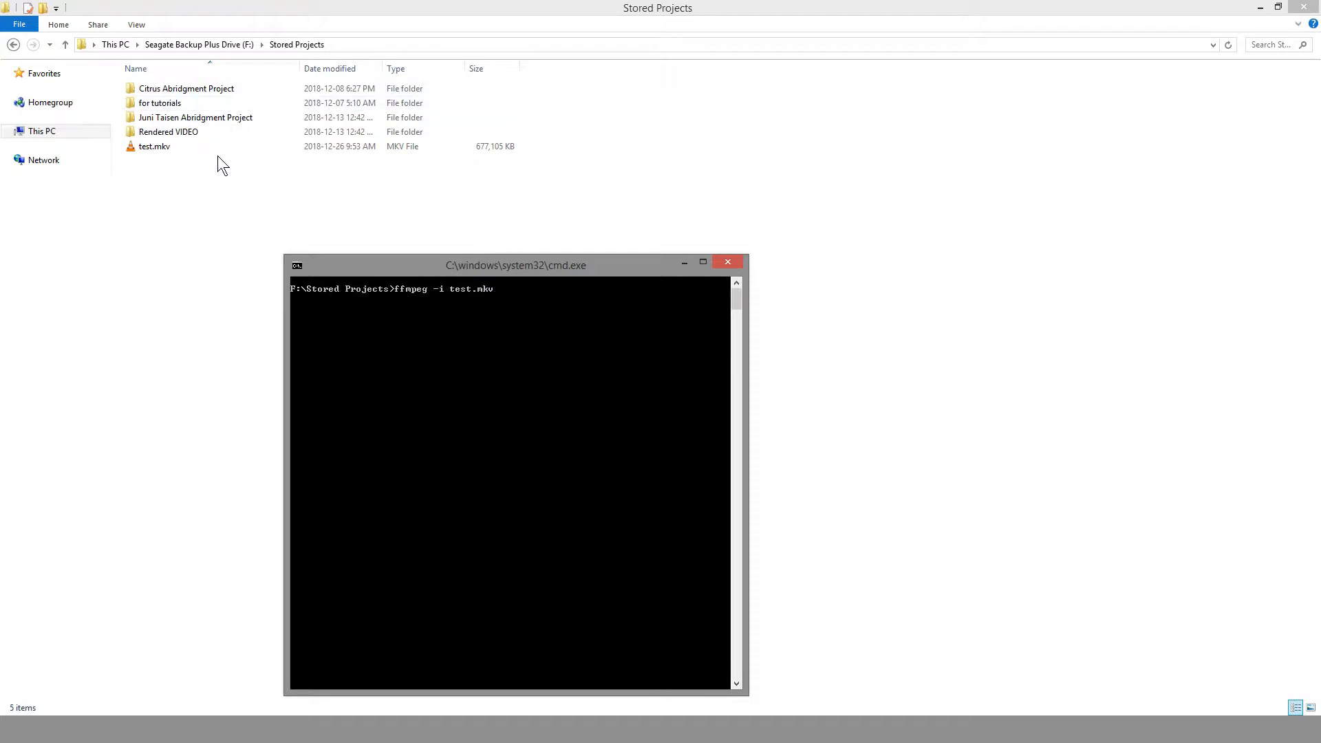
{"action": "left_click", "coordinate": [154, 146]}
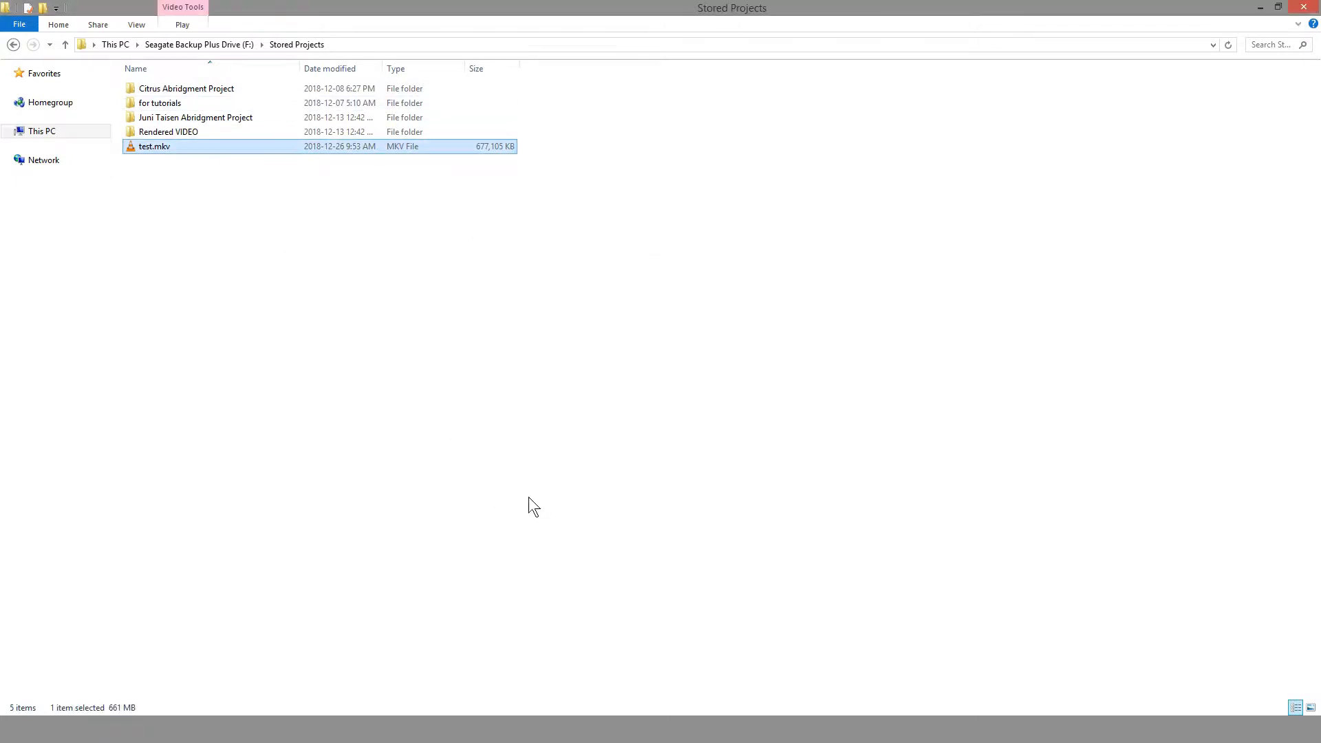
Play test.mkv in VLC, check its Subtitle menu, preview the styled opening titles, then close it
{"action": "double_click", "coordinate": [154, 146]}
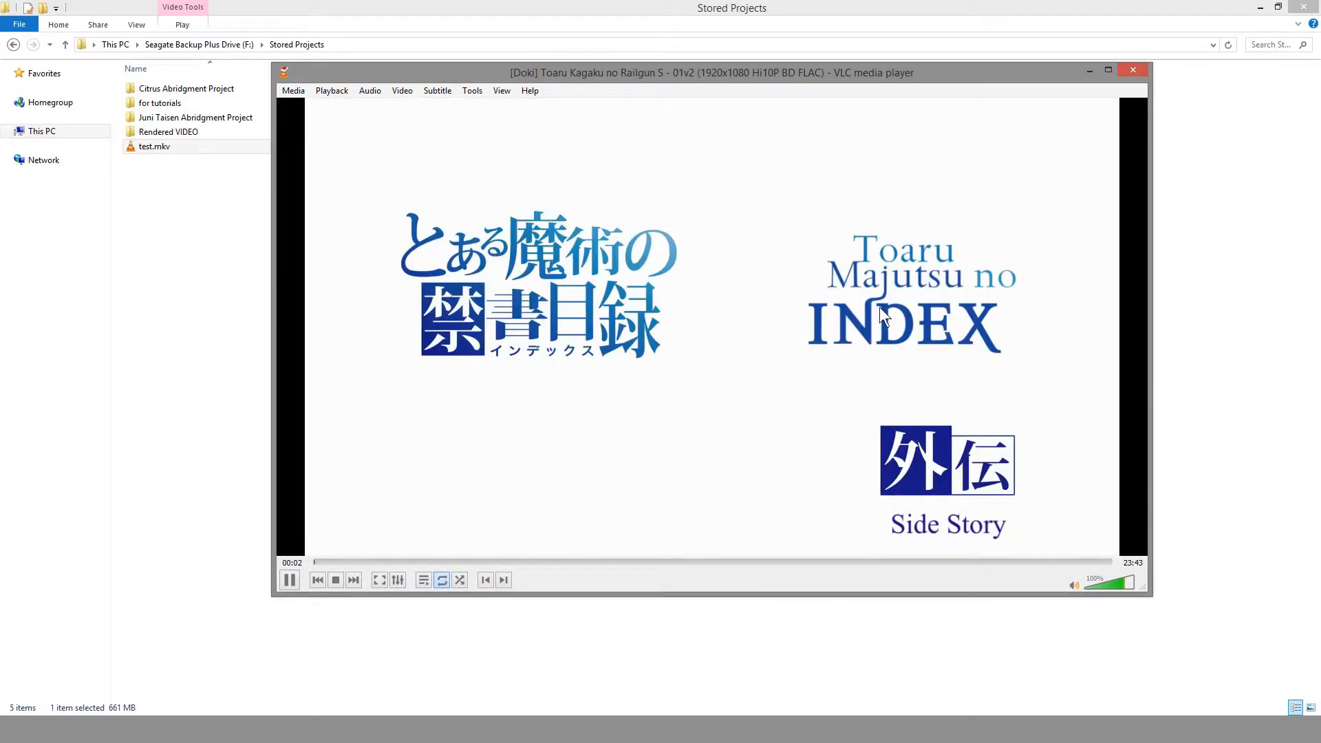
{"action": "left_click", "coordinate": [289, 579]}
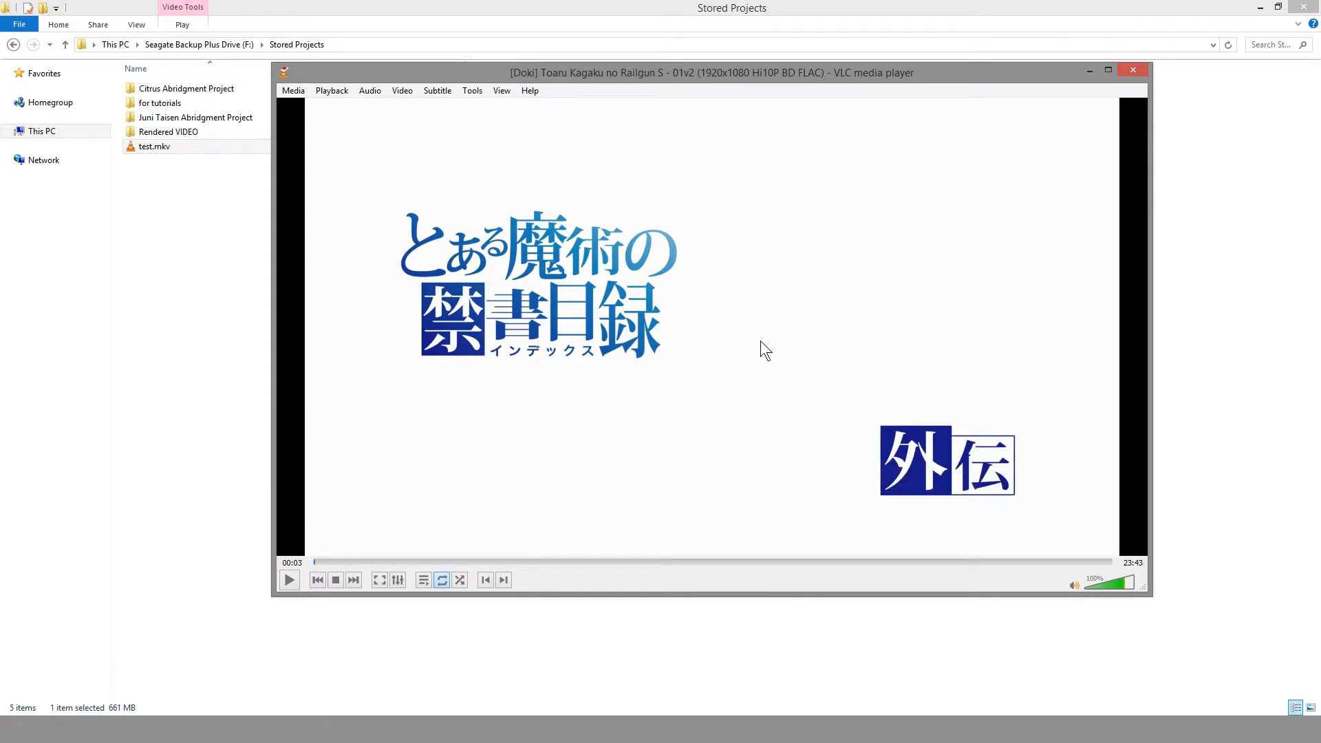
{"action": "right_click", "coordinate": [763, 350]}
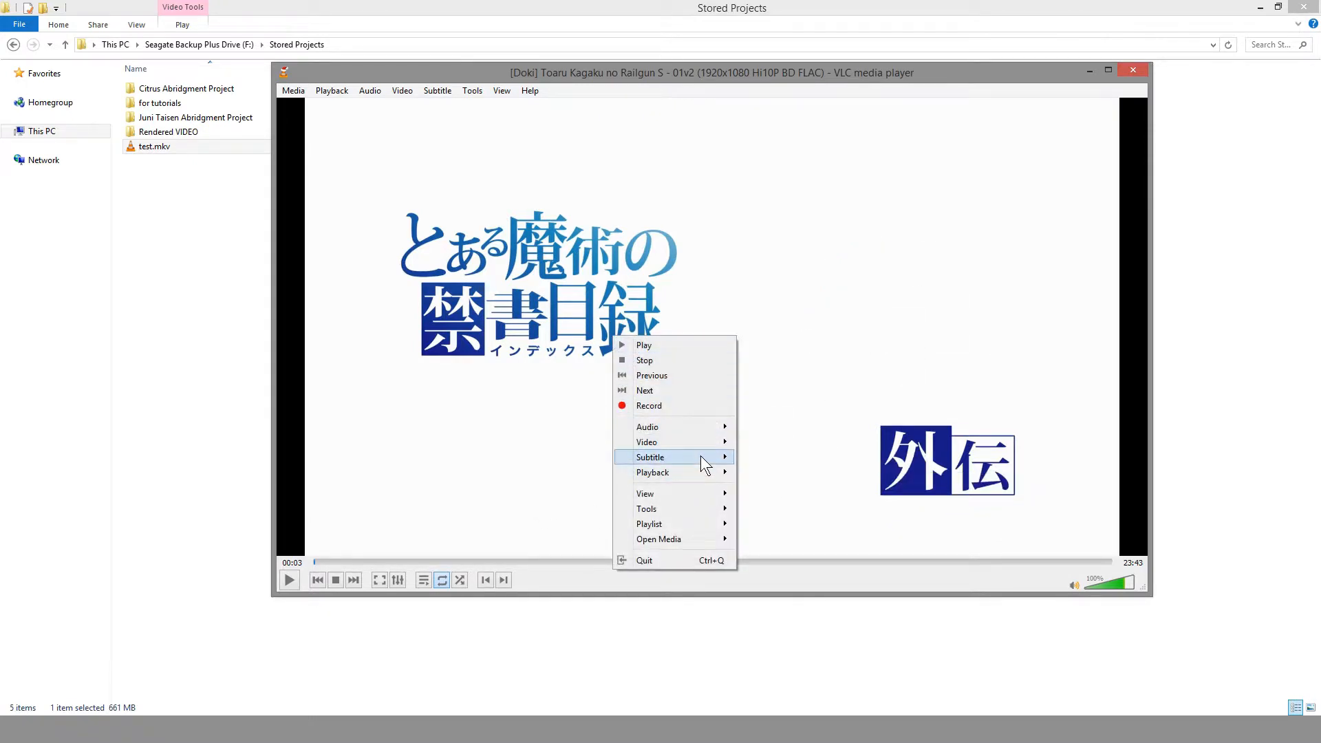
{"action": "left_click", "coordinate": [666, 486]}
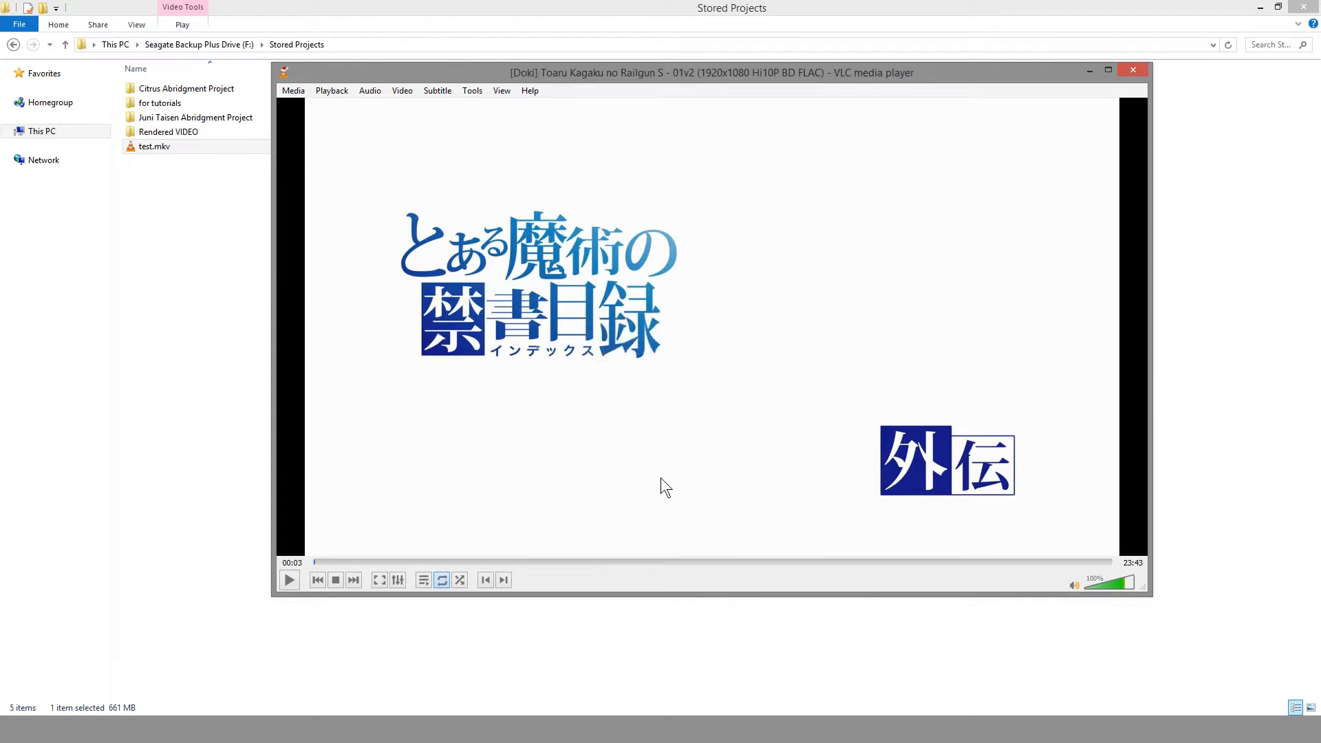
{"action": "left_click", "coordinate": [289, 579]}
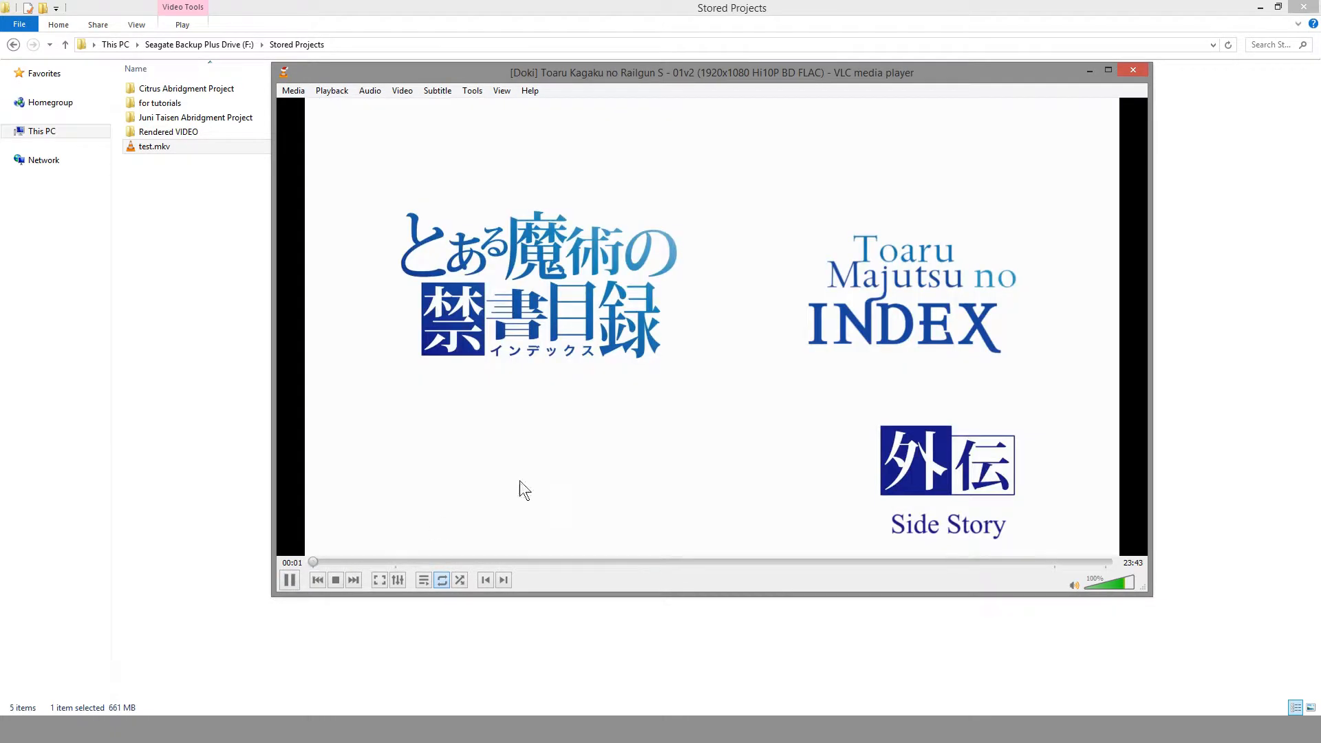
{"action": "left_click", "coordinate": [289, 580]}
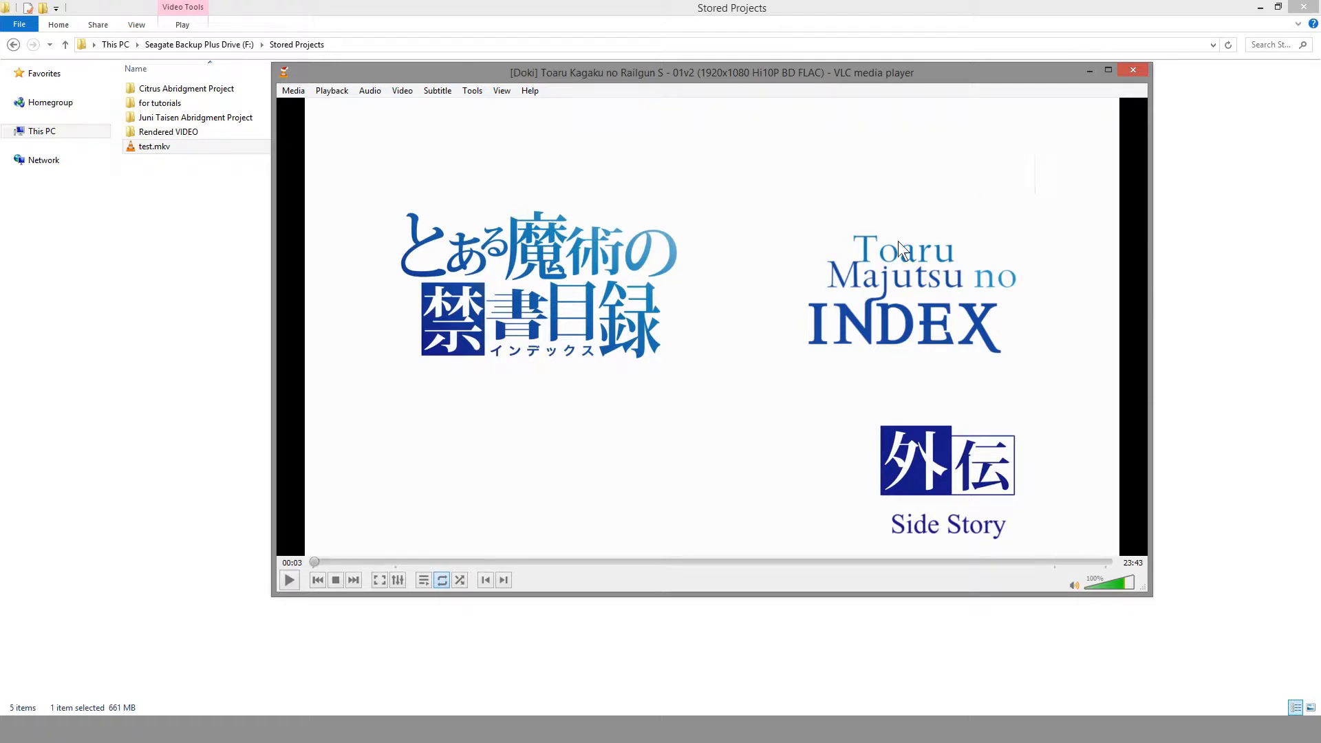
{"action": "left_click", "coordinate": [1133, 70]}
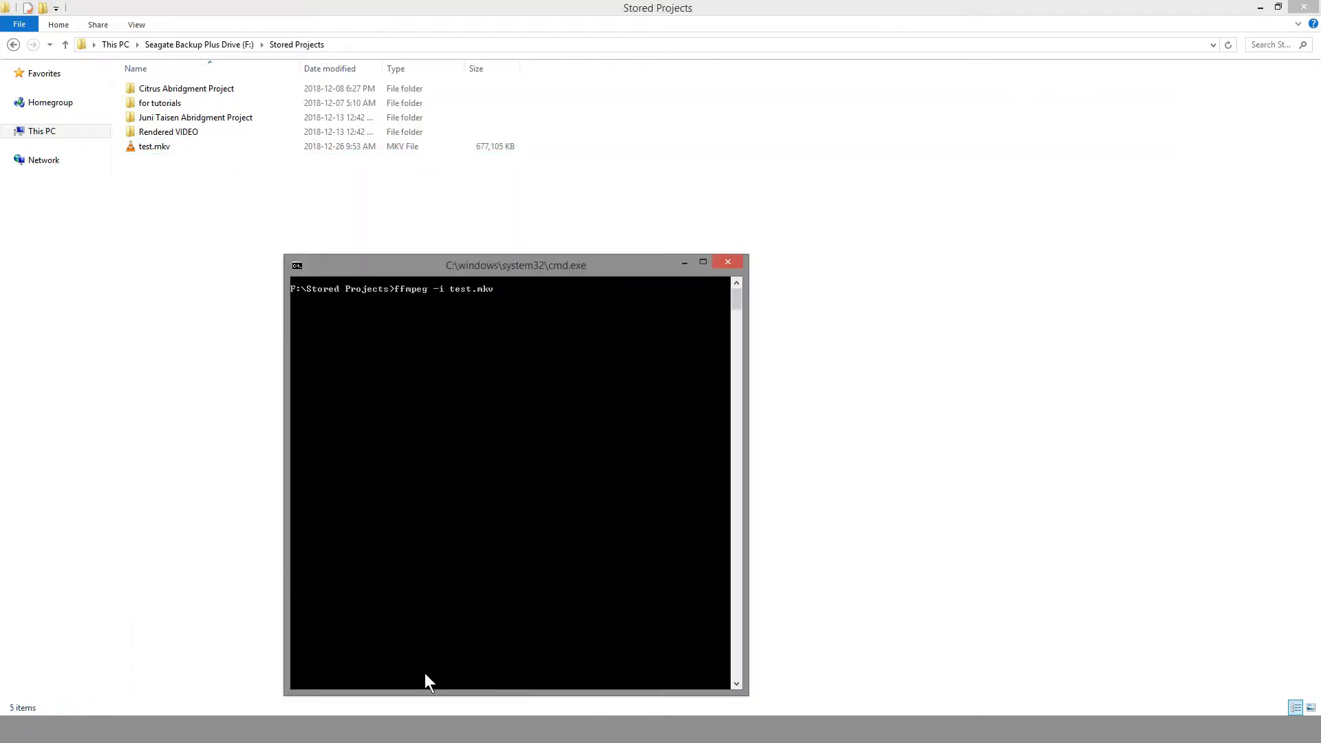
{"action": "mouse_move", "coordinate": [498, 368]}
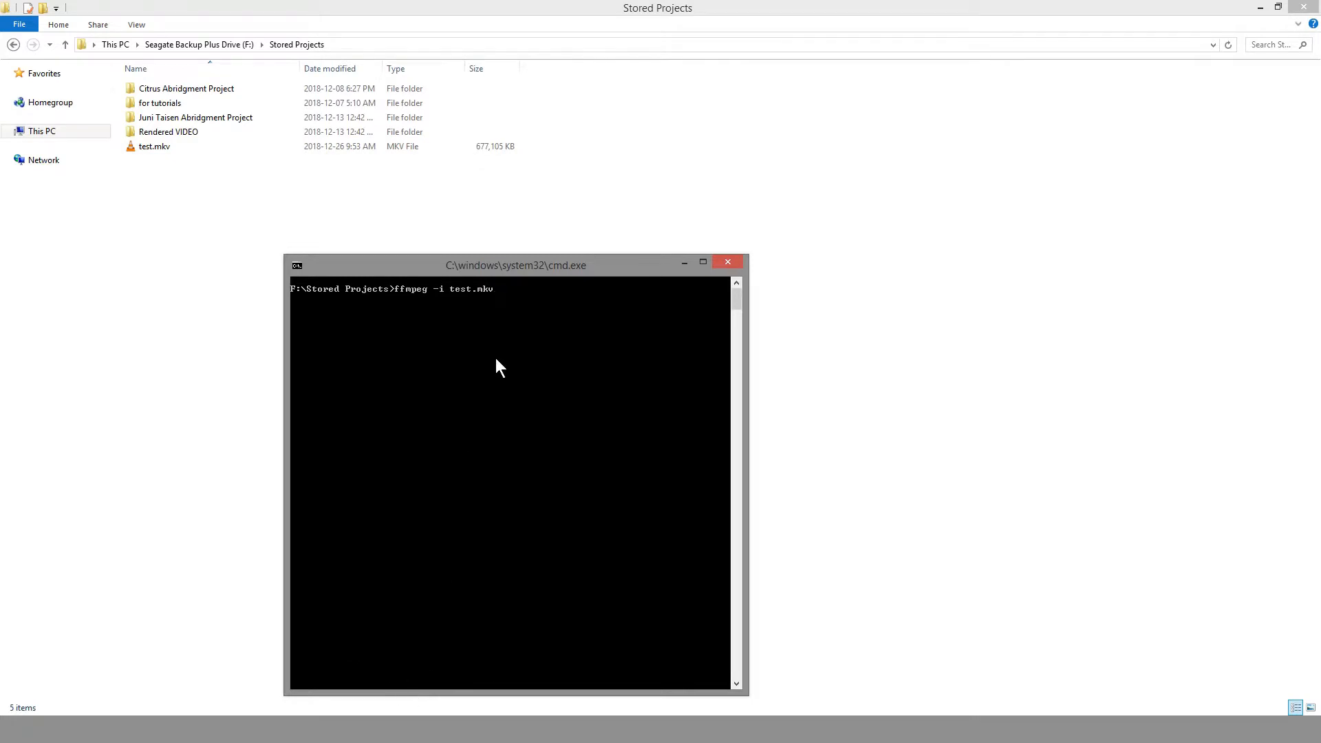
Run ffmpeg -i test.mkv and scroll through its video, audio, subtitle and font attachment streams
{"action": "left_click", "coordinate": [168, 132]}
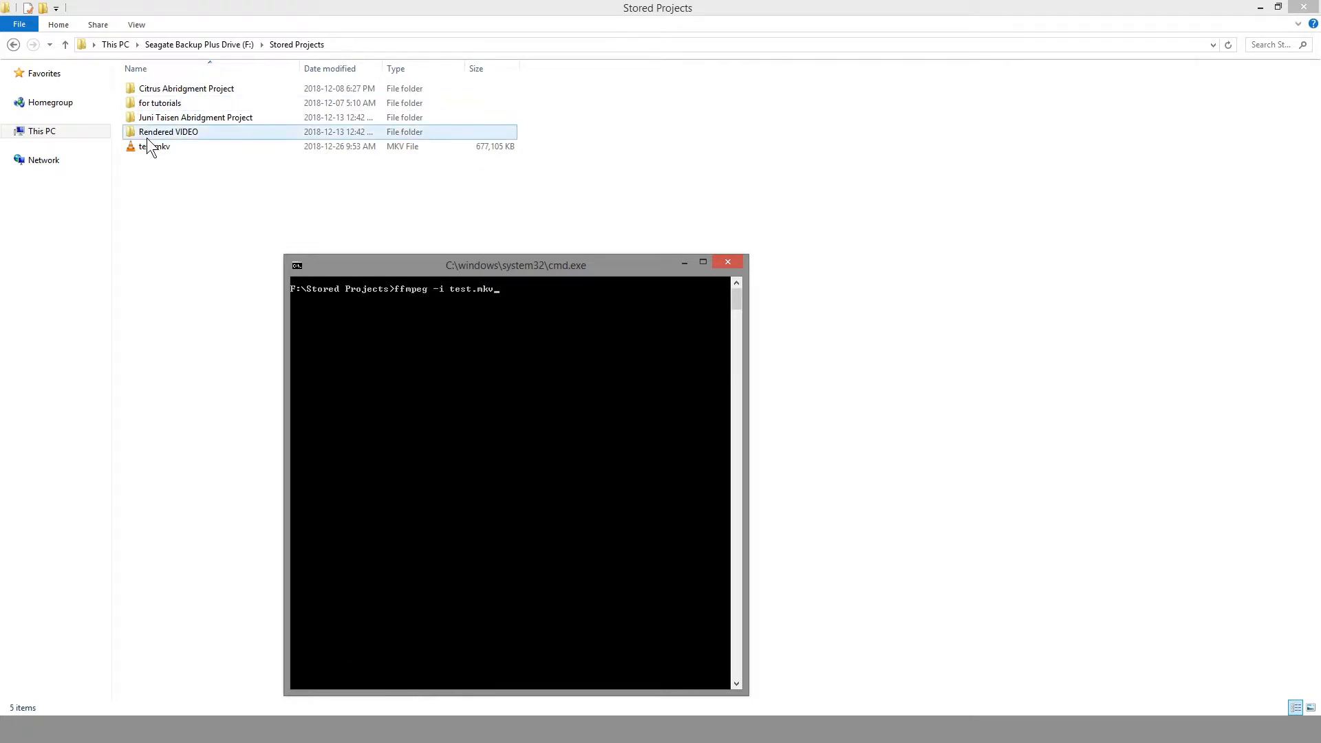
{"action": "key", "text": "enter"}
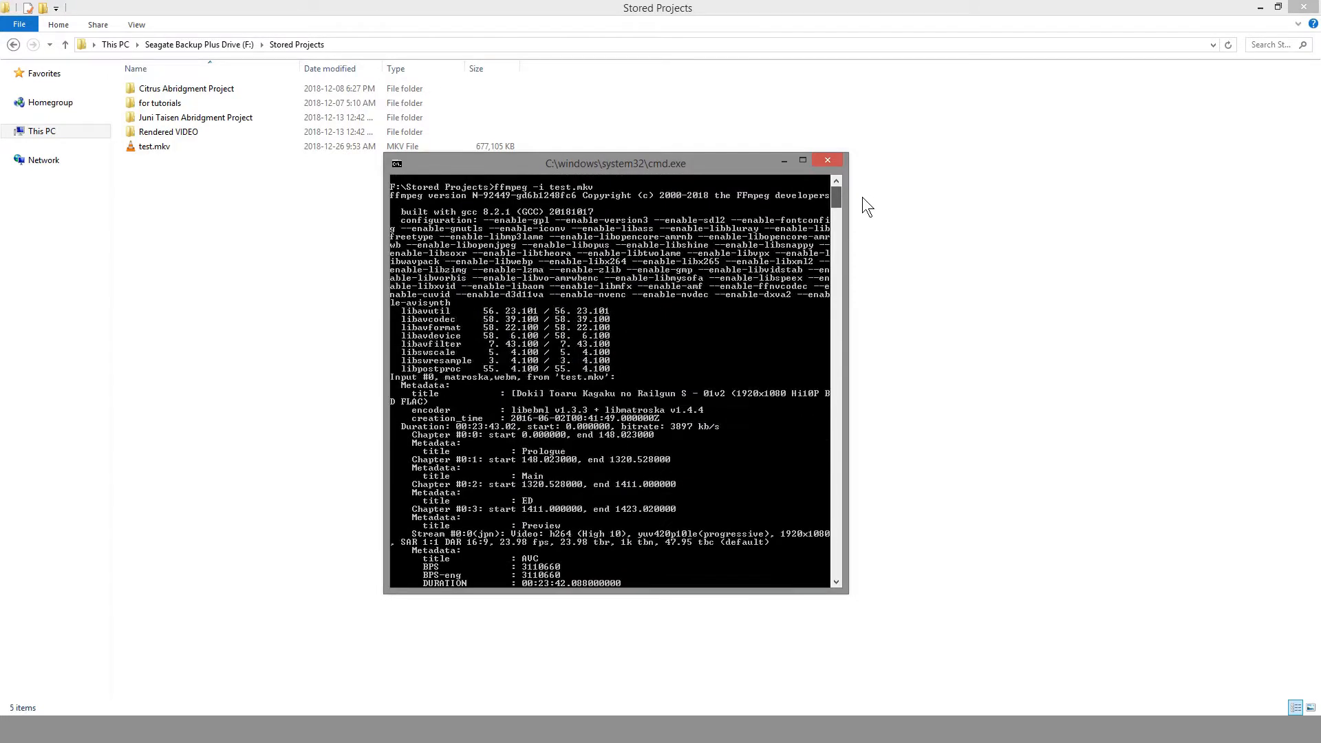
{"action": "scroll", "scroll_direction": "down", "scroll_amount": 3}
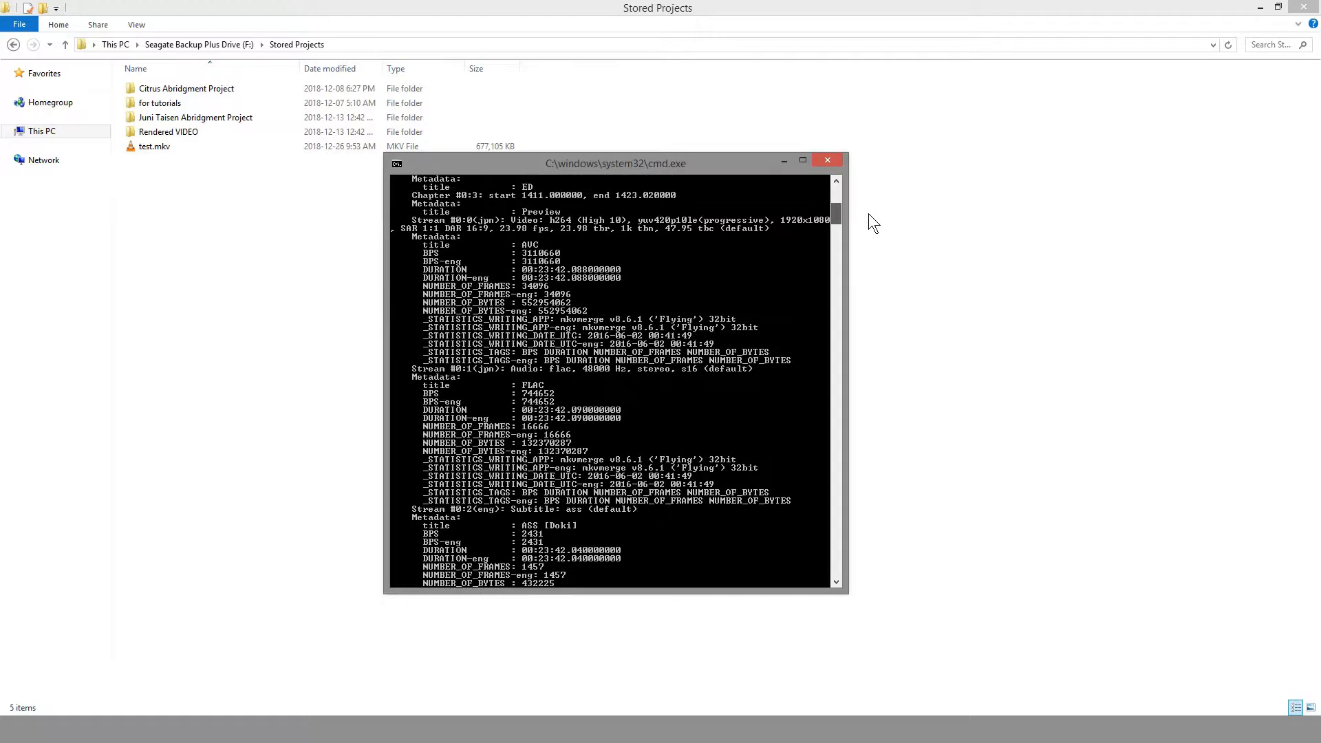
{"action": "mouse_move", "coordinate": [501, 235]}
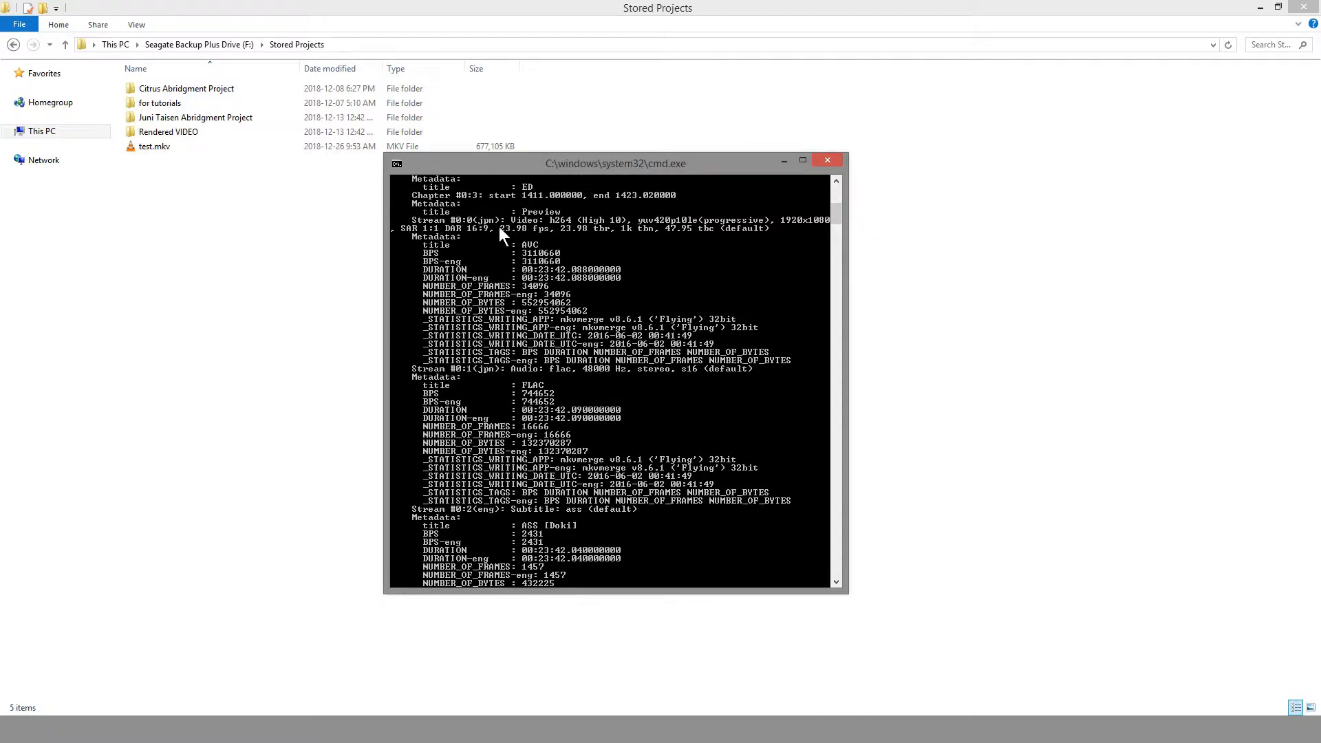
{"action": "mouse_move", "coordinate": [495, 231]}
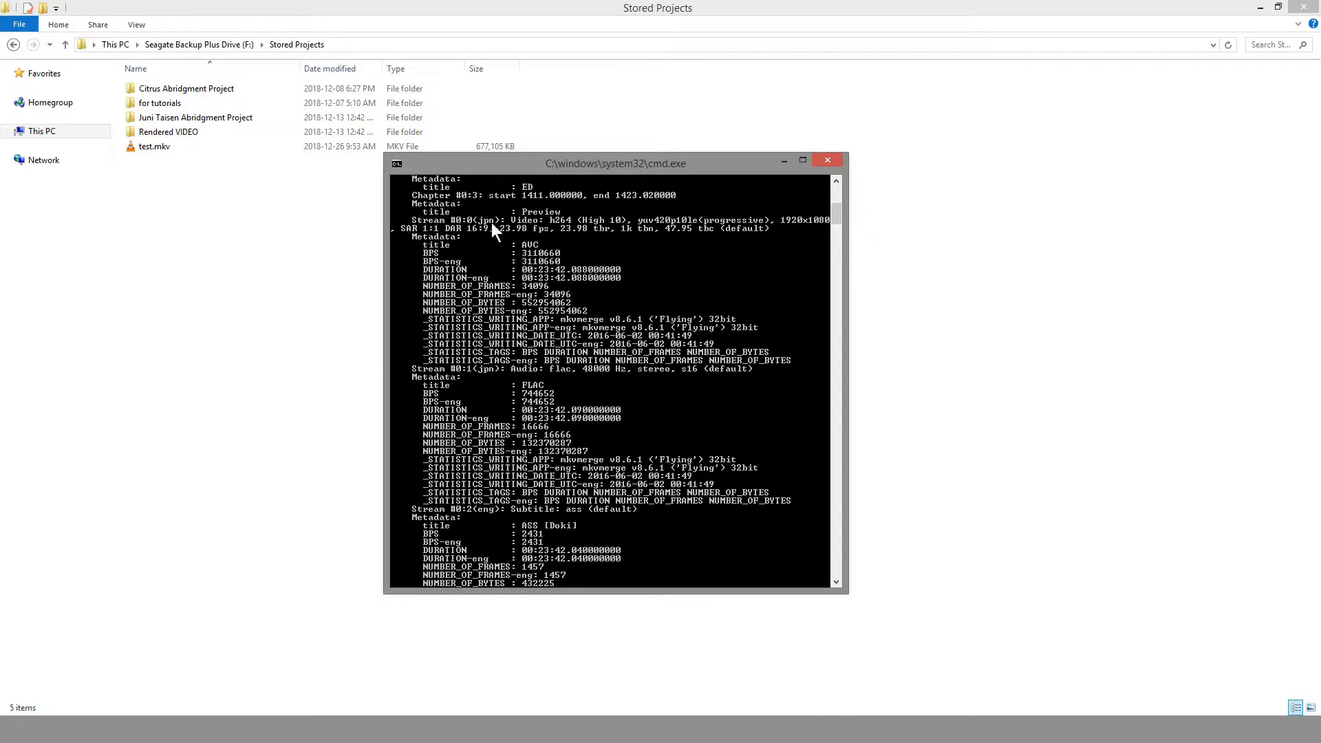
{"action": "mouse_move", "coordinate": [436, 389]}
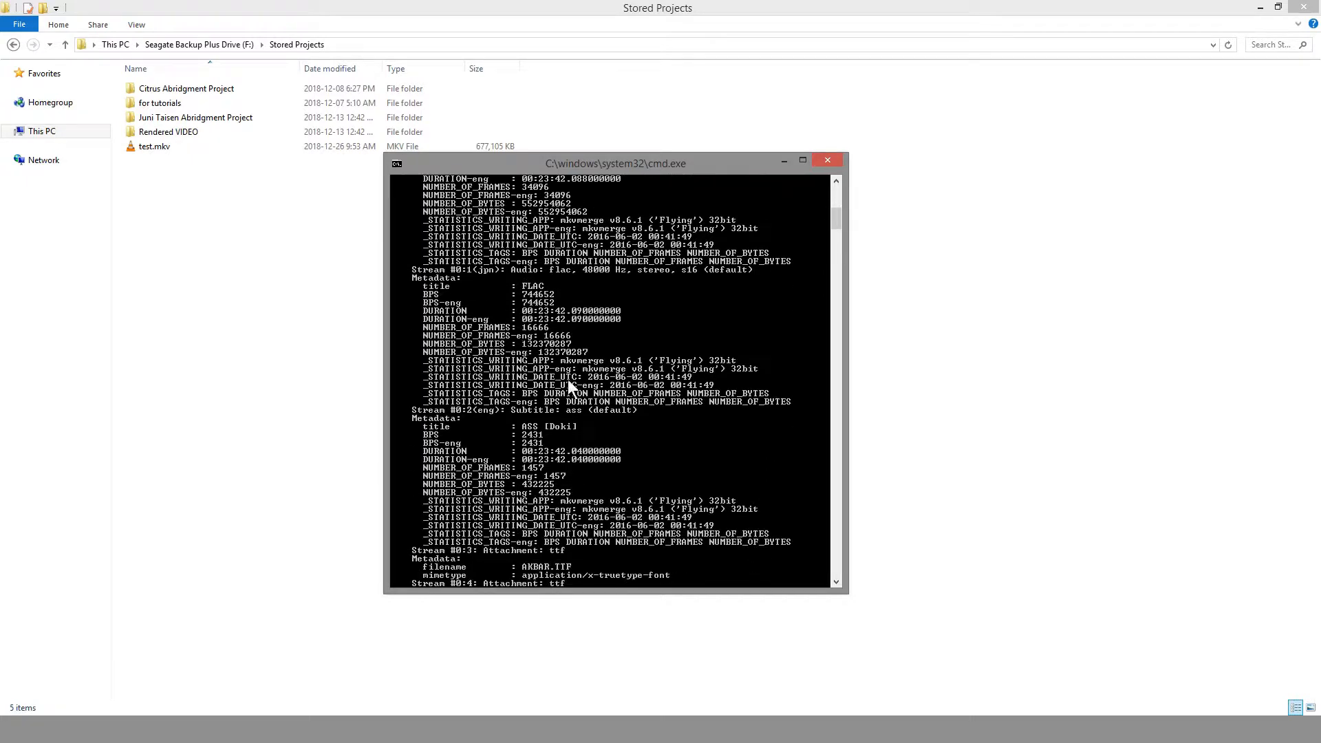
{"action": "mouse_move", "coordinate": [543, 434]}
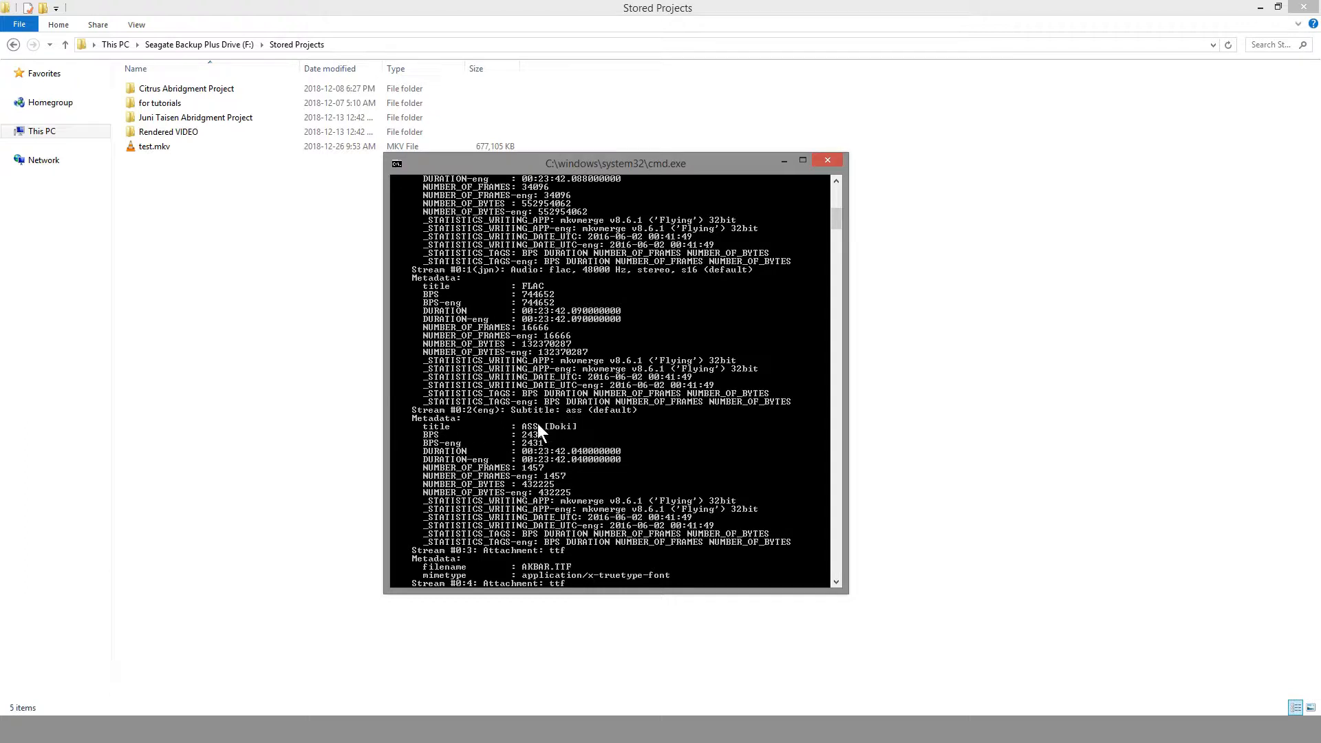
{"action": "scroll", "scroll_direction": "down", "scroll_amount": 3}
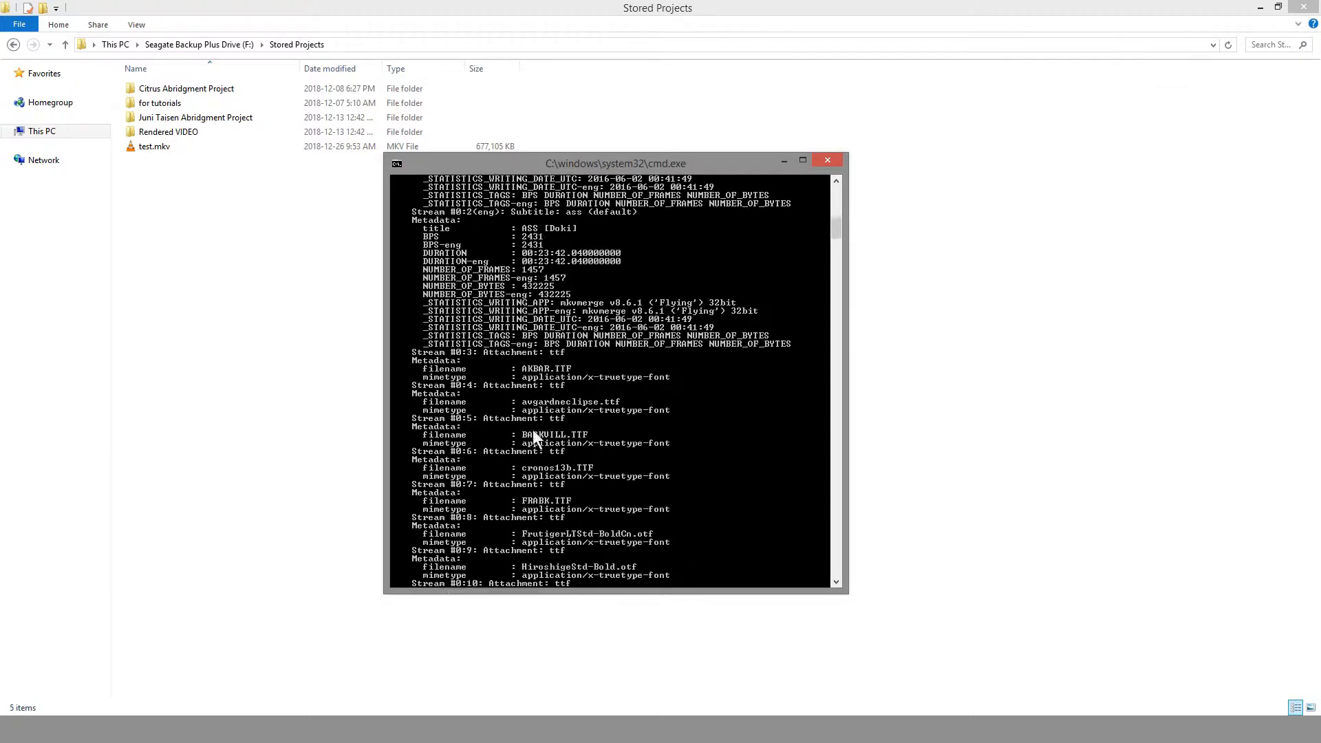
{"action": "scroll", "scroll_direction": "down", "scroll_amount": 3}
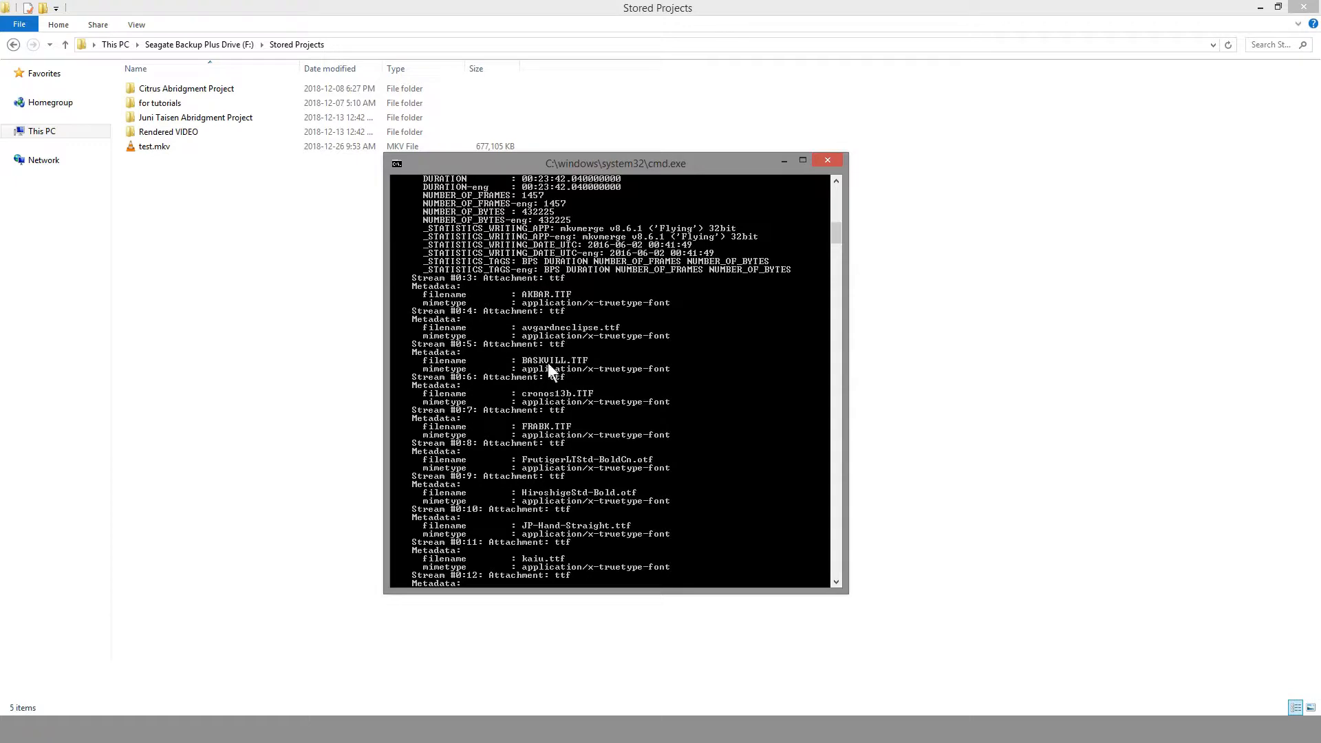
{"action": "scroll", "scroll_direction": "down", "scroll_amount": 3}
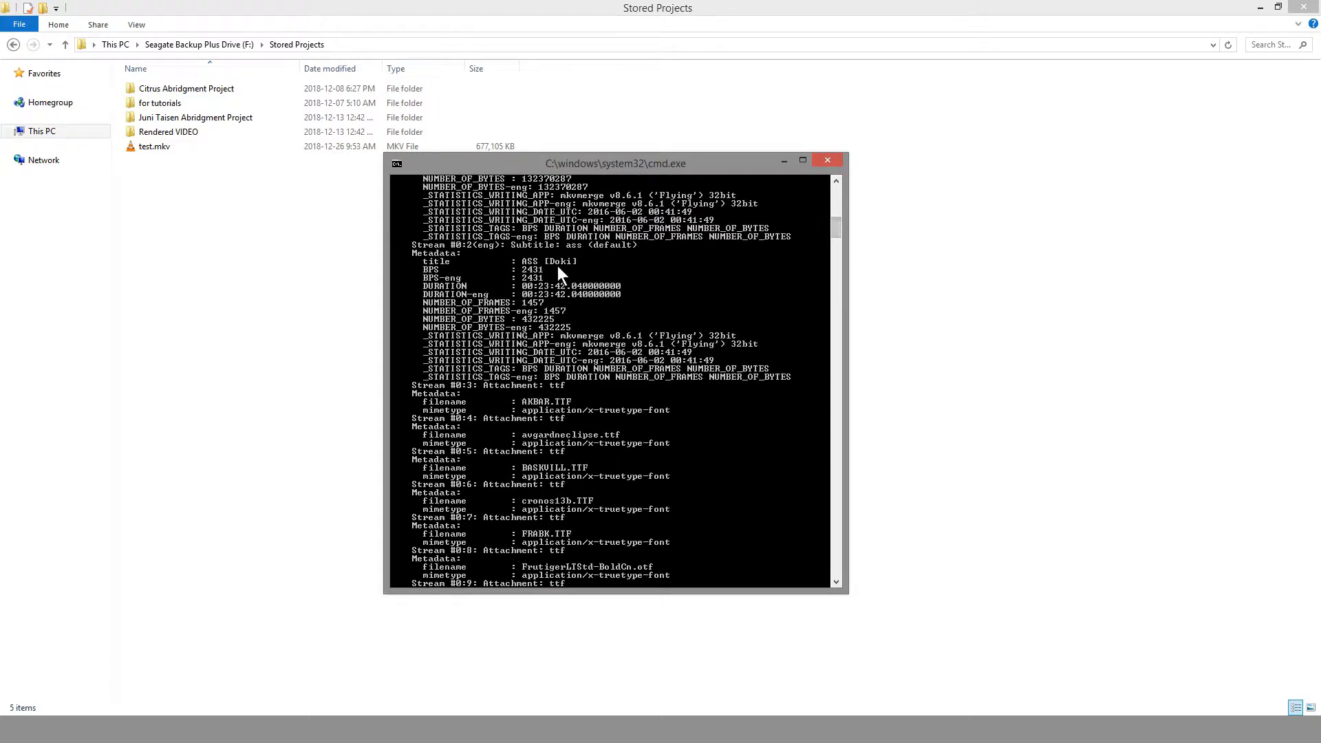
{"action": "mouse_move", "coordinate": [562, 309]}
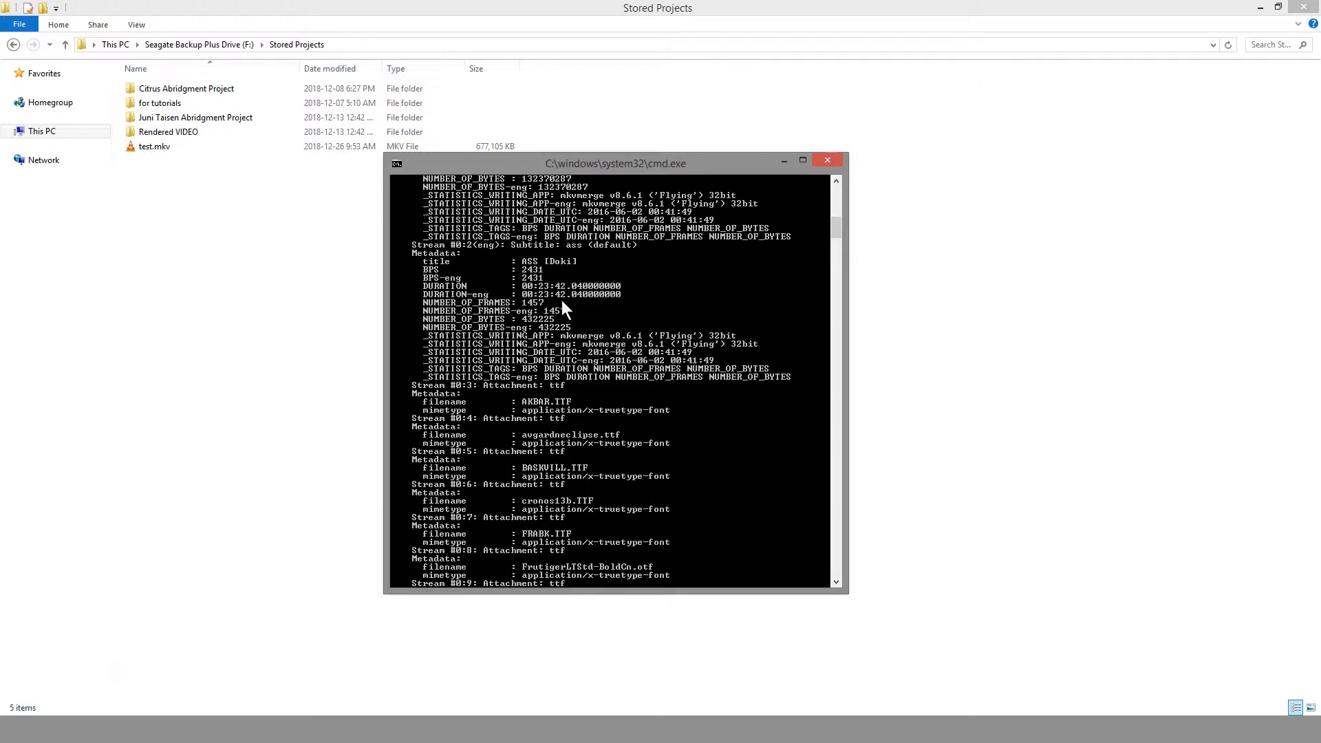
{"action": "mouse_move", "coordinate": [607, 471]}
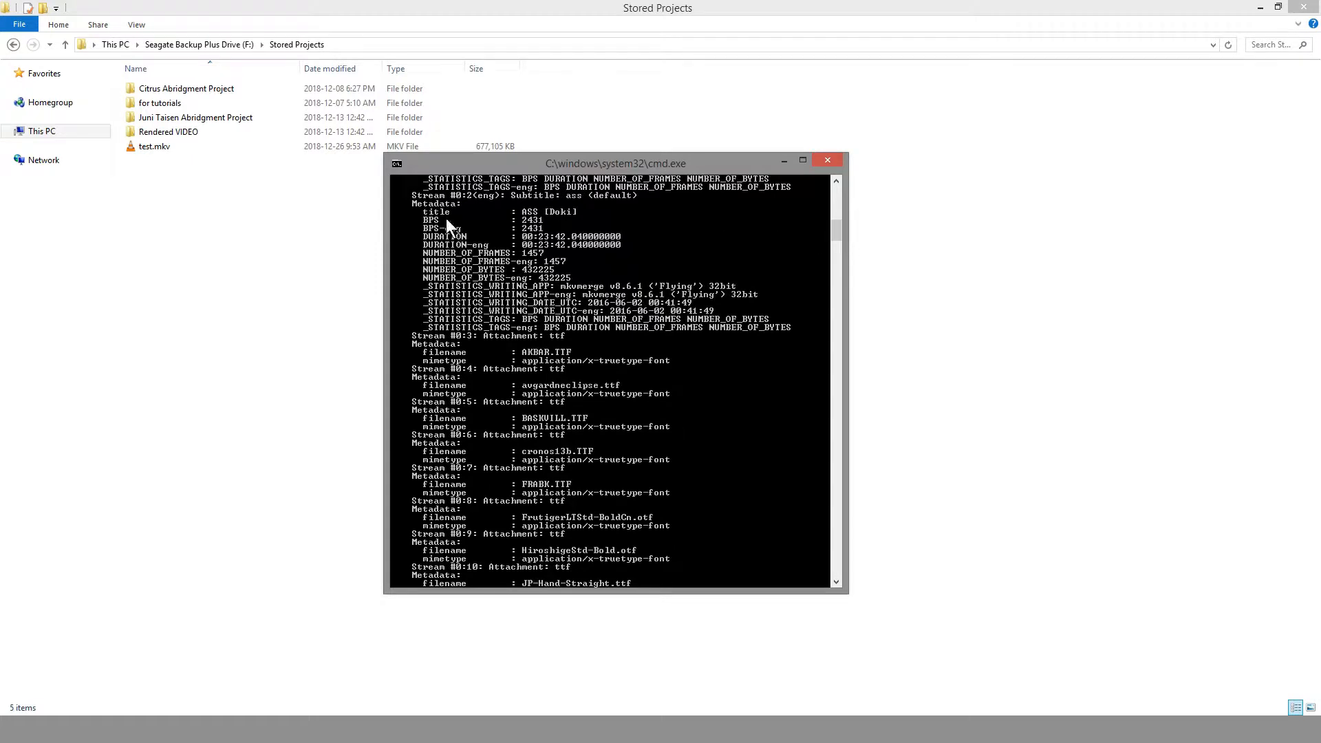
{"action": "mouse_move", "coordinate": [875, 255]}
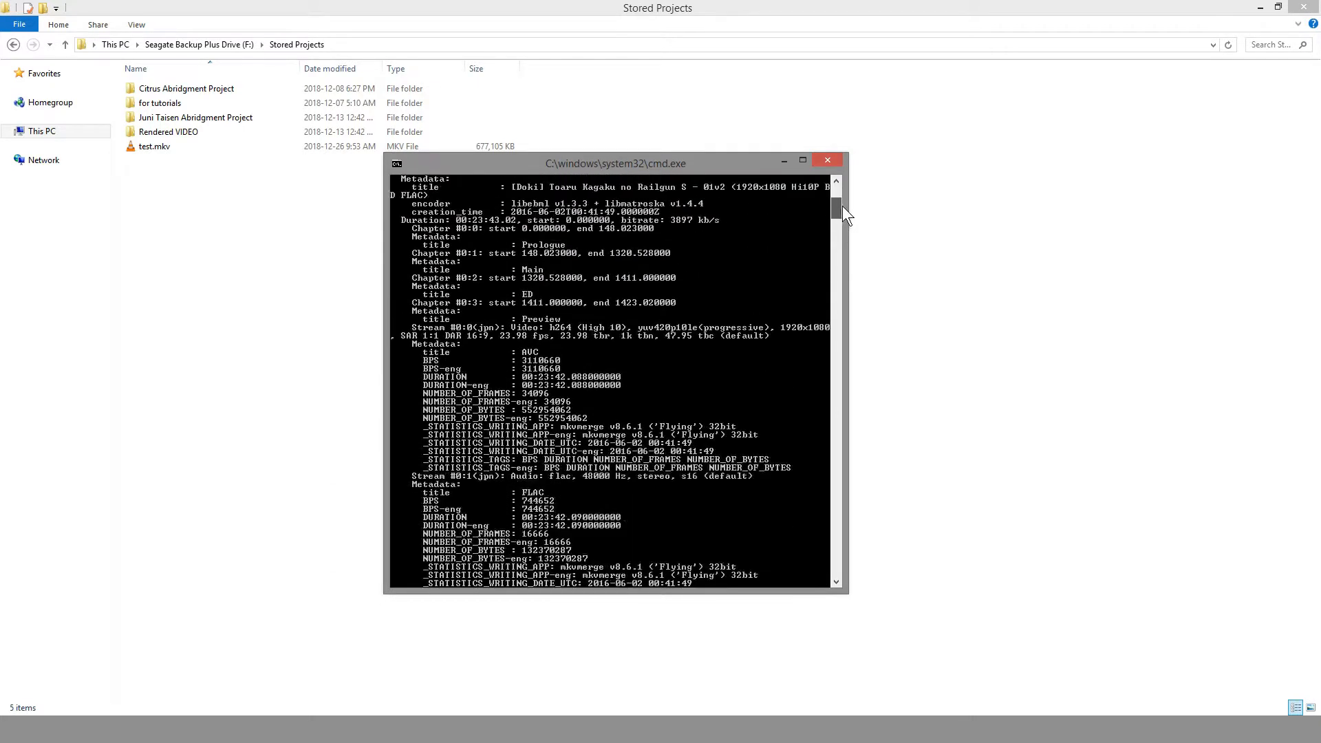
{"action": "scroll", "scroll_direction": "down", "scroll_amount": 3}
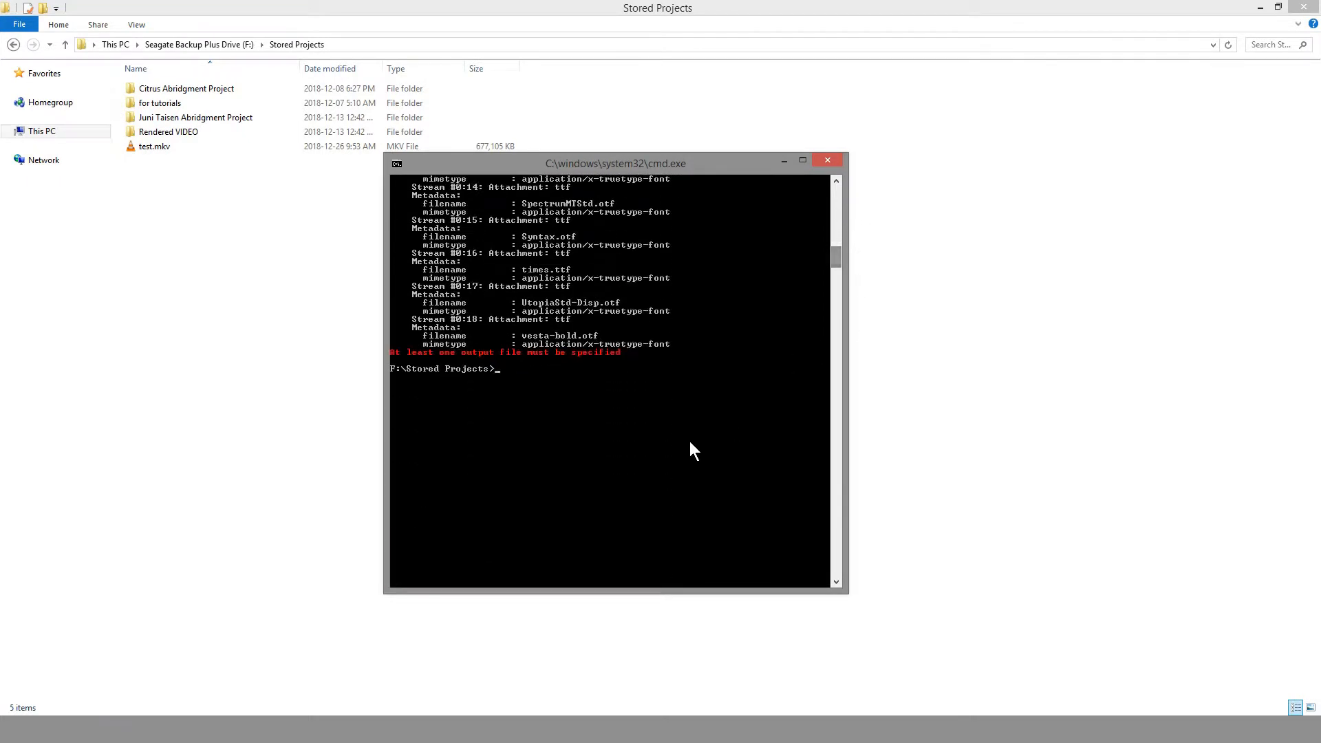
Draft ffmpeg -i test.mkv -vf subtitles=test.mkv output_hardsubbed.mkv without running it
{"action": "type", "text": "ffmpeg -i test"}
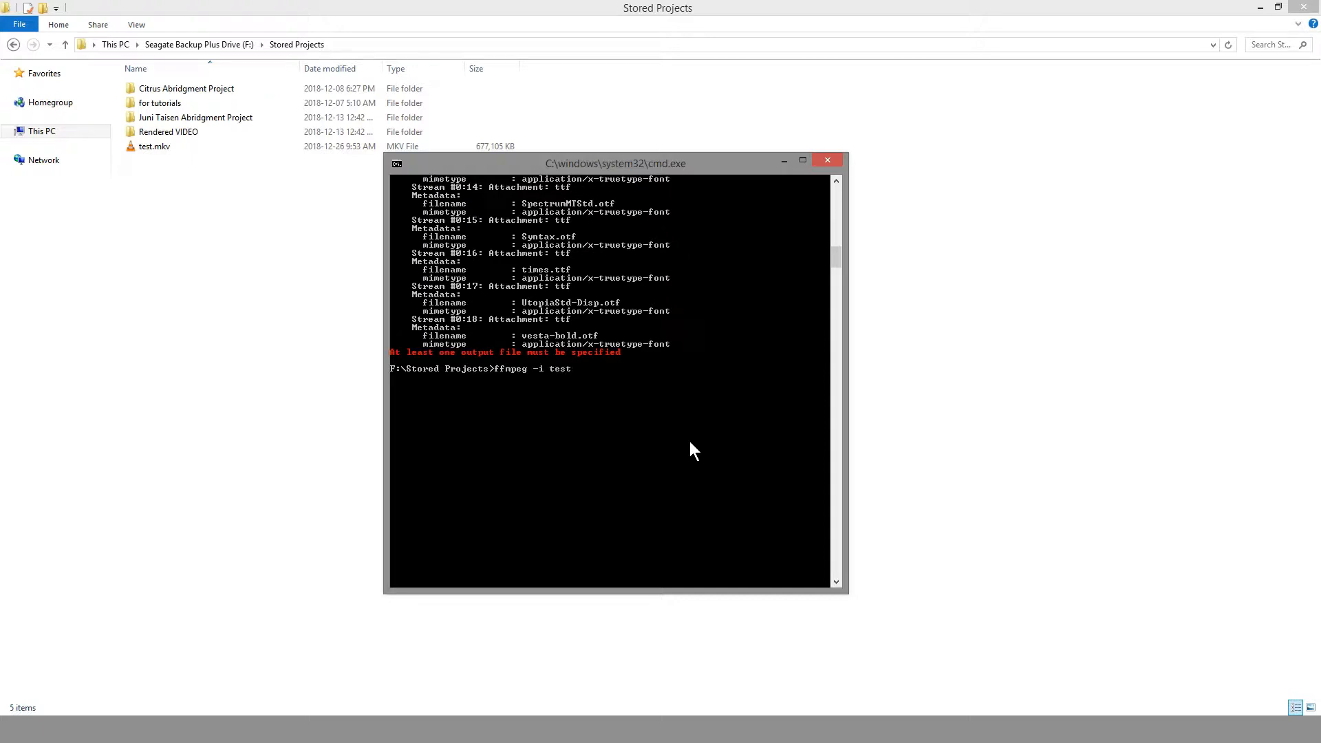
{"action": "type", "text": ".mkv -vf"}
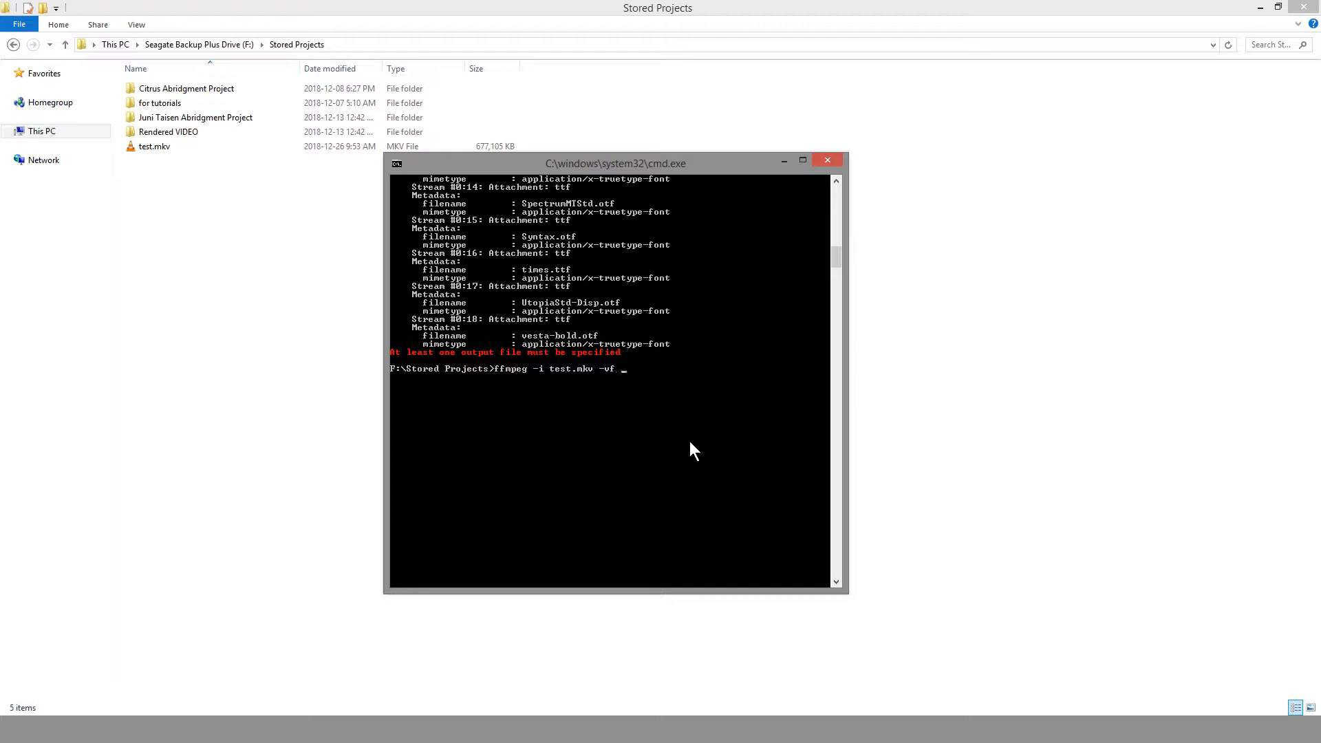
{"action": "type", "text": "subtitles"}
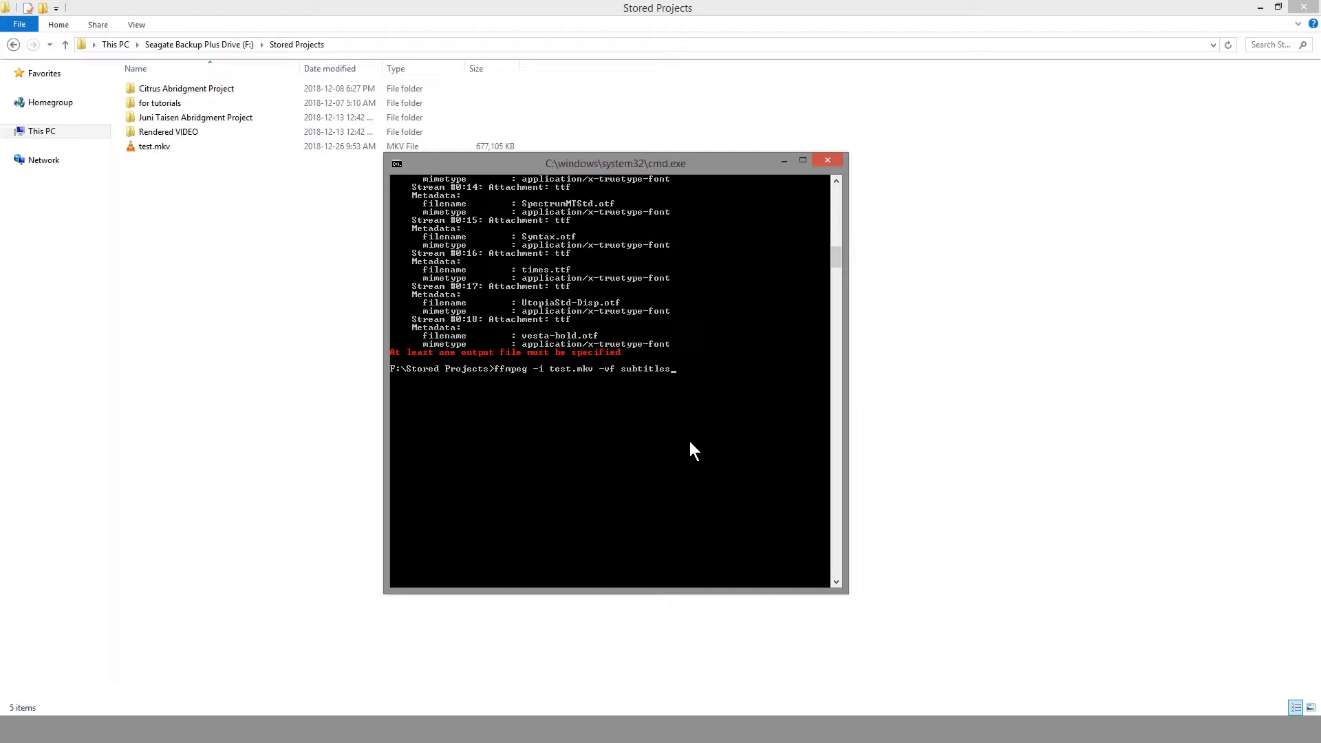
{"action": "type", "text": "="}
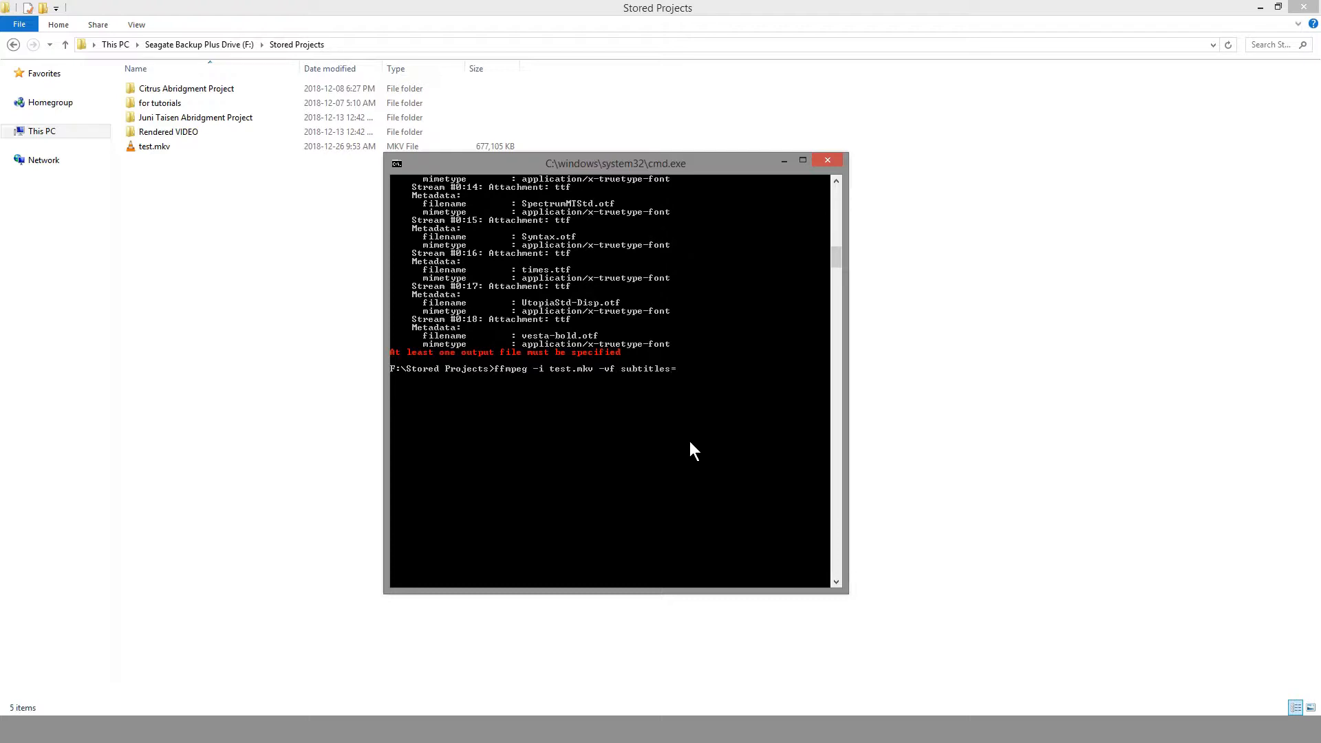
{"action": "type", "text": "test.mkv"}
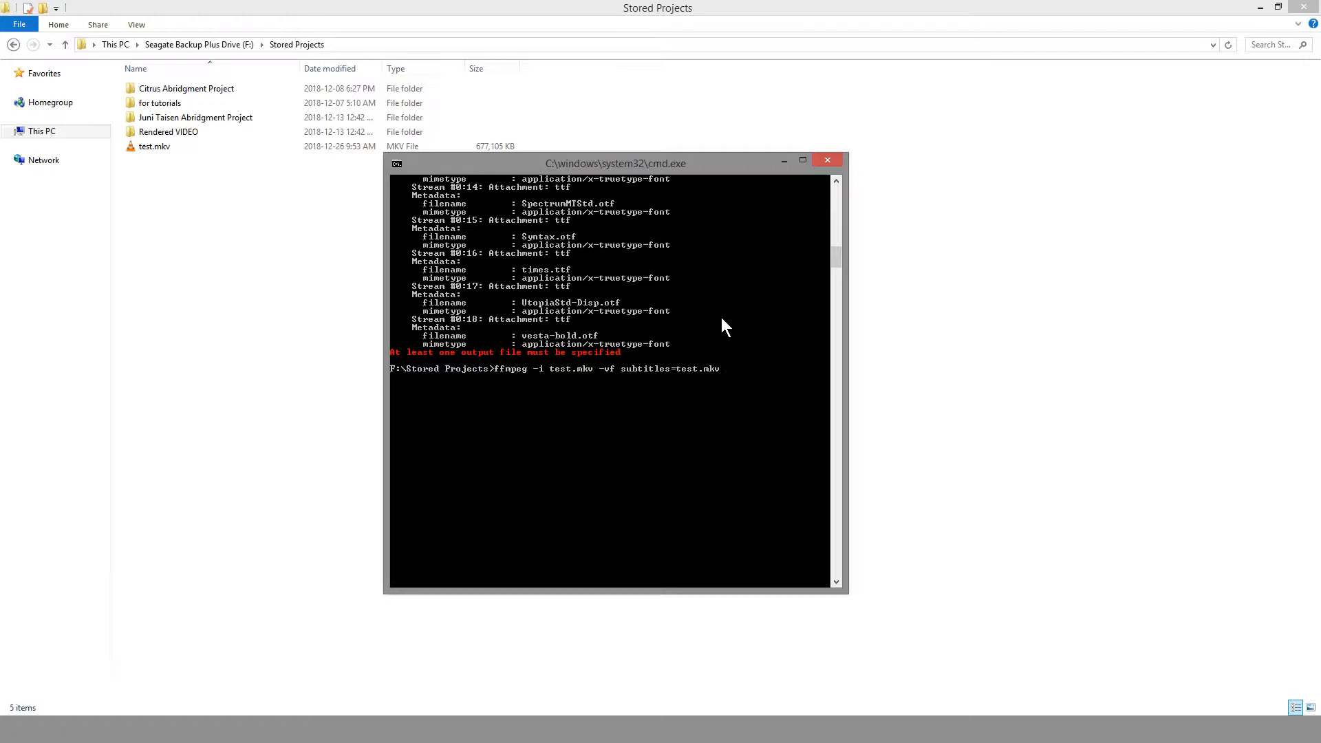
{"action": "type", "text": "output_hardsubbed.mkv"}
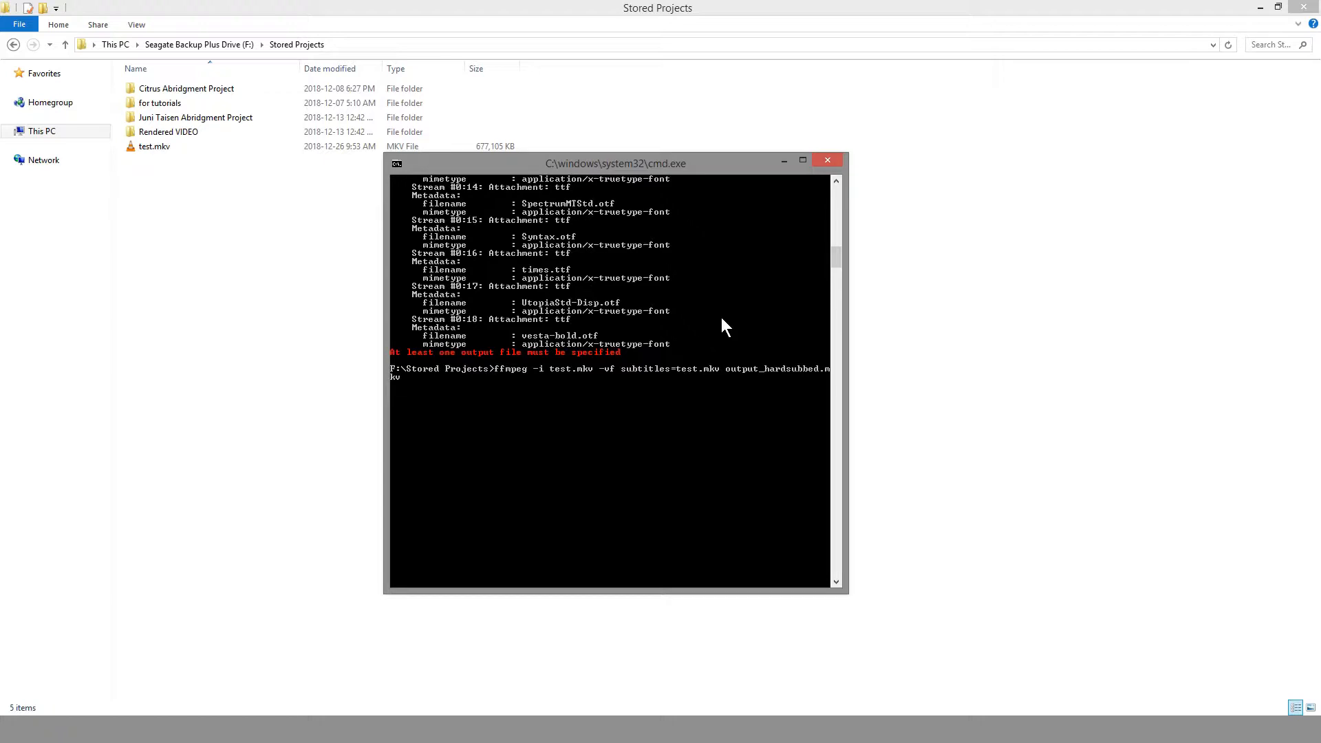
{"action": "mouse_move", "coordinate": [698, 460]}
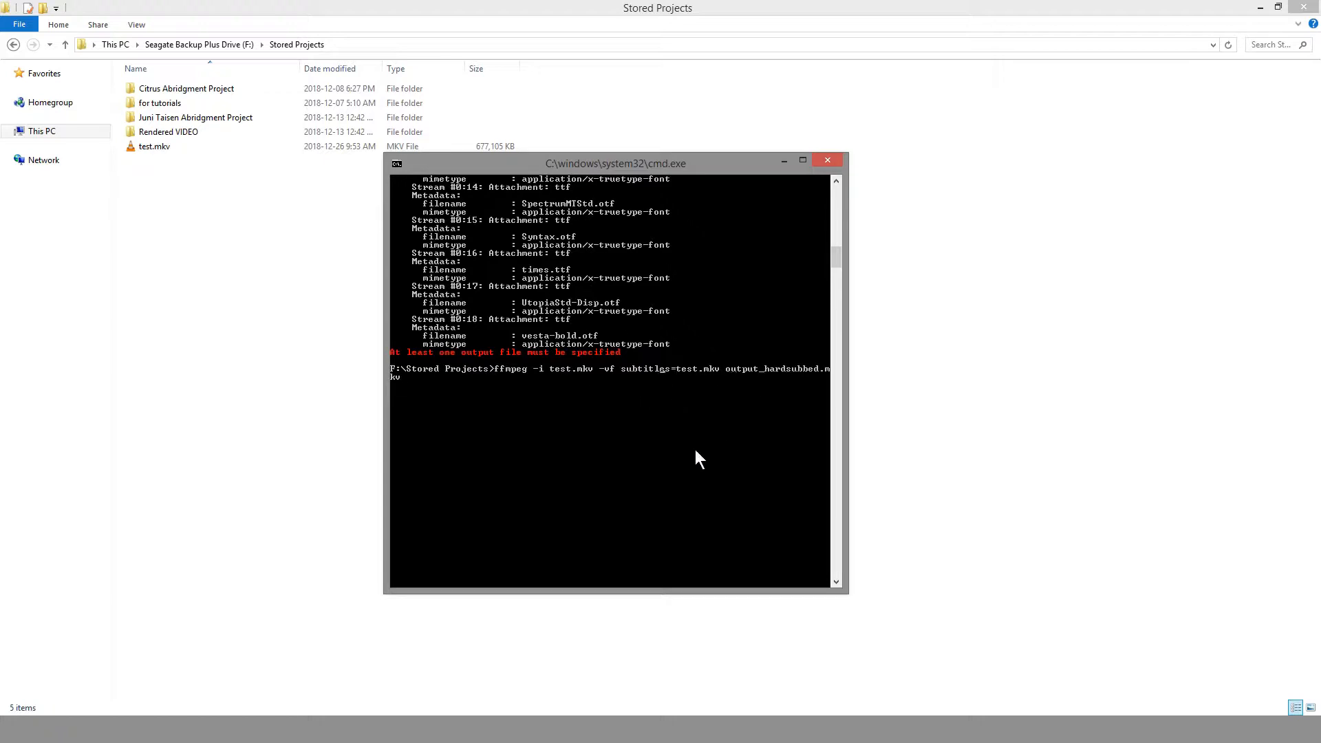
{"action": "mouse_move", "coordinate": [691, 410]}
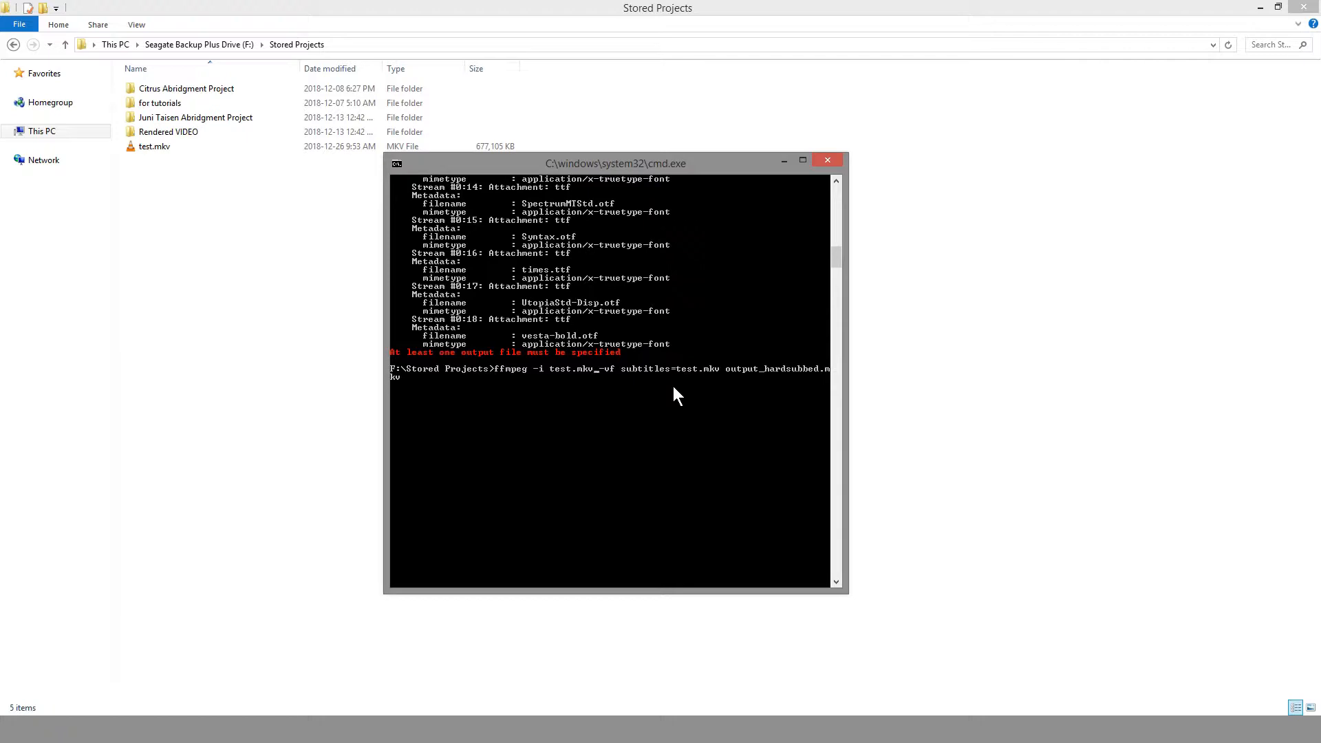
{"action": "mouse_move", "coordinate": [648, 380]}
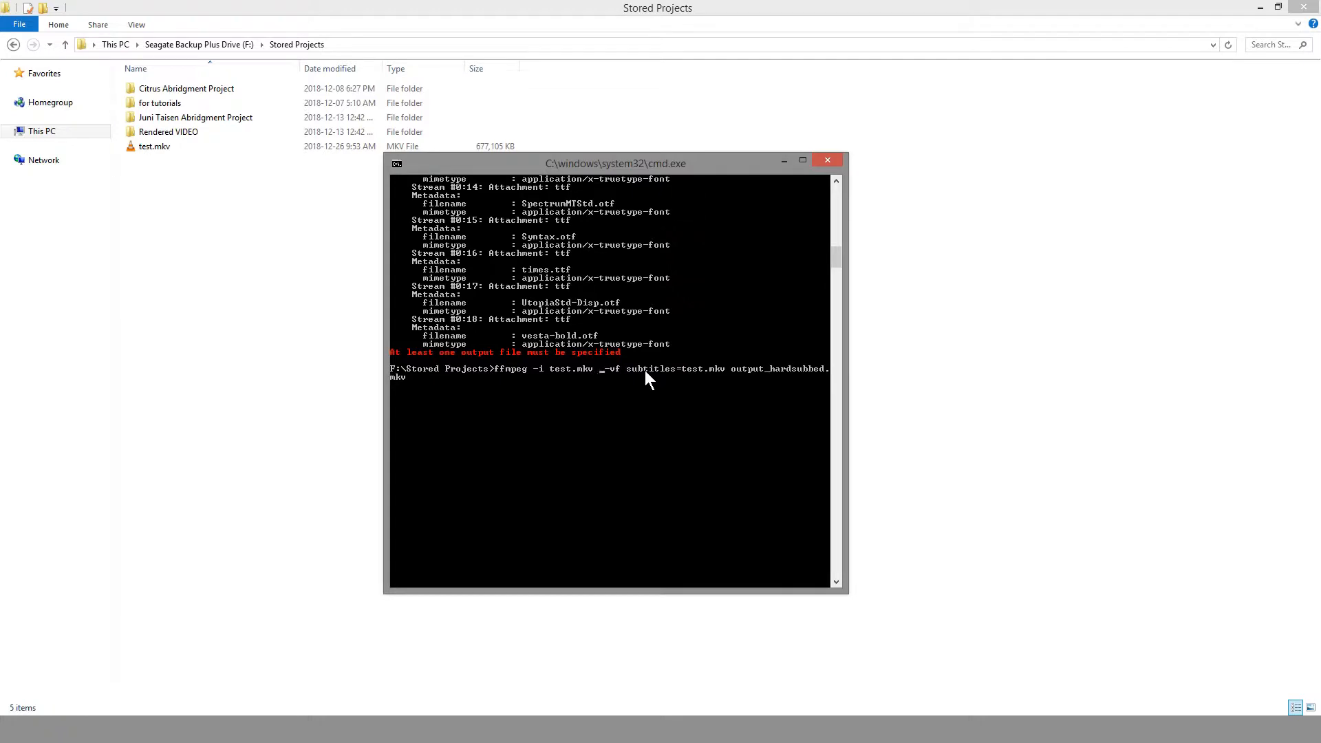
Add -c:a copy -c:s copy, run the encode to output_hardsubbed.mkv, and interrupt it after ~39 seconds
{"action": "type", "text": "_"}
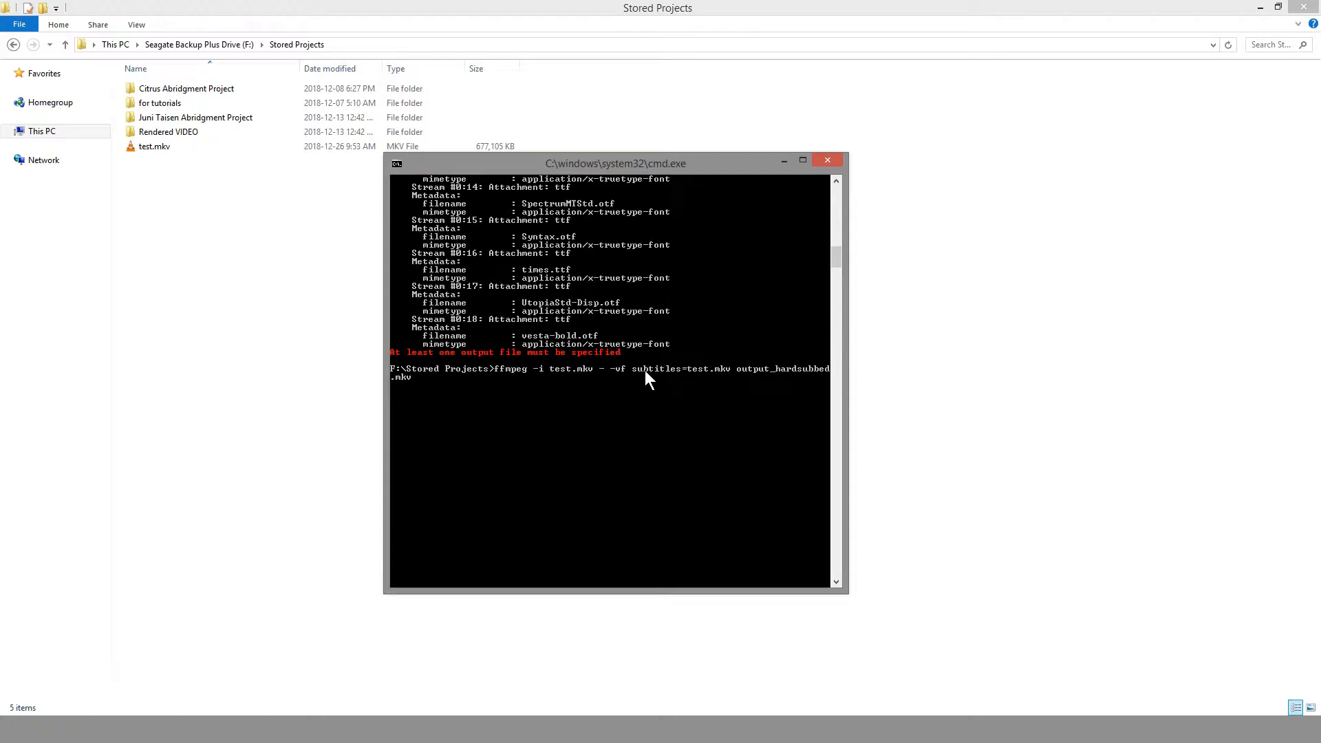
{"action": "type", "text": "_"}
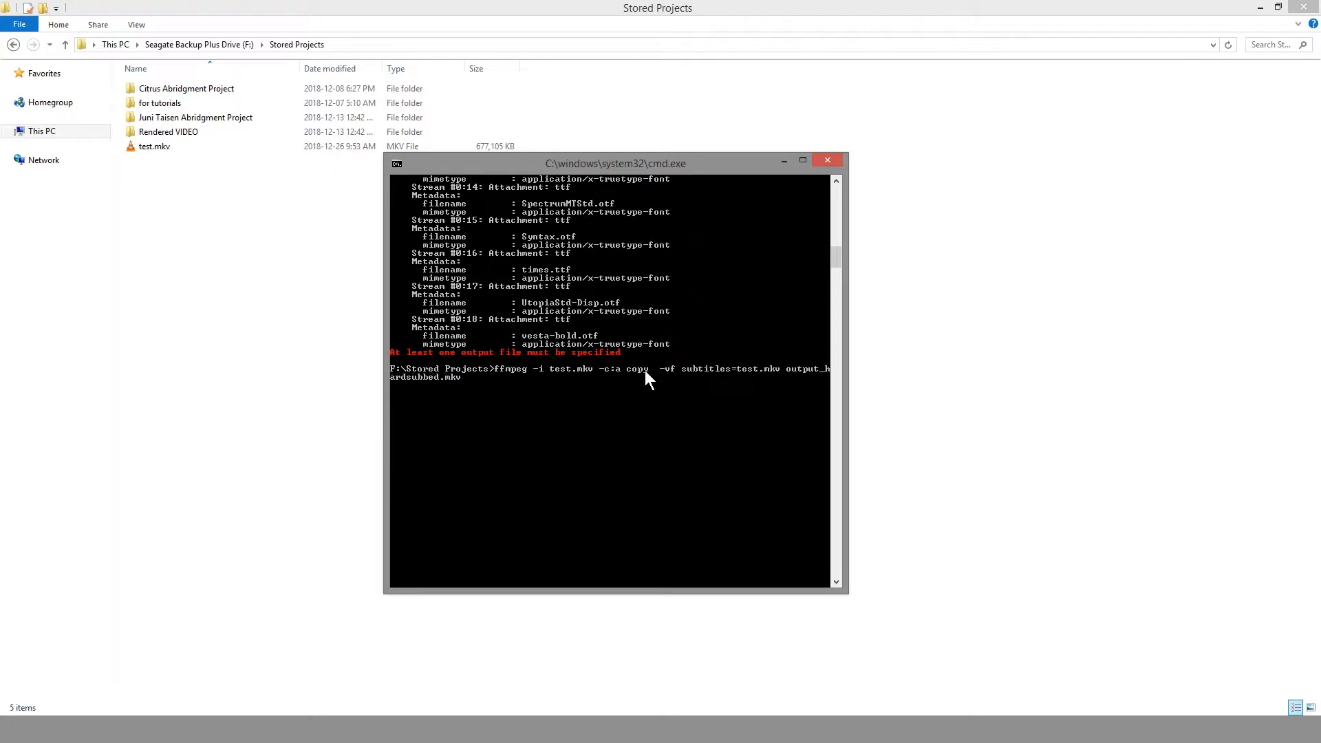
{"action": "type", "text": "-c:s"}
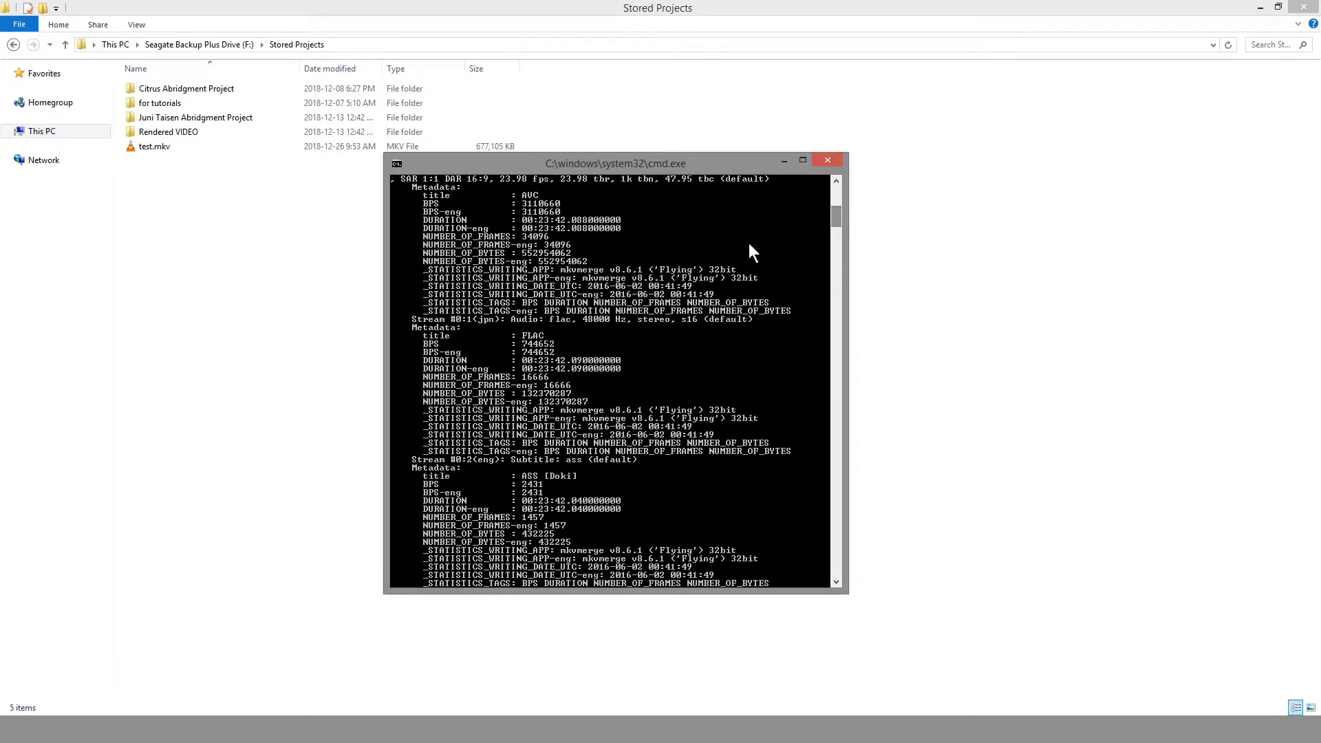
{"action": "mouse_move", "coordinate": [508, 461]}
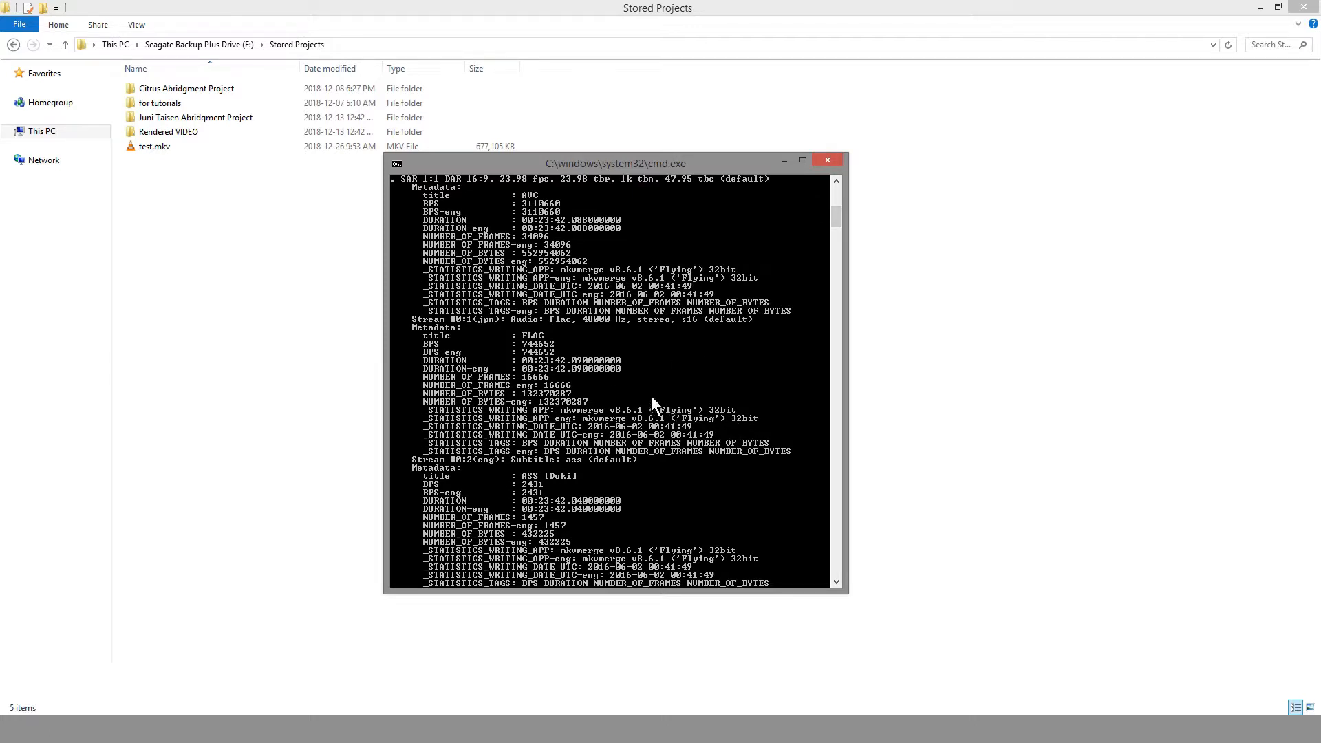
{"action": "mouse_move", "coordinate": [614, 354]}
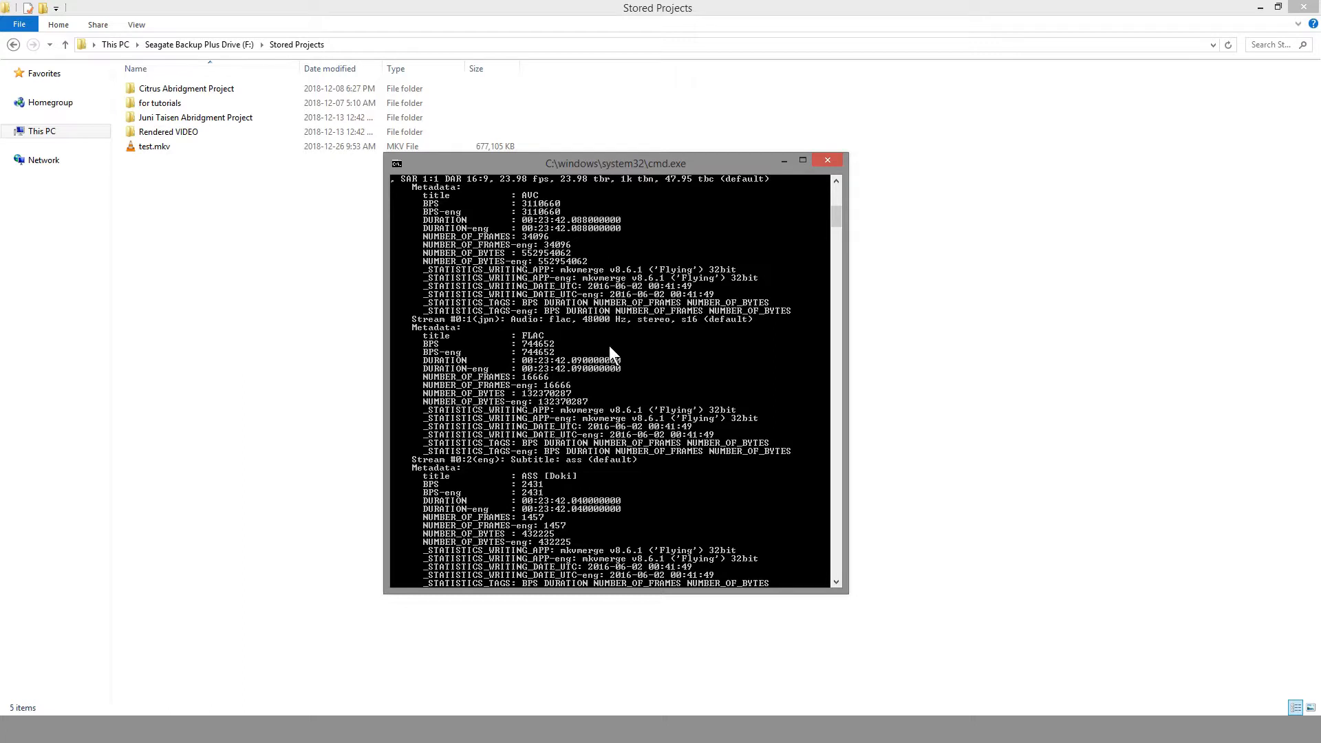
{"action": "mouse_move", "coordinate": [548, 348]}
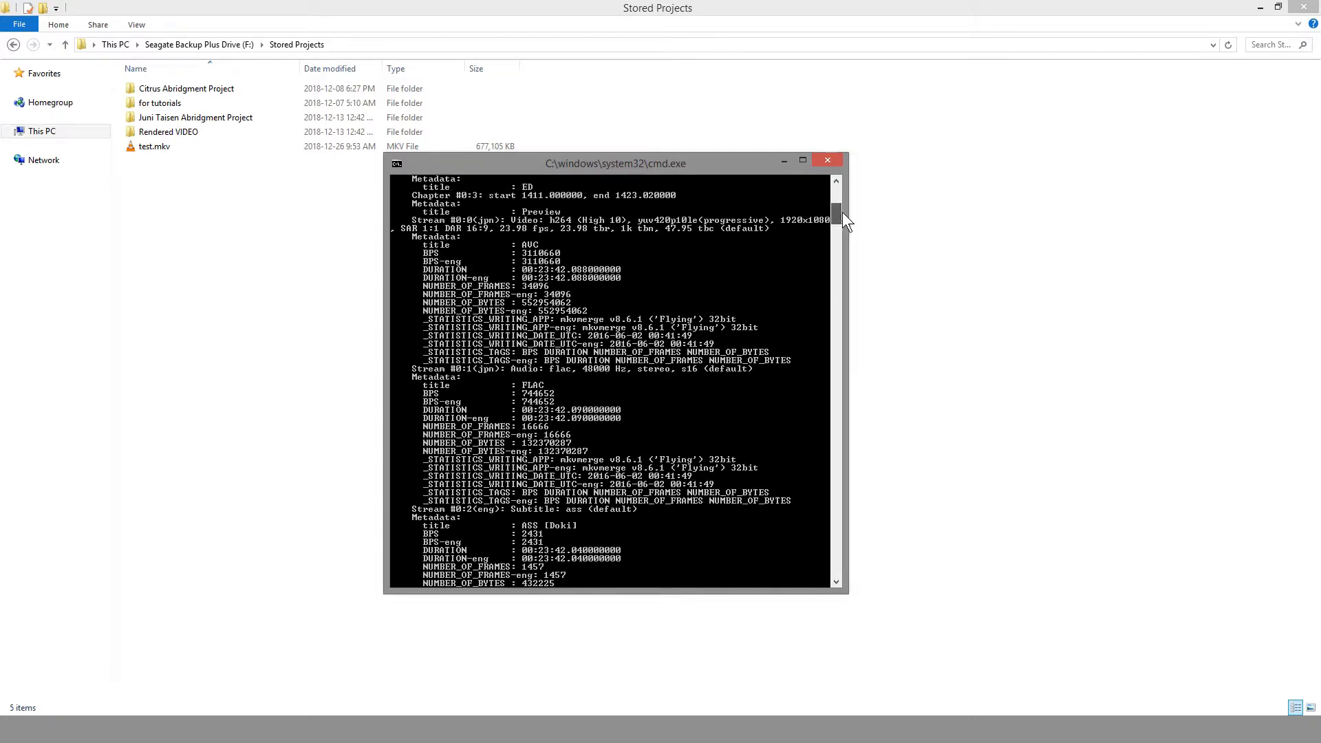
{"action": "scroll", "scroll_direction": "down", "scroll_amount": 3}
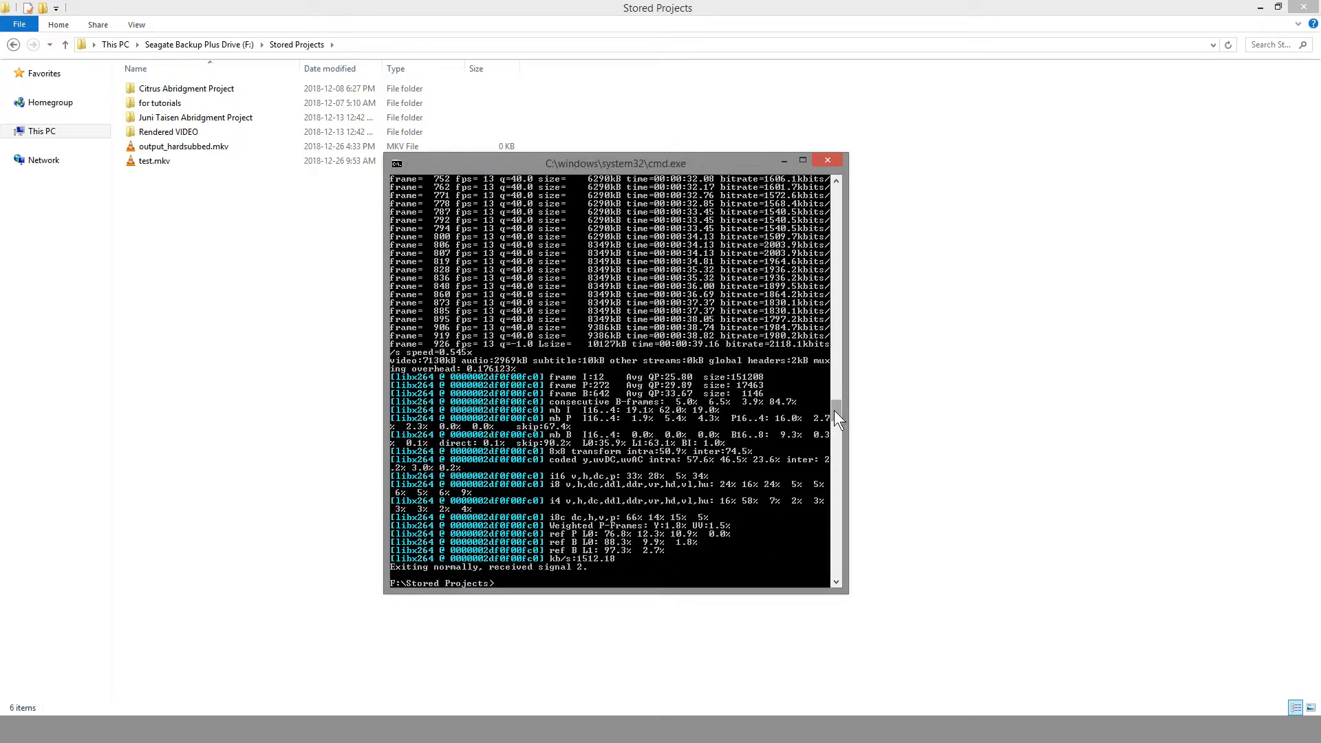
Inspect output_hardsubbed.mkv with ffmpeg, scrolling through its video, FLAC audio and ASS subtitle streams
{"action": "type", "text": "ffmpeg -i test.mkv -c:a copy -c:s copy -vf subtitles=test.mkv output_hardsubbed.mkv"}
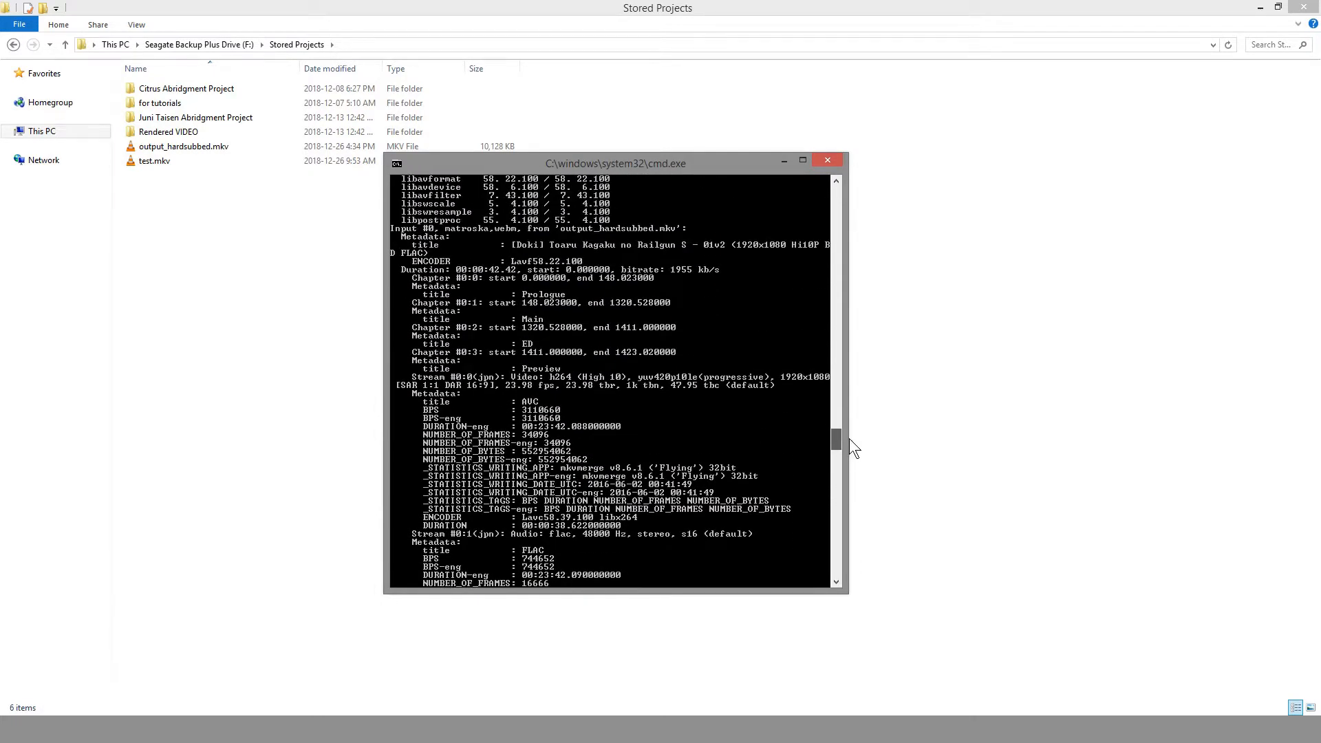
{"action": "scroll", "scroll_direction": "down", "scroll_amount": 3}
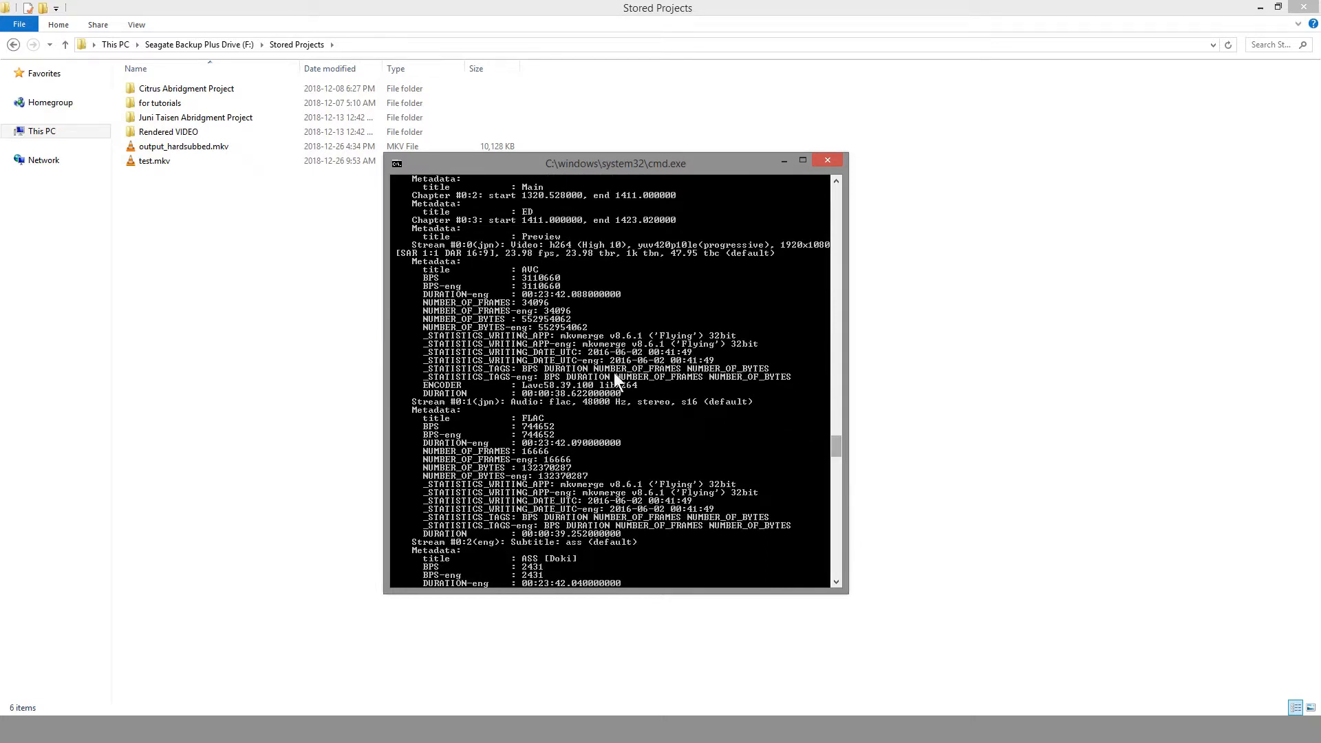
{"action": "scroll", "scroll_direction": "down", "scroll_amount": 3}
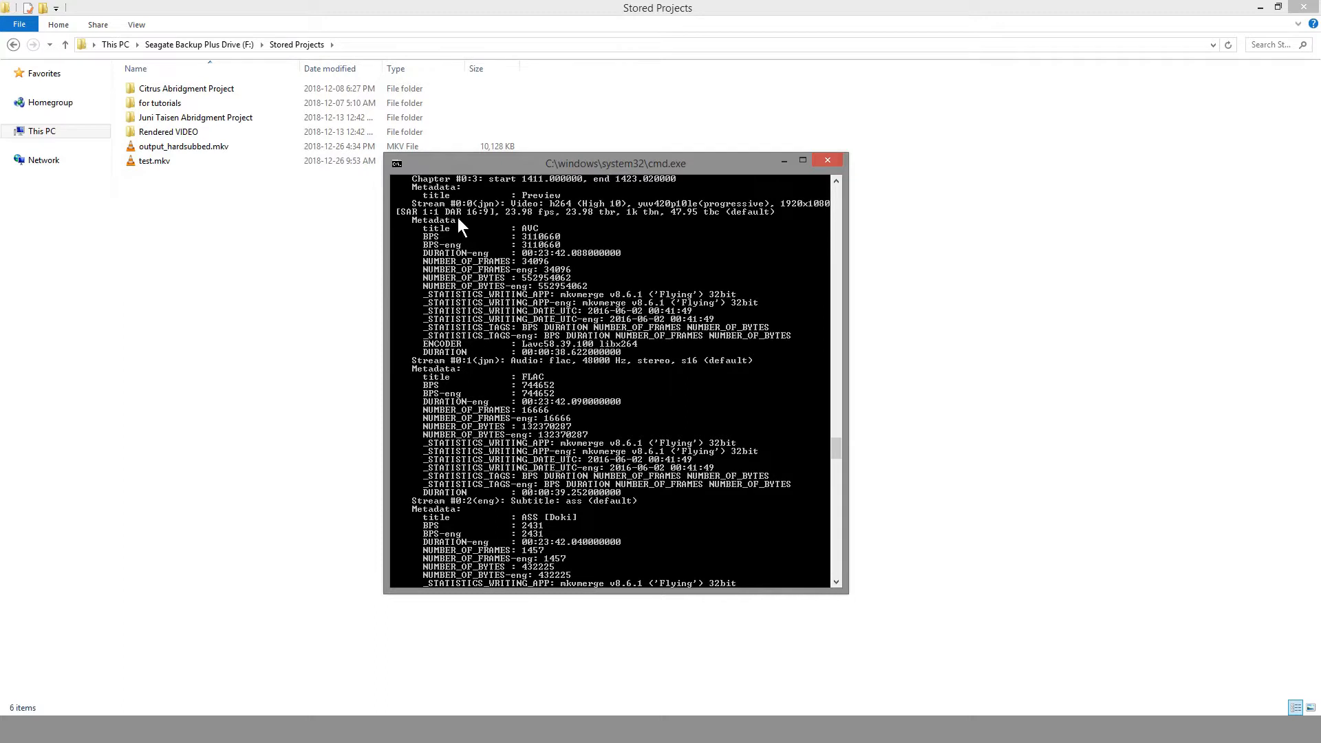
{"action": "mouse_move", "coordinate": [575, 219]}
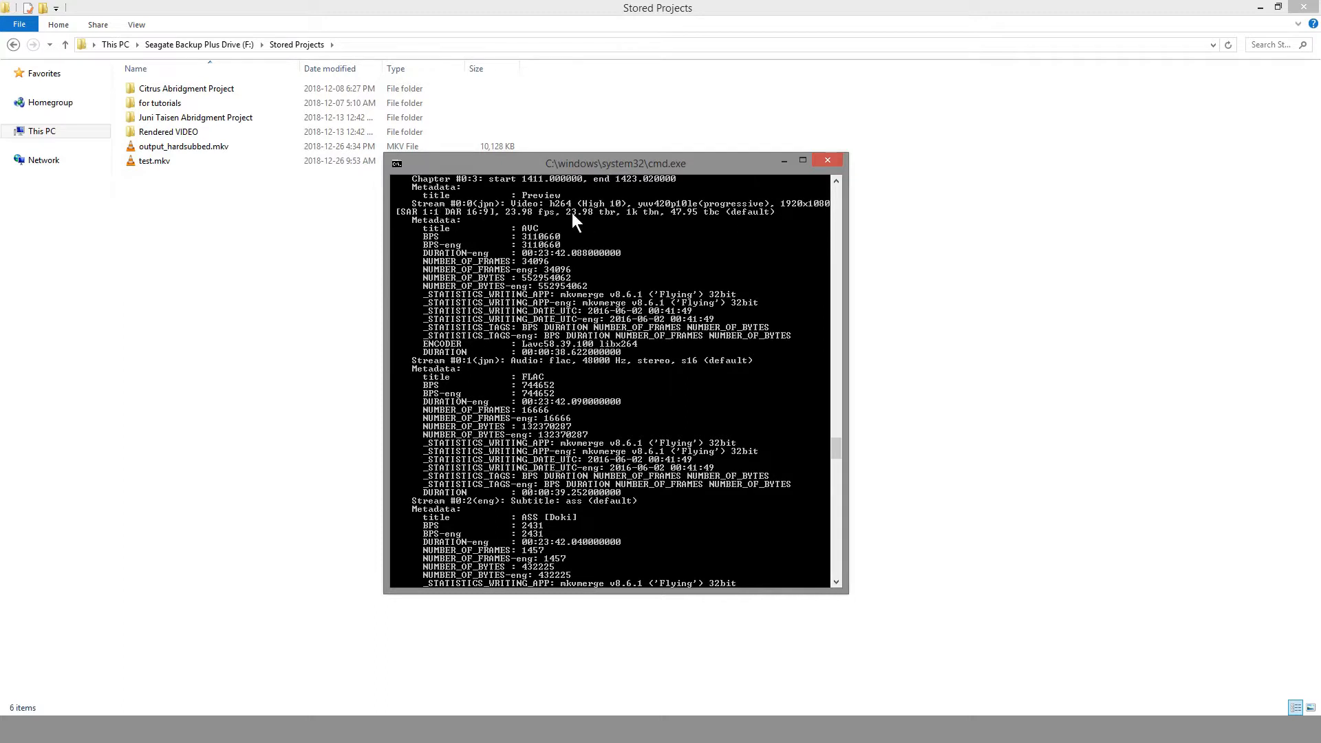
{"action": "mouse_move", "coordinate": [584, 289]}
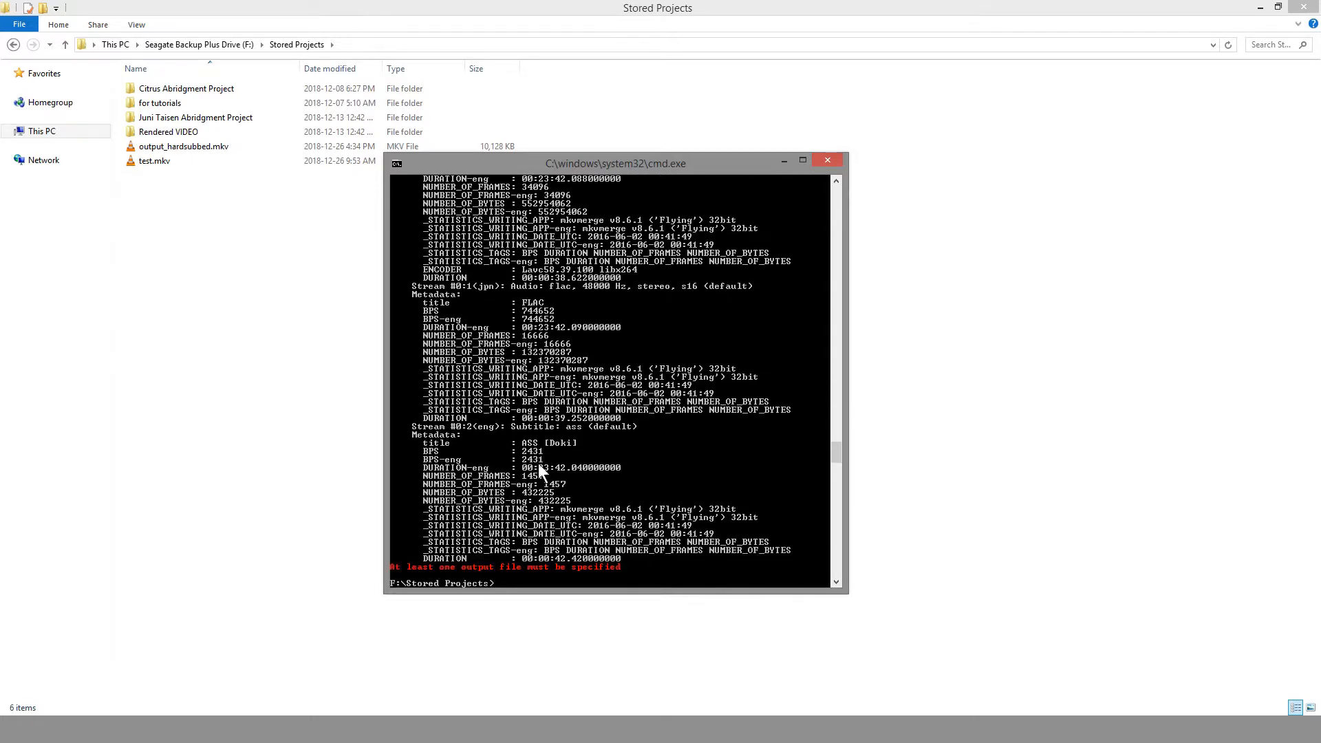
{"action": "mouse_move", "coordinate": [773, 497]}
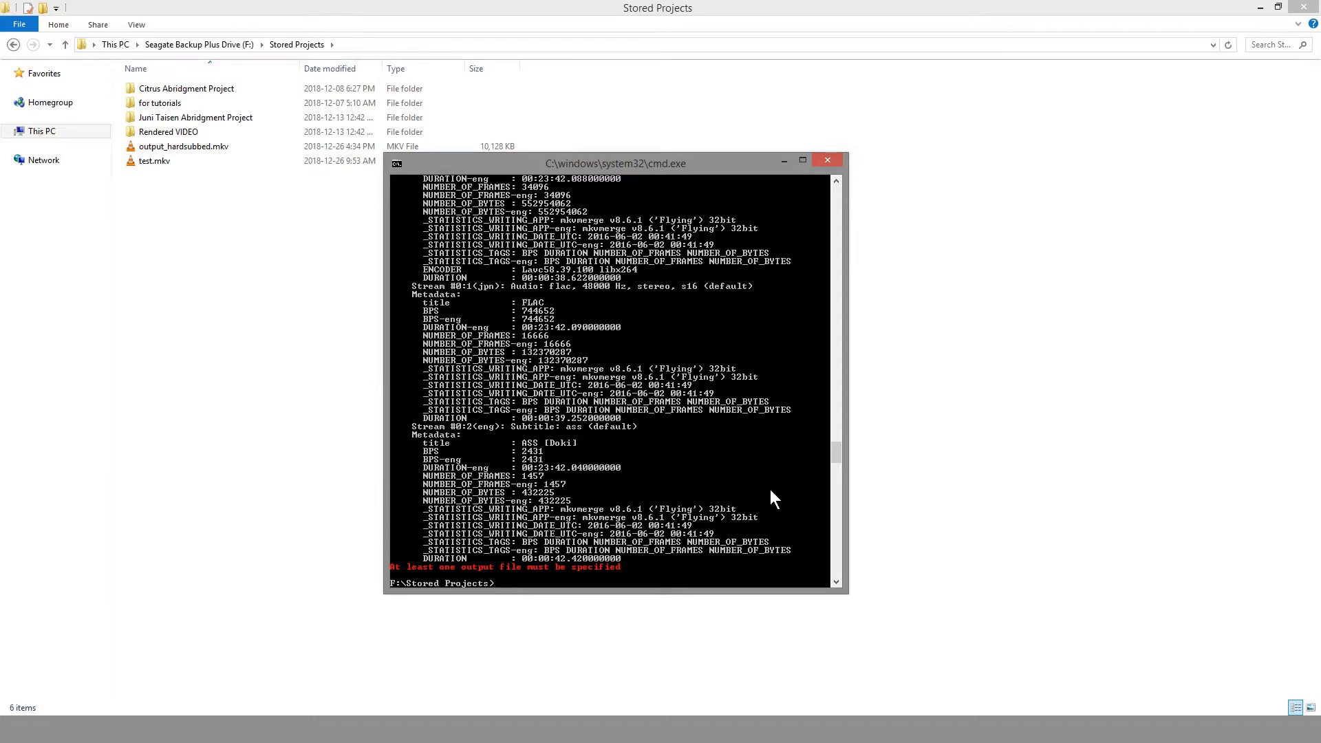
{"action": "scroll", "scroll_direction": "down", "scroll_amount": 3}
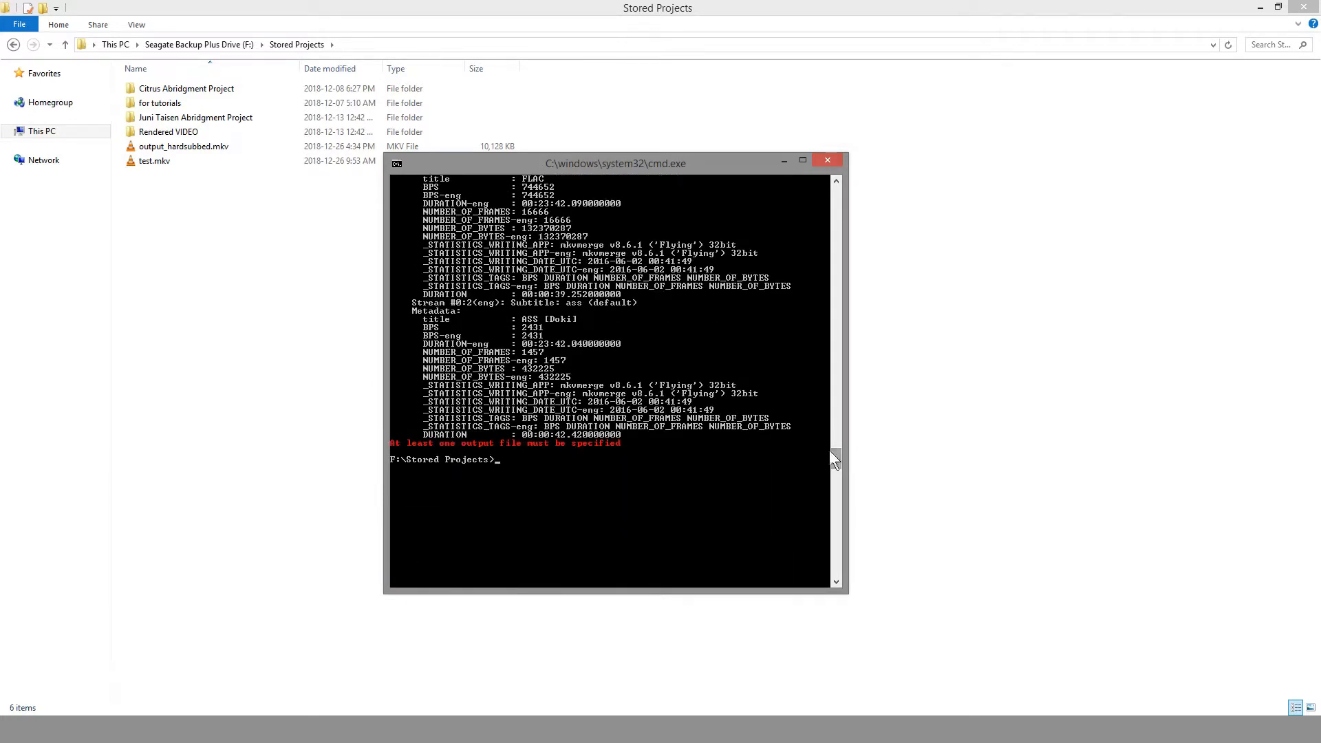
Play output_hardsubbed.mkv in VLC and check its Subtitle > Sub Track listing
{"action": "left_click", "coordinate": [183, 146]}
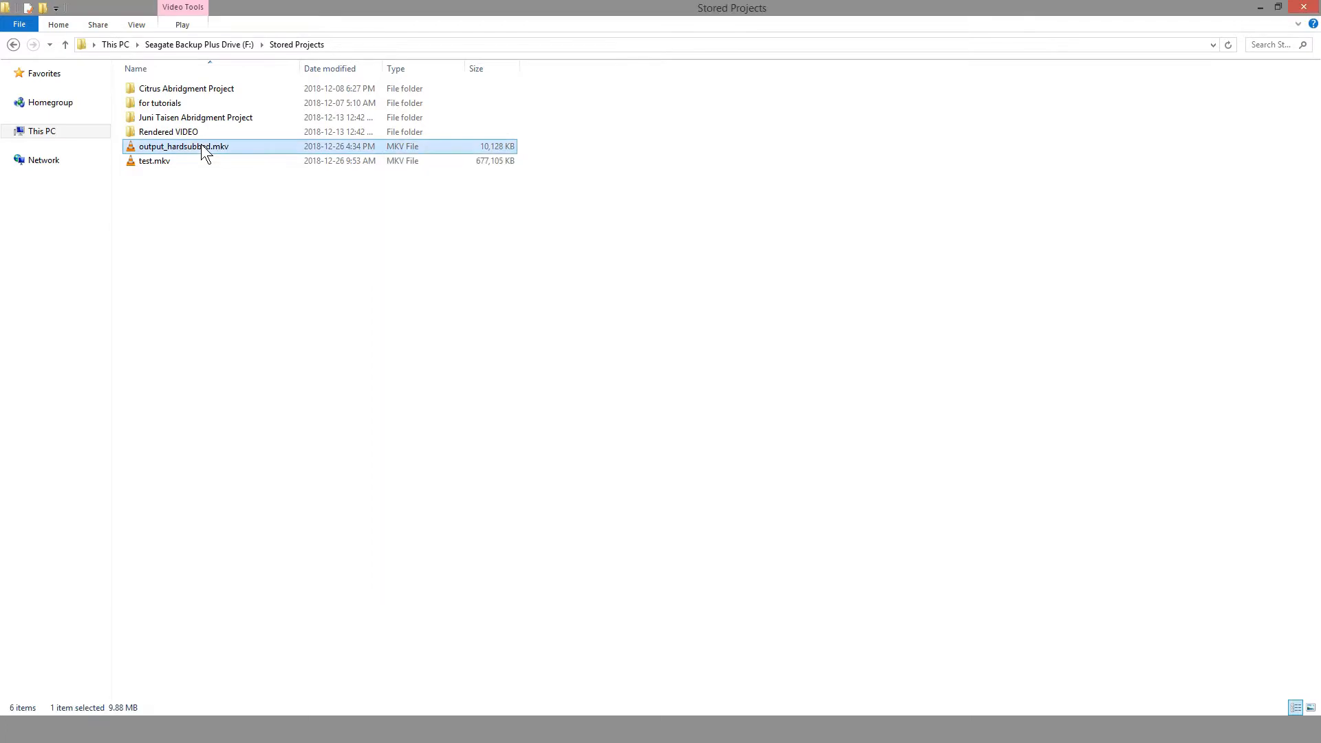
{"action": "double_click", "coordinate": [183, 146]}
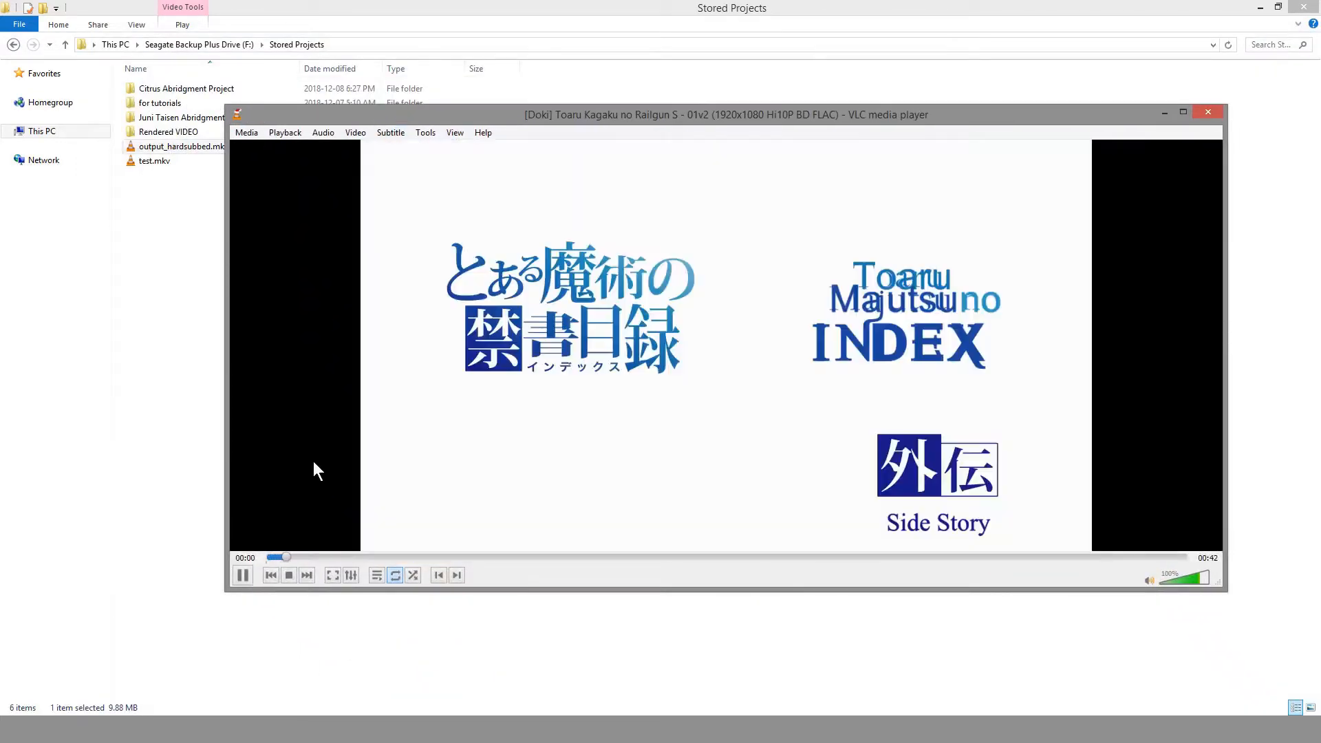
{"action": "left_click", "coordinate": [243, 575]}
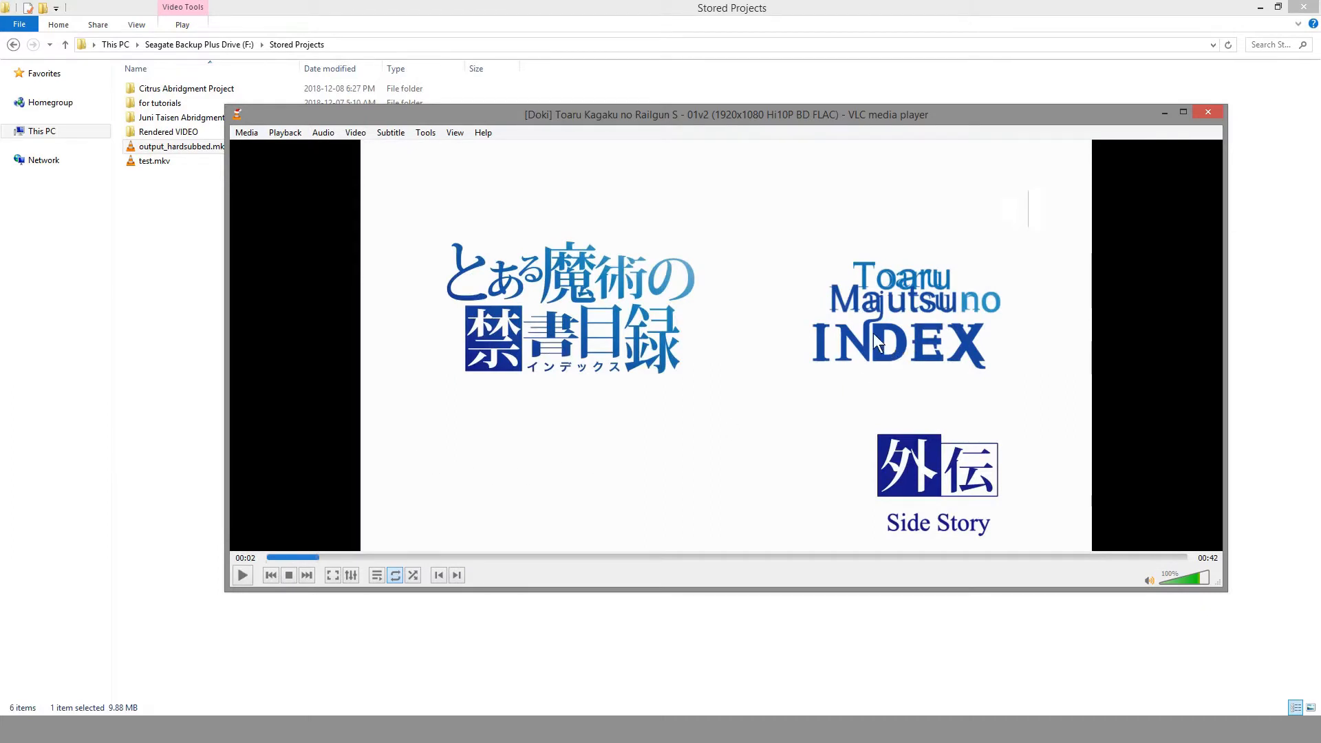
{"action": "mouse_move", "coordinate": [834, 306]}
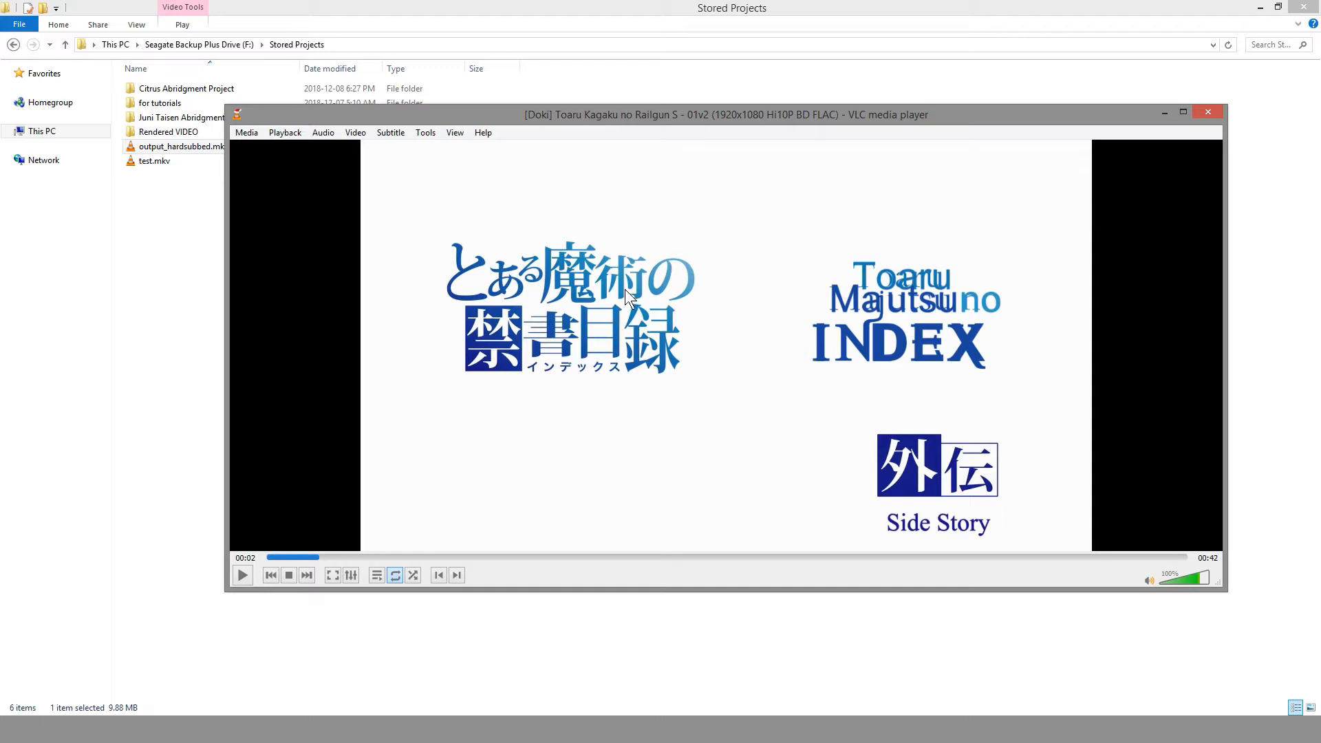
{"action": "mouse_move", "coordinate": [739, 326]}
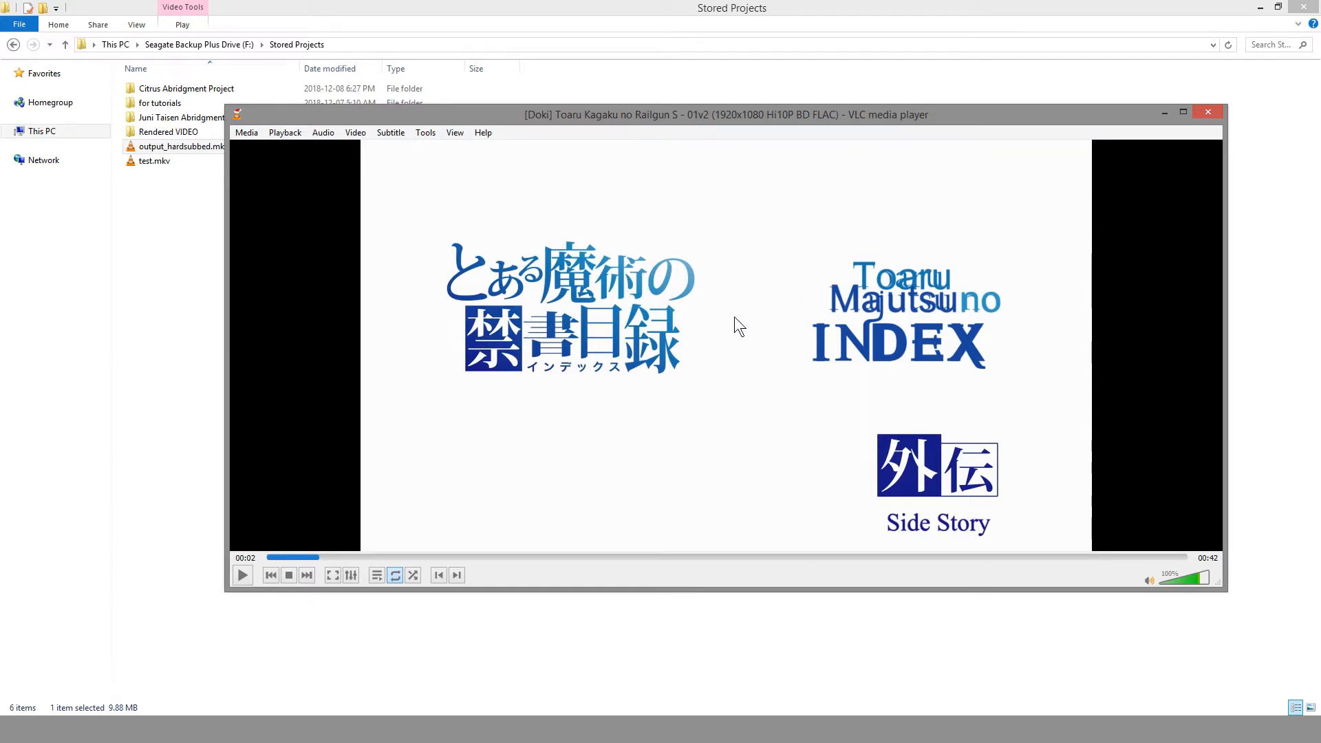
{"action": "right_click", "coordinate": [738, 326]}
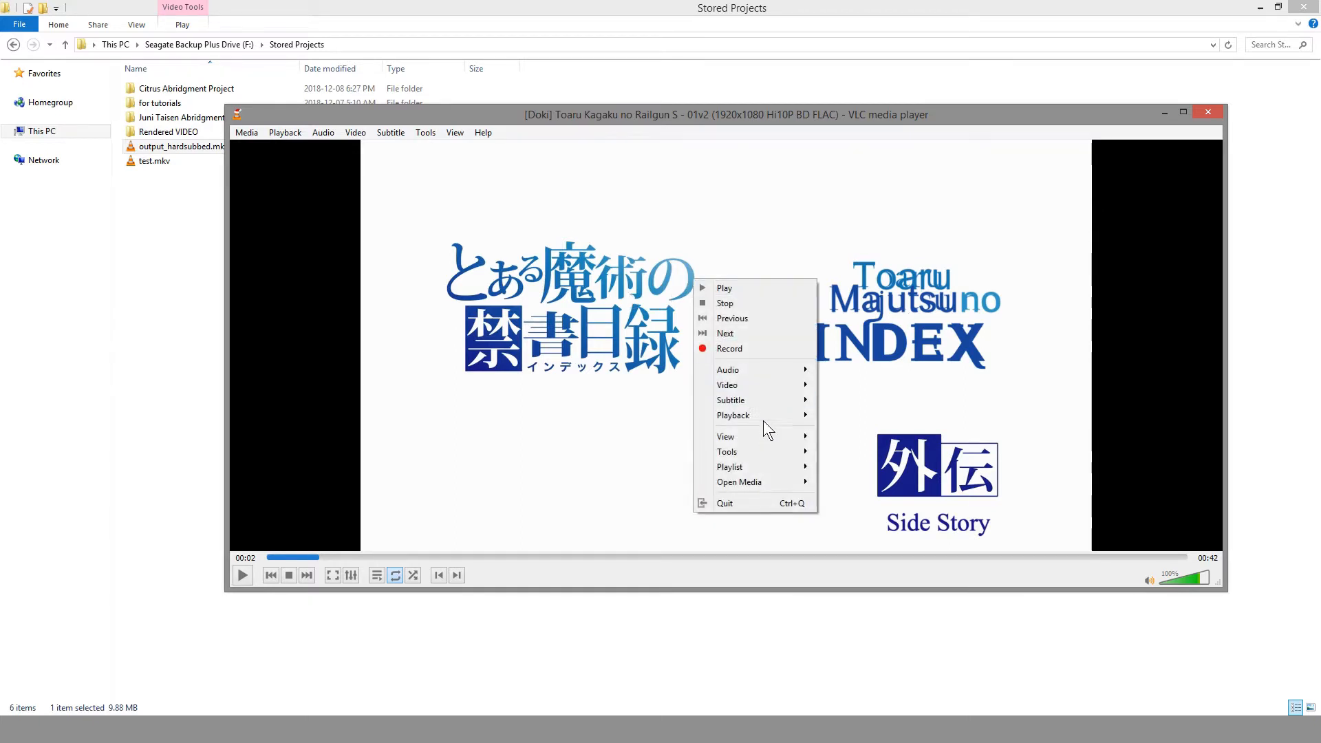
{"action": "mouse_move", "coordinate": [731, 399]}
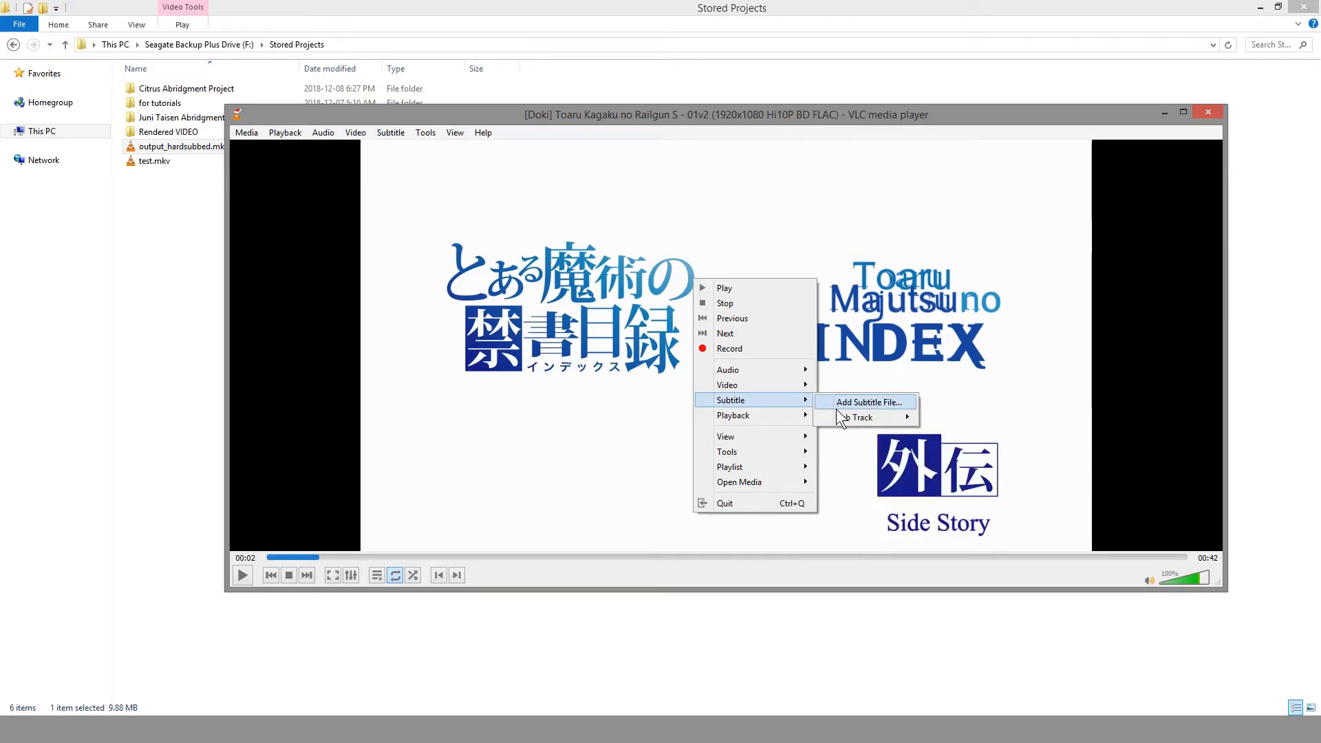
{"action": "mouse_move", "coordinate": [842, 369]}
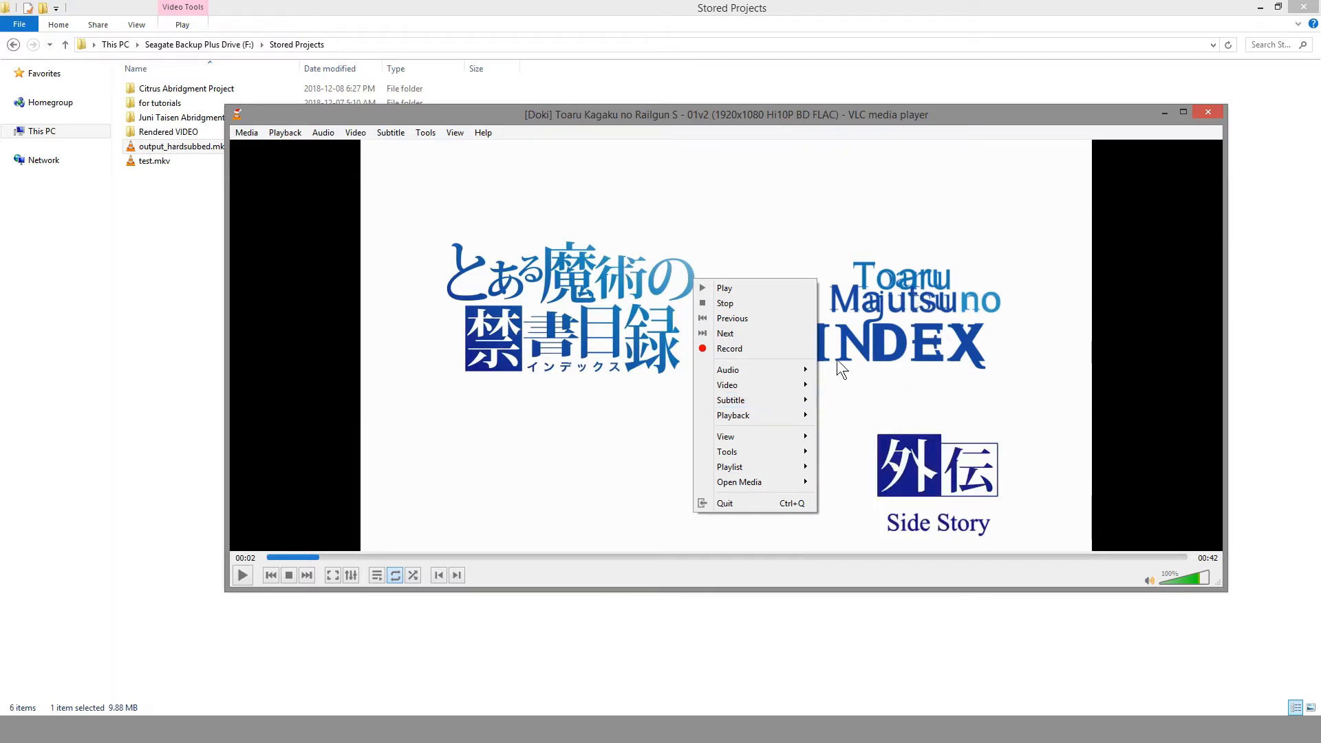
{"action": "mouse_move", "coordinate": [730, 399]}
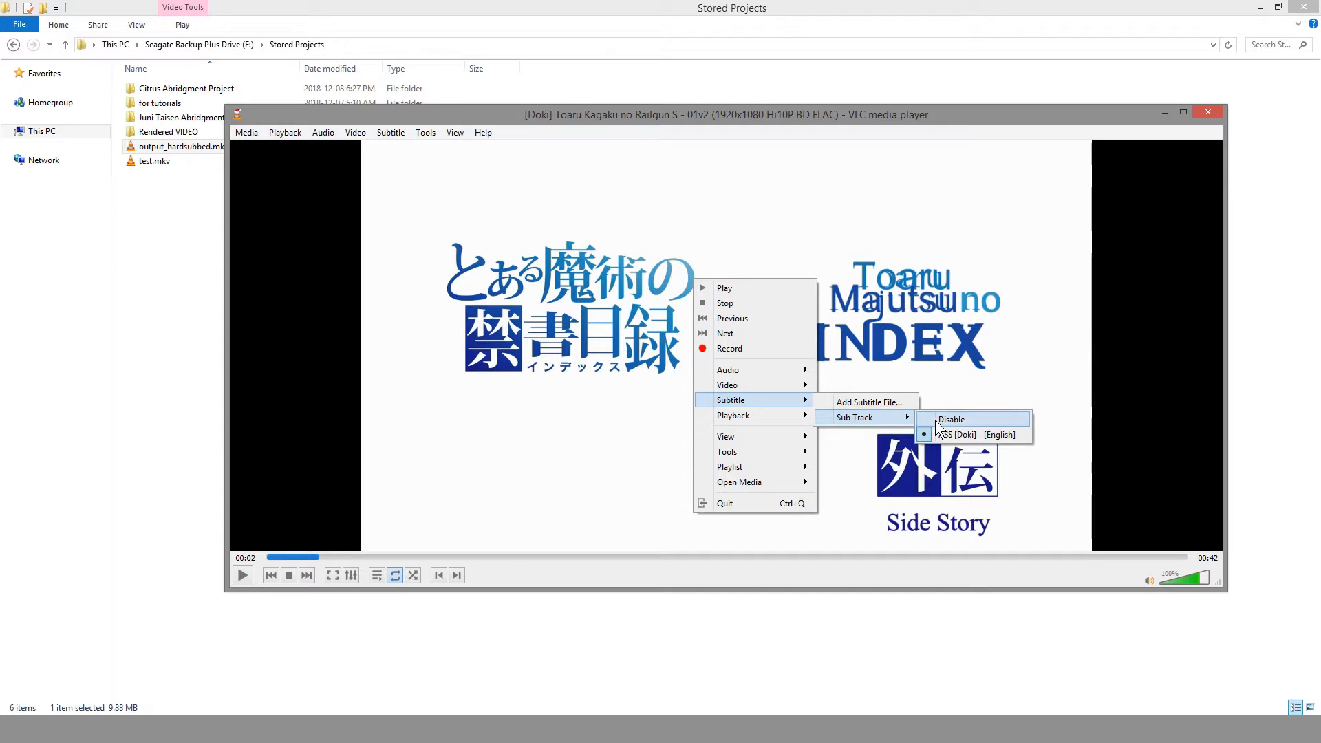
{"action": "left_click", "coordinate": [951, 418]}
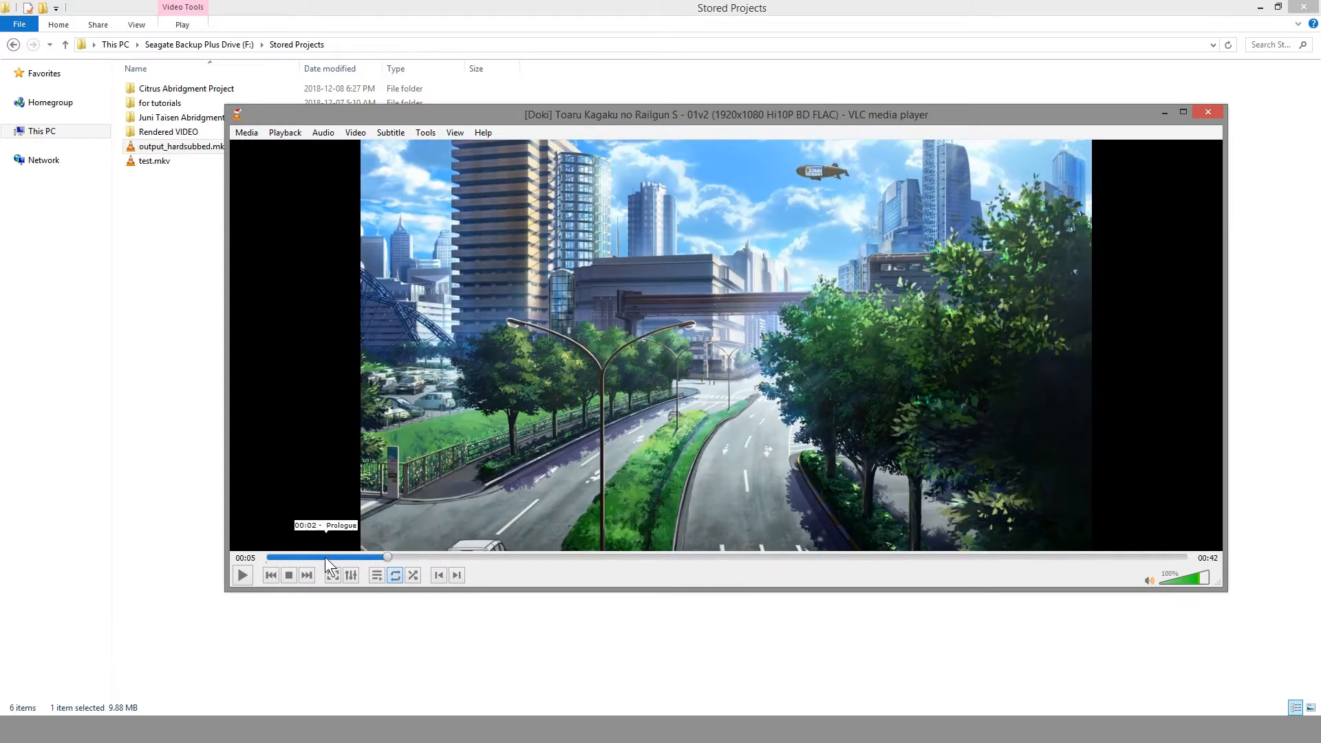
Seek to a dialogue scene, disable the soft subtitle track so only burned-in text remains, then rewind
{"action": "left_click_drag", "start_coordinate": [388, 556], "coordinate": [432, 556]}
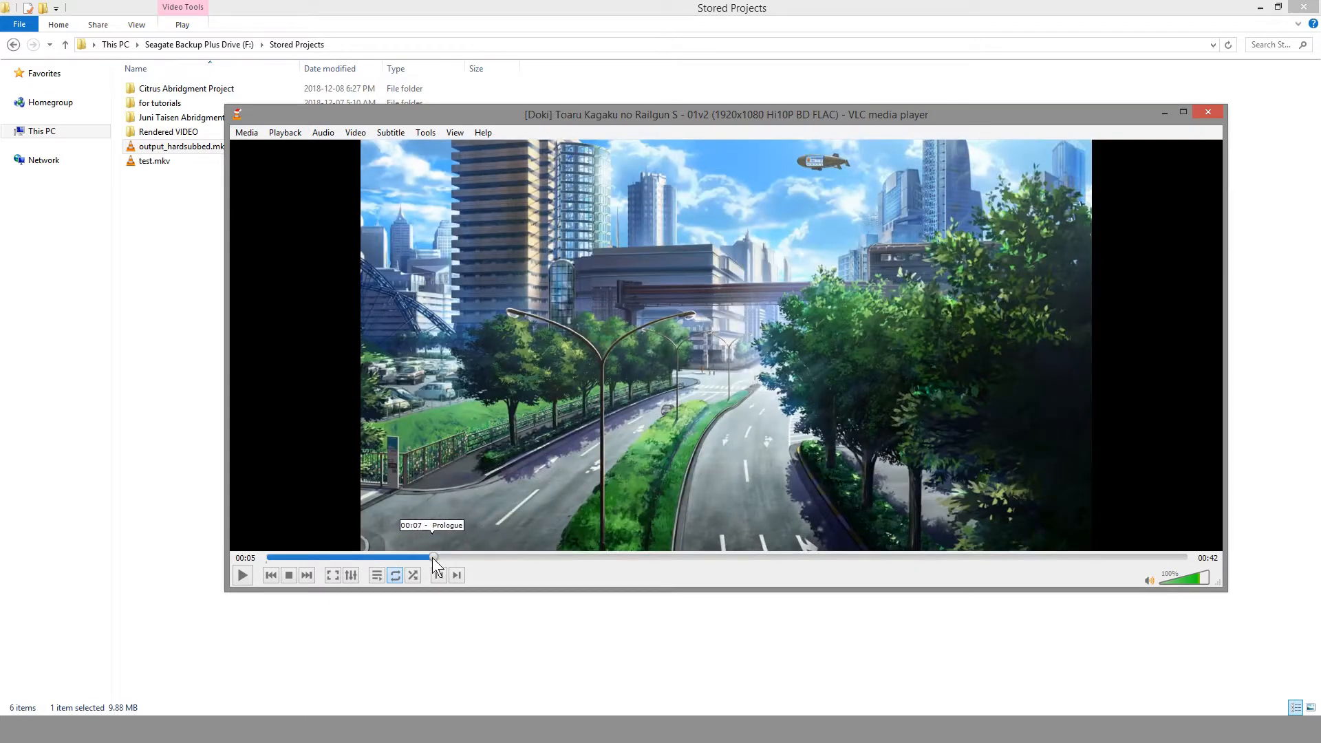
{"action": "left_click_drag", "start_coordinate": [433, 558], "coordinate": [470, 557]}
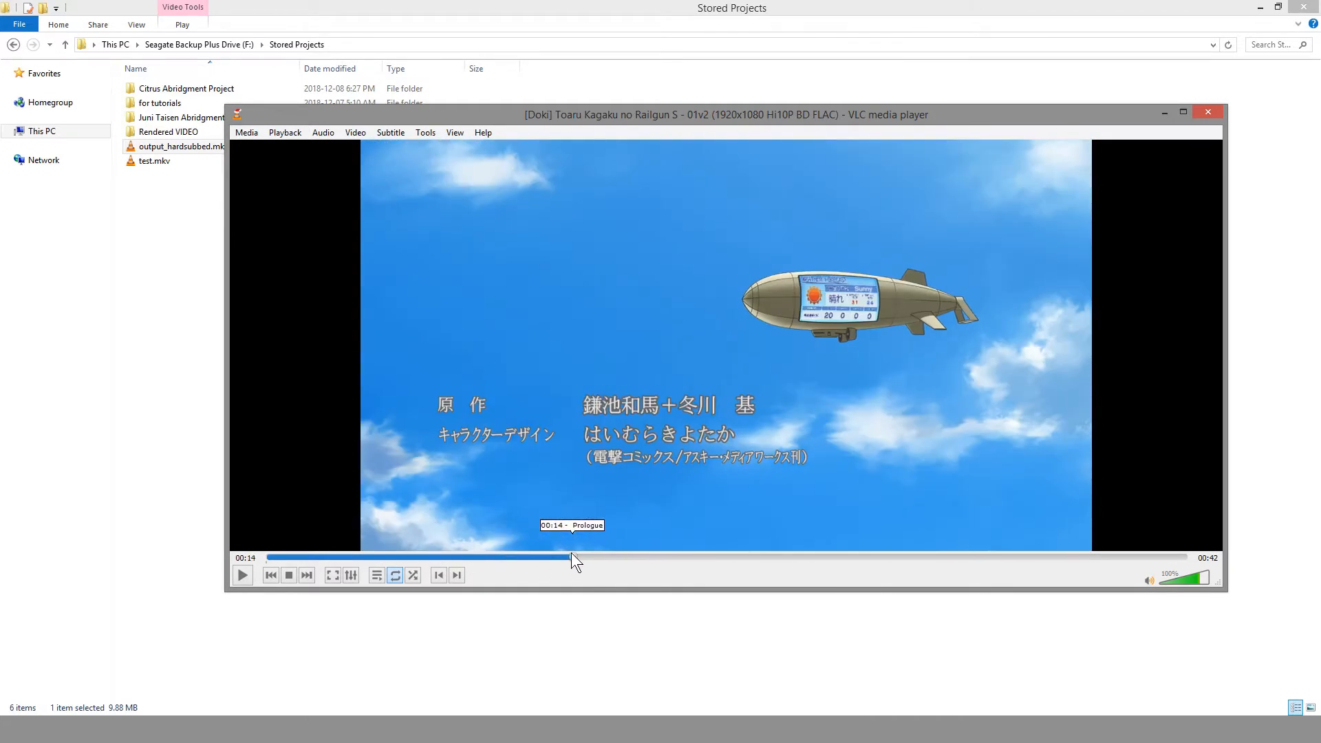
{"action": "left_click_drag", "start_coordinate": [572, 557], "coordinate": [969, 558]}
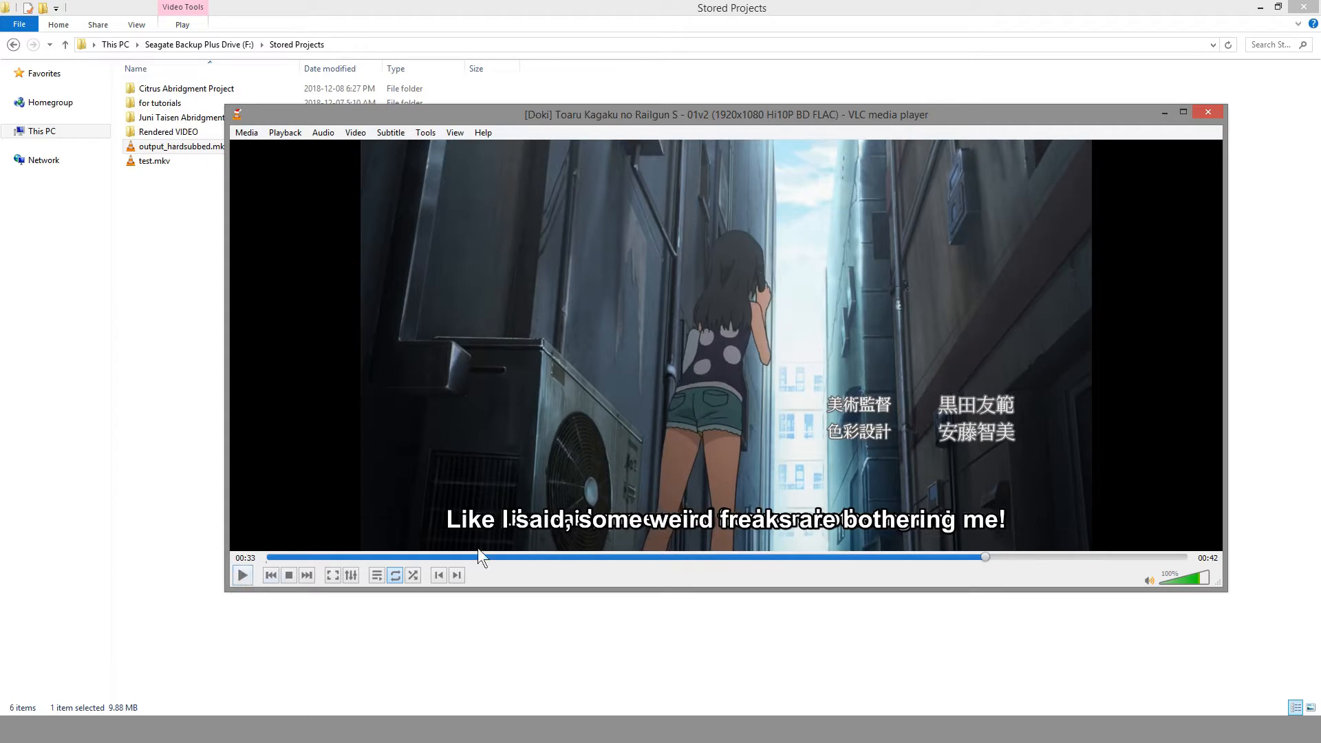
{"action": "mouse_move", "coordinate": [670, 538]}
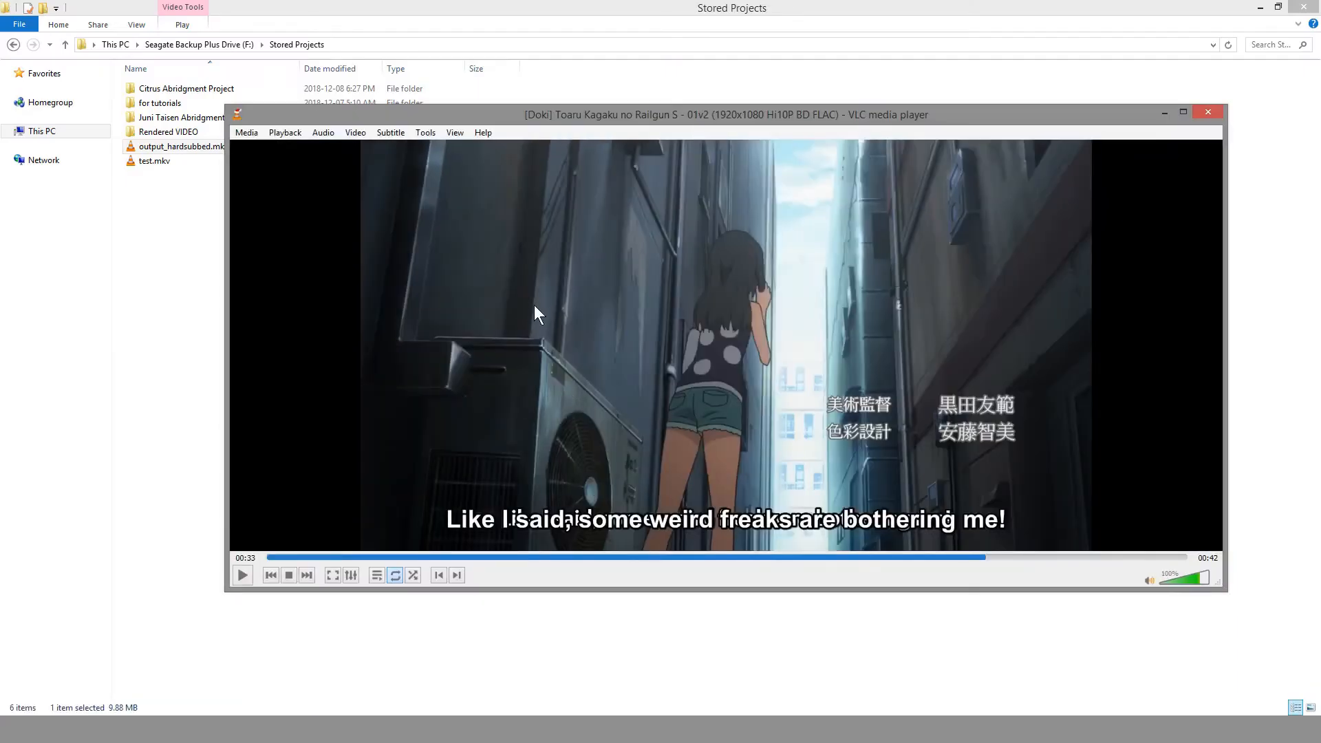
{"action": "right_click", "coordinate": [540, 314]}
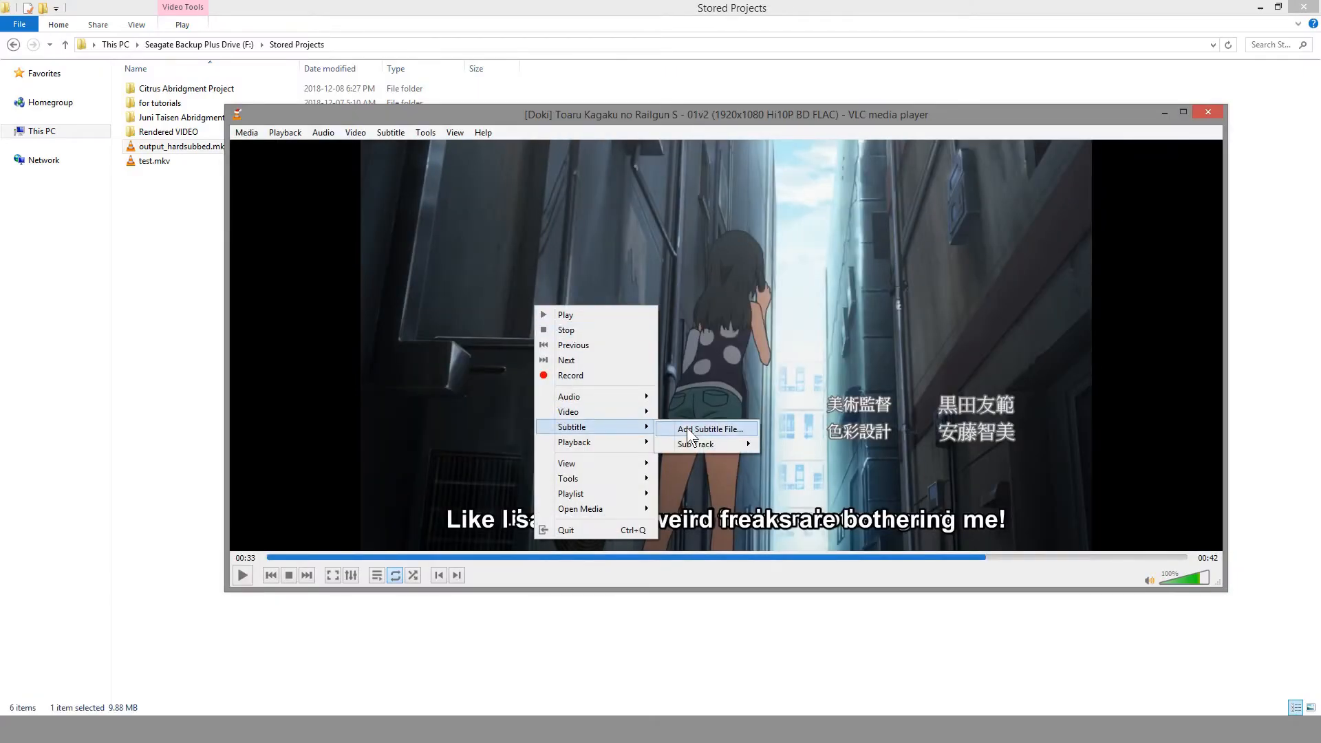
{"action": "left_click", "coordinate": [793, 455]}
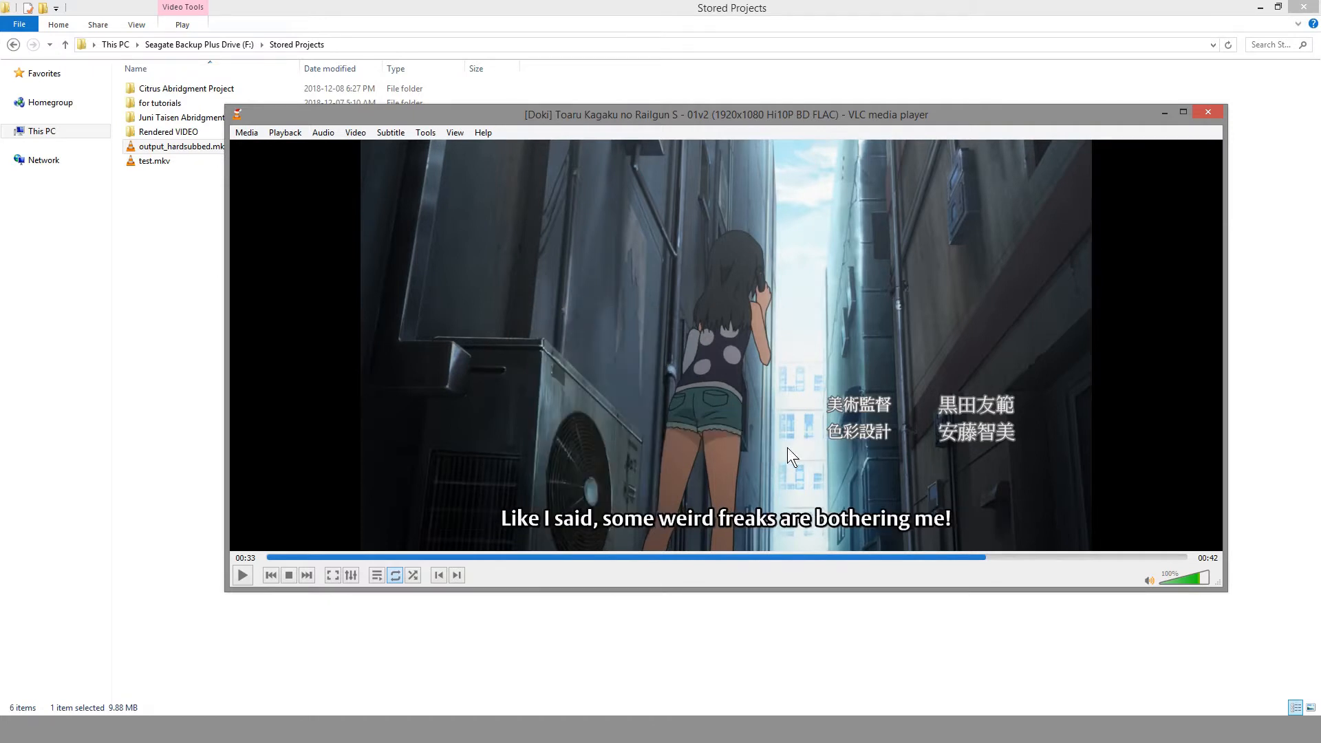
{"action": "mouse_move", "coordinate": [1037, 512]}
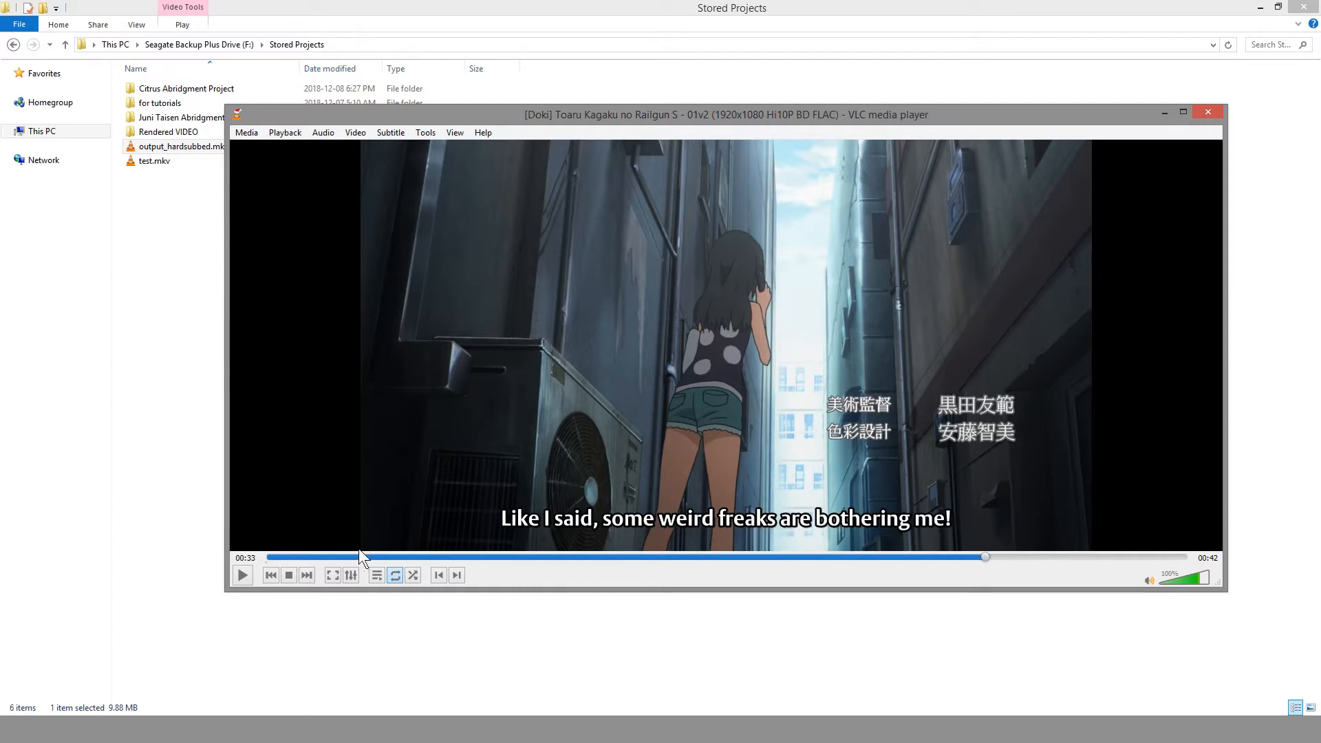
{"action": "left_click_drag", "start_coordinate": [986, 557], "coordinate": [273, 557]}
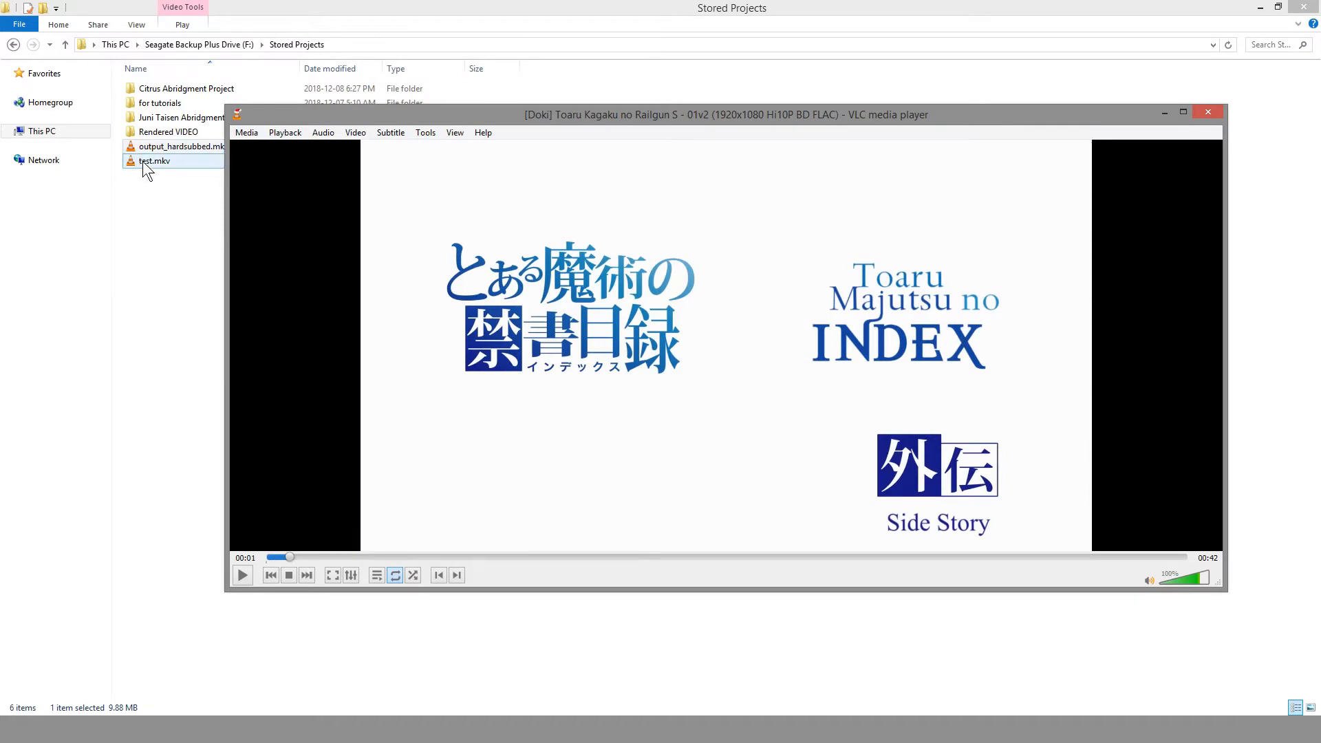
Open the original test.mkv in VLC for comparison and reposition the player window
{"action": "left_click", "coordinate": [1206, 111]}
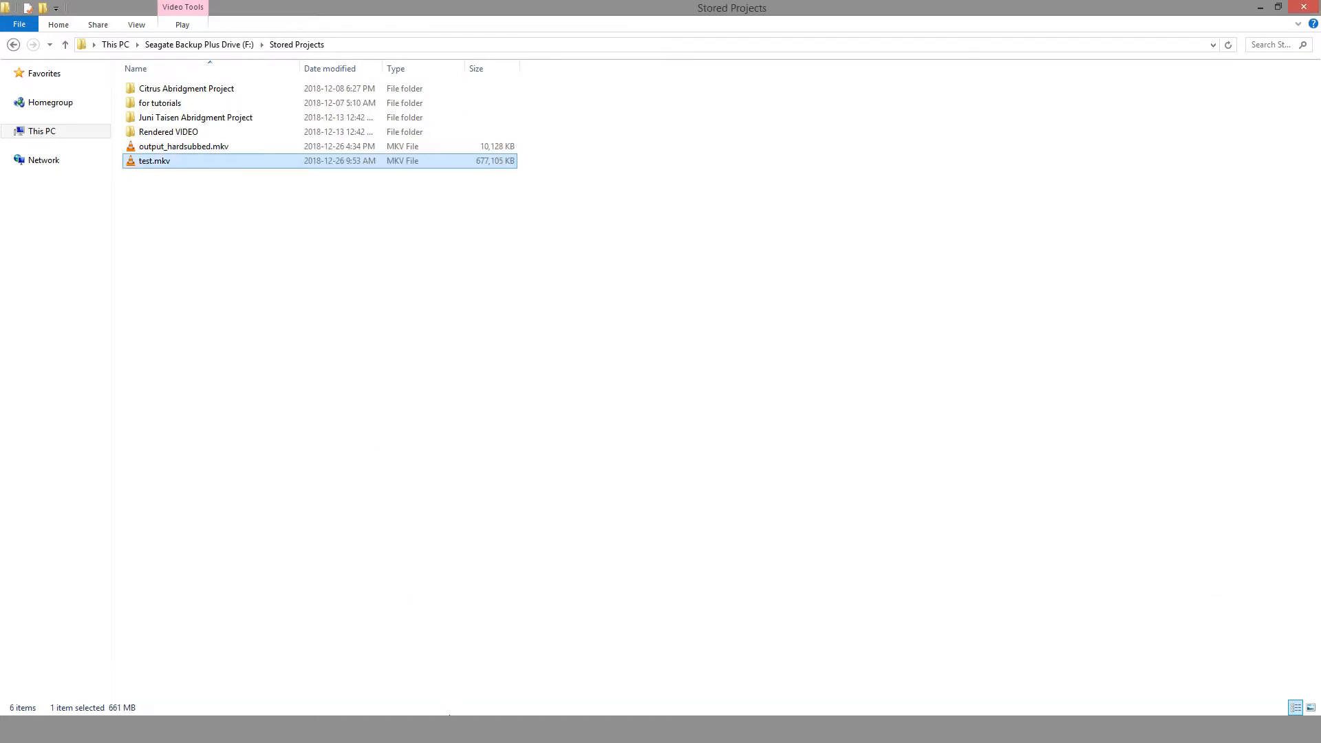
{"action": "double_click", "coordinate": [156, 160]}
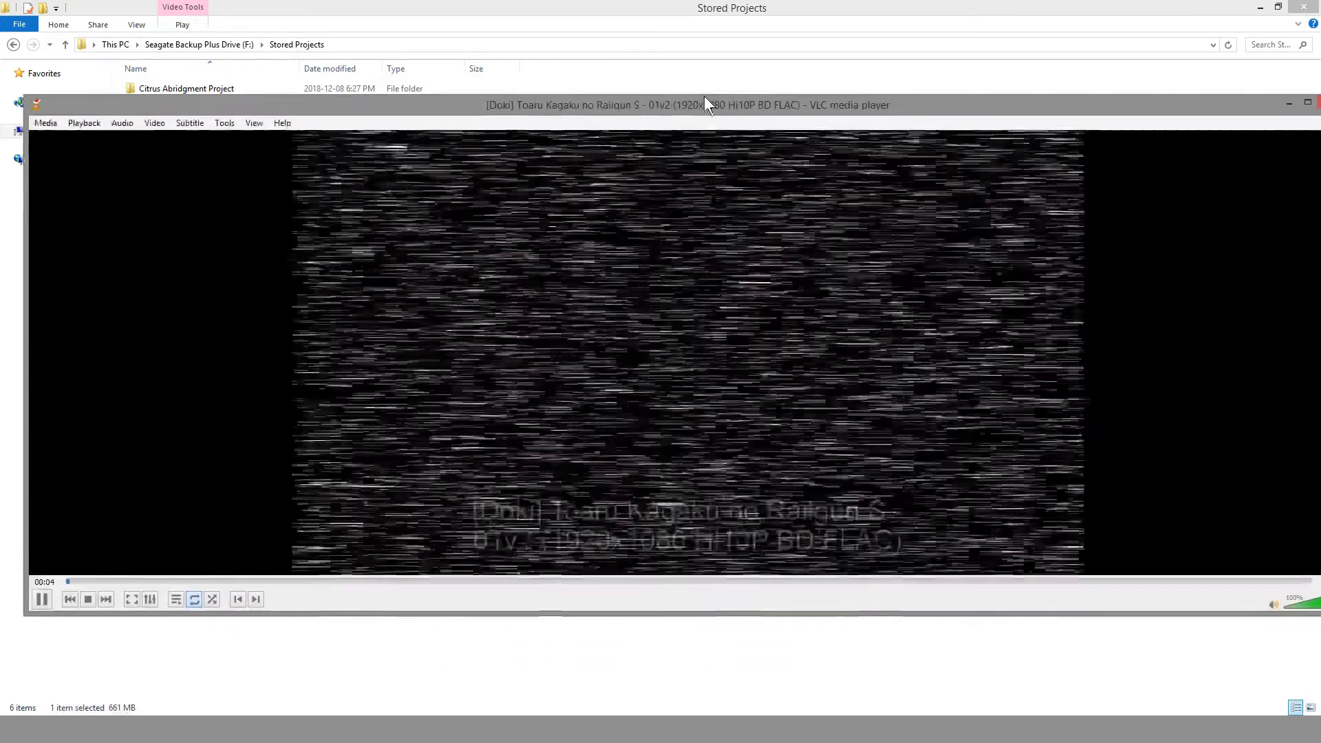
{"action": "left_click_drag", "start_coordinate": [67, 558], "coordinate": [150, 559]}
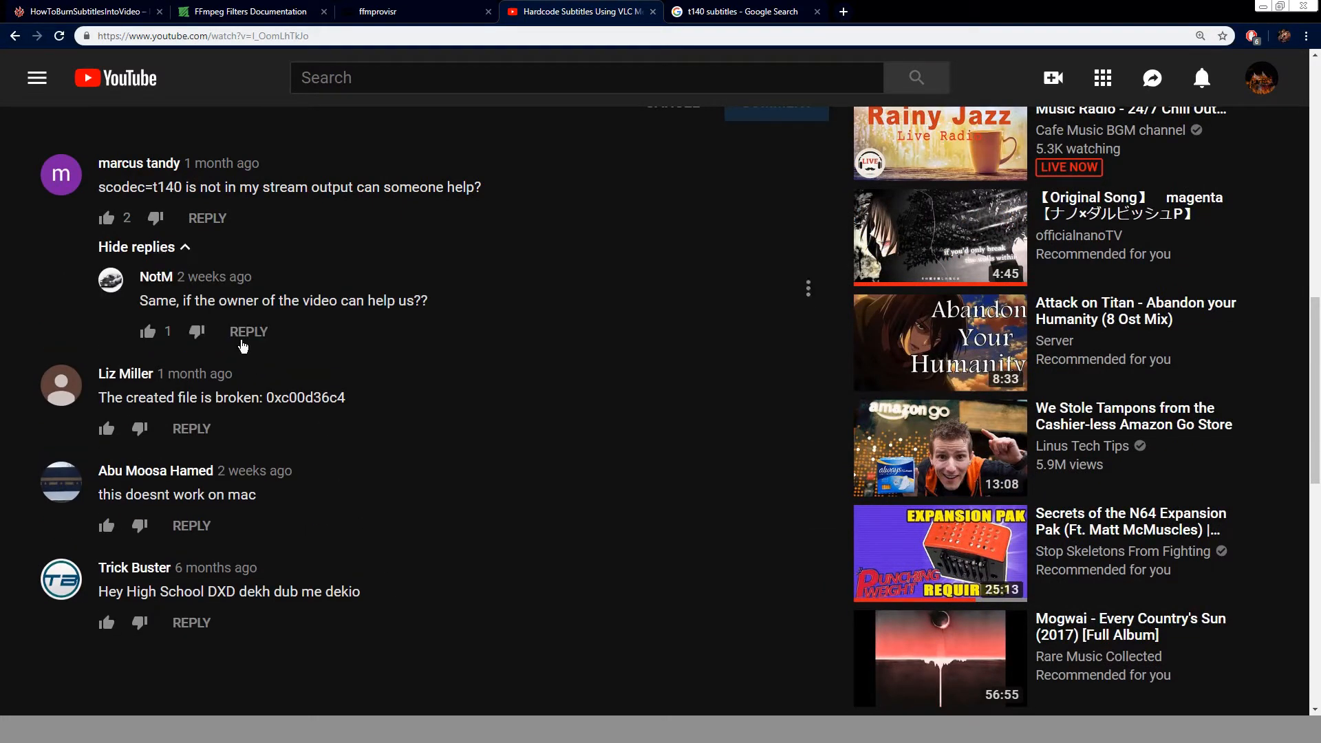
Hide the comment replies and scroll back up to the paused VLC tutorial video
{"action": "left_click", "coordinate": [136, 246]}
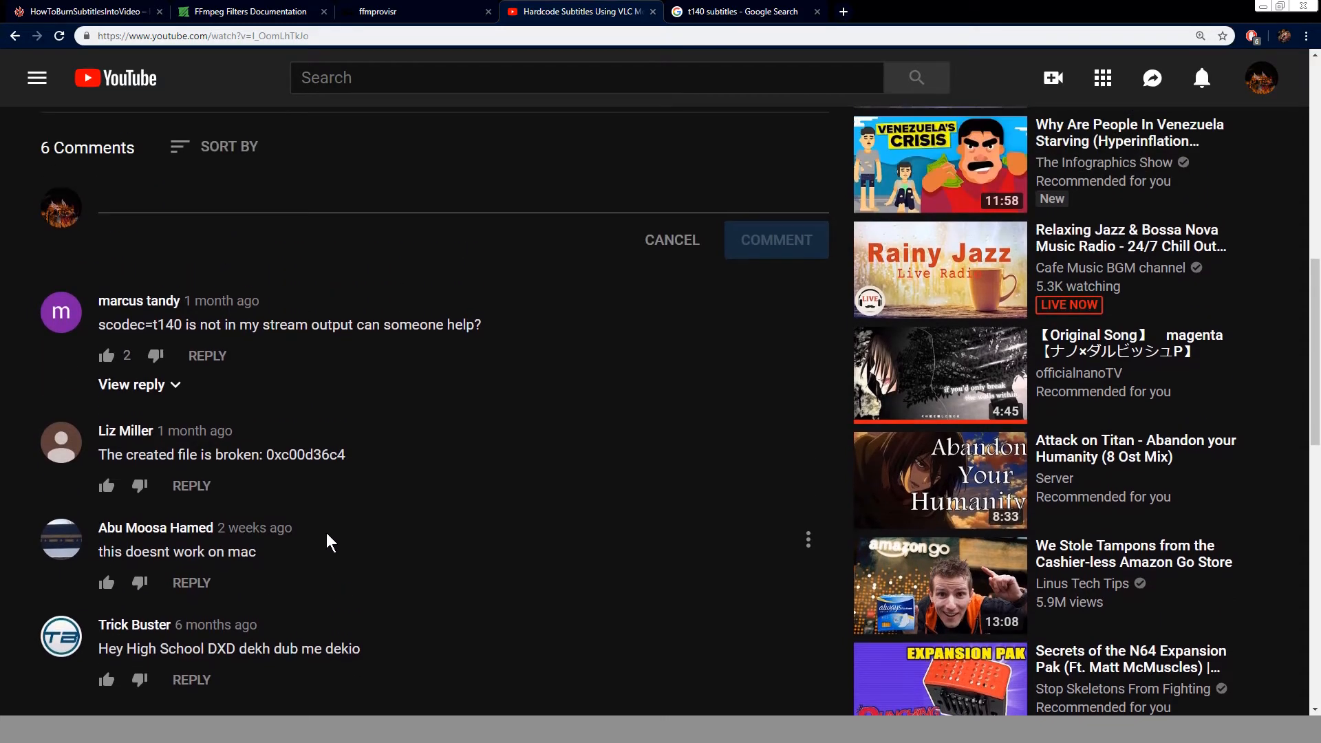
{"action": "scroll", "scroll_direction": "up", "scroll_amount": 3}
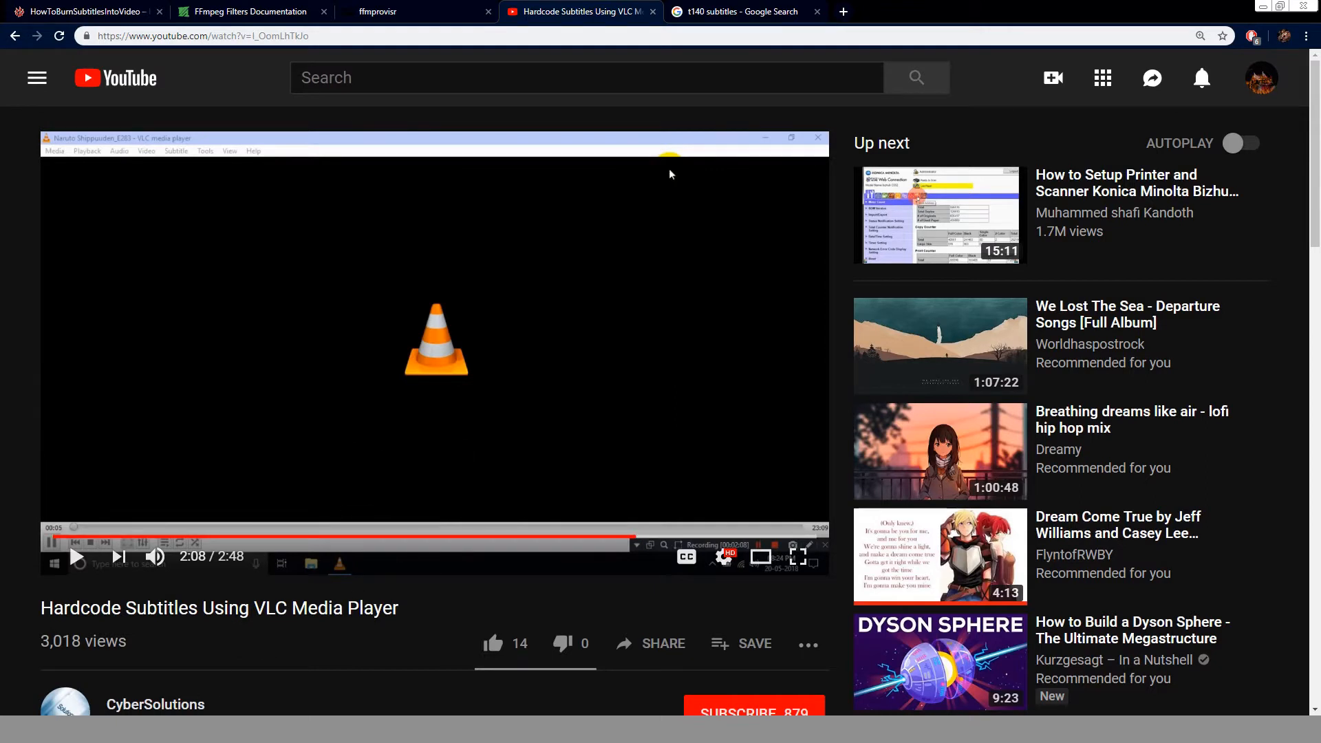
{"action": "mouse_move", "coordinate": [493, 442]}
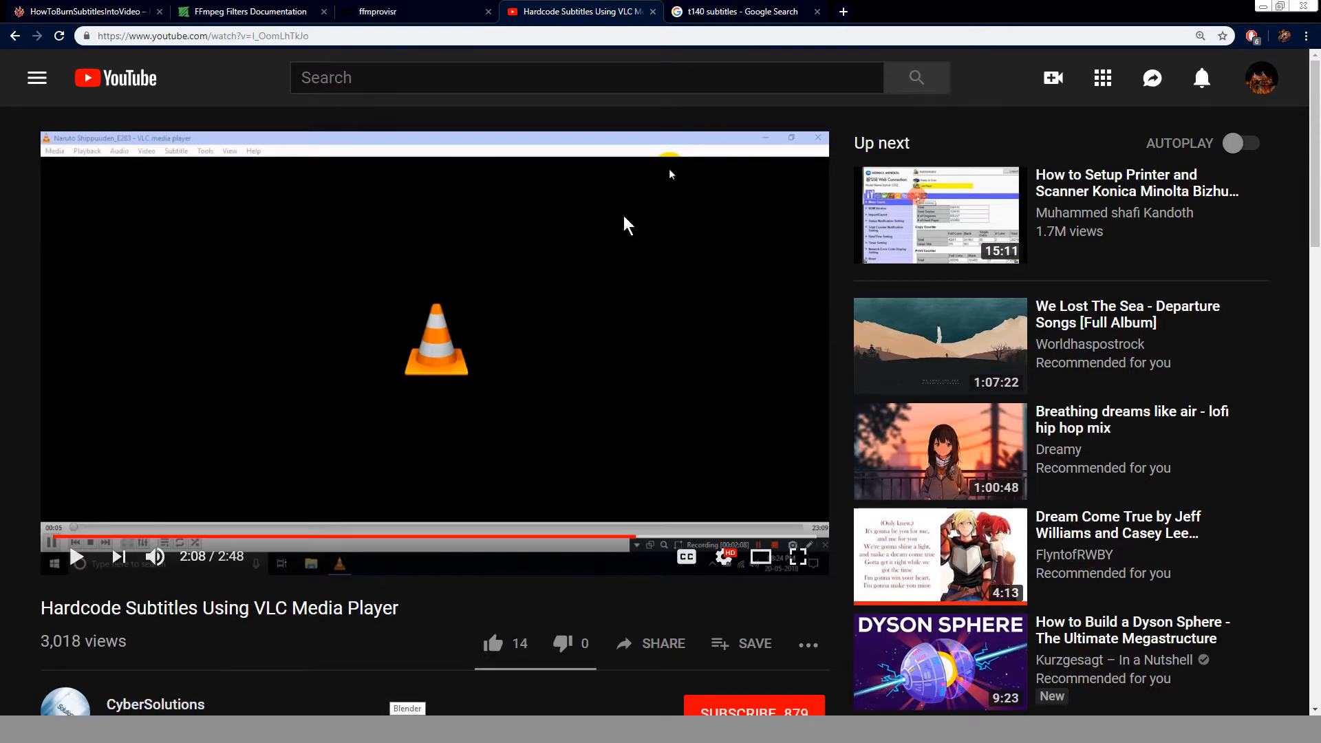
{"action": "mouse_move", "coordinate": [377, 362]}
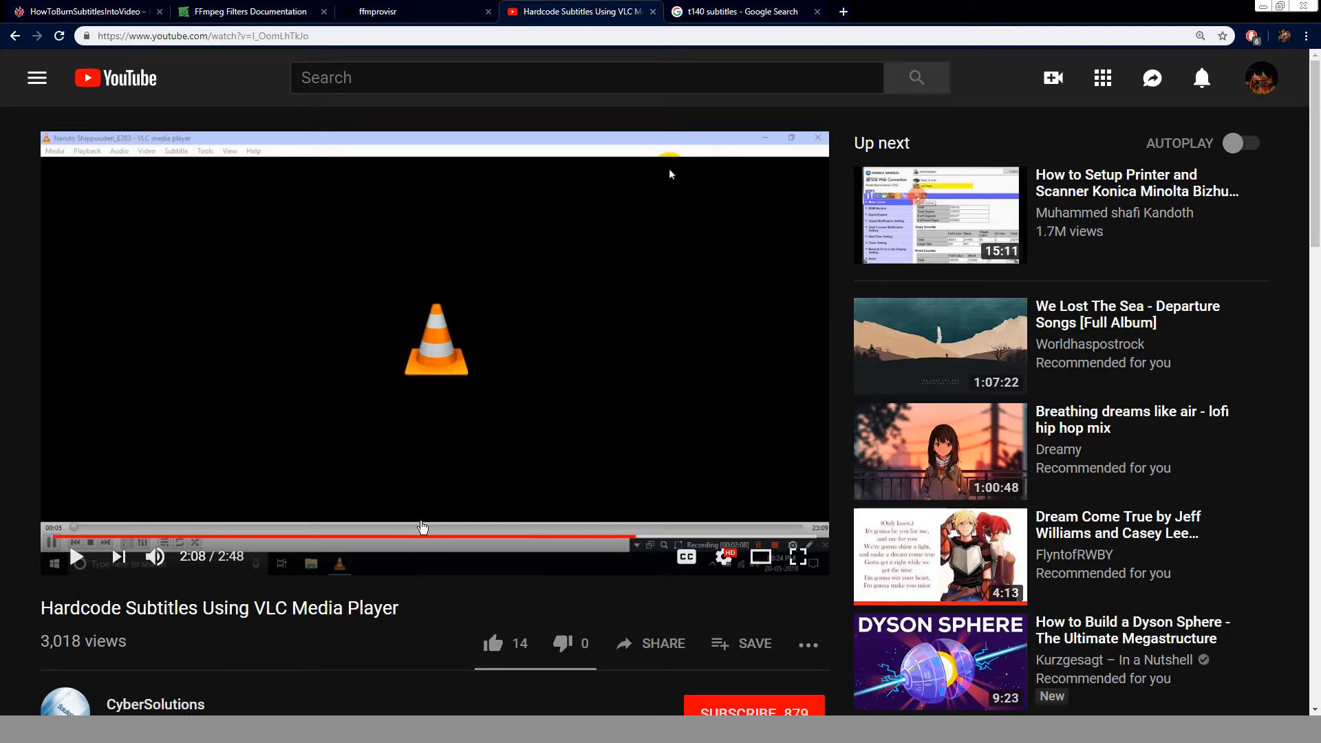
{"action": "mouse_move", "coordinate": [421, 527]}
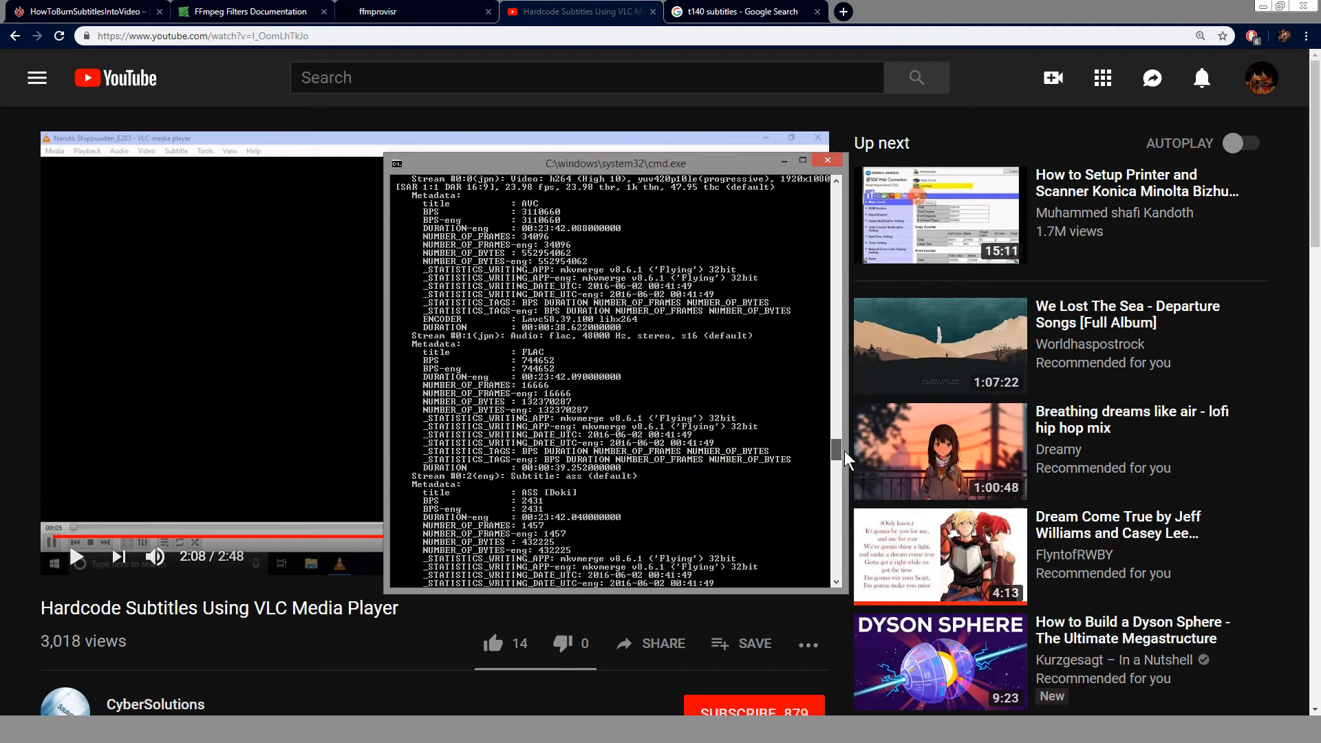
Review the ffmpeg stream listing for the clip, including its ASS subtitle stream
{"action": "scroll", "scroll_direction": "down", "scroll_amount": 3}
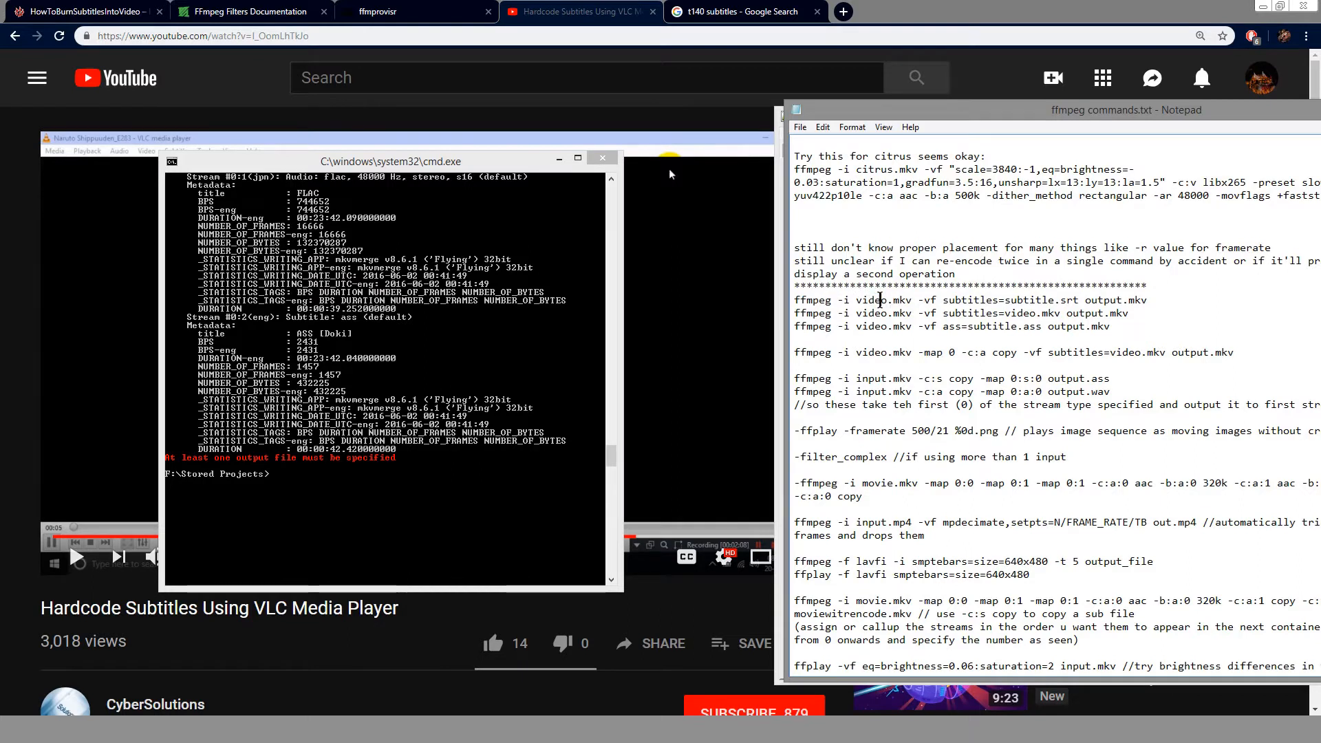
{"action": "double_click", "coordinate": [885, 300]}
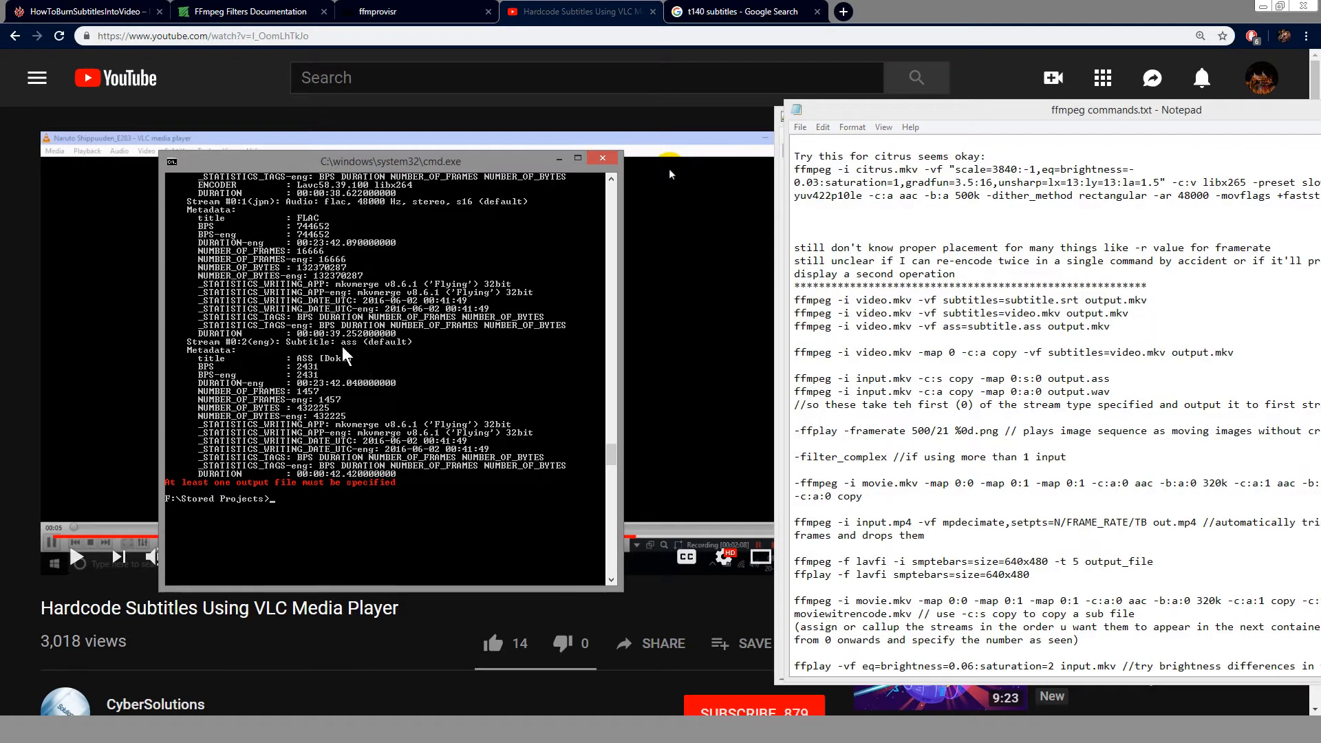
{"action": "mouse_move", "coordinate": [980, 292]}
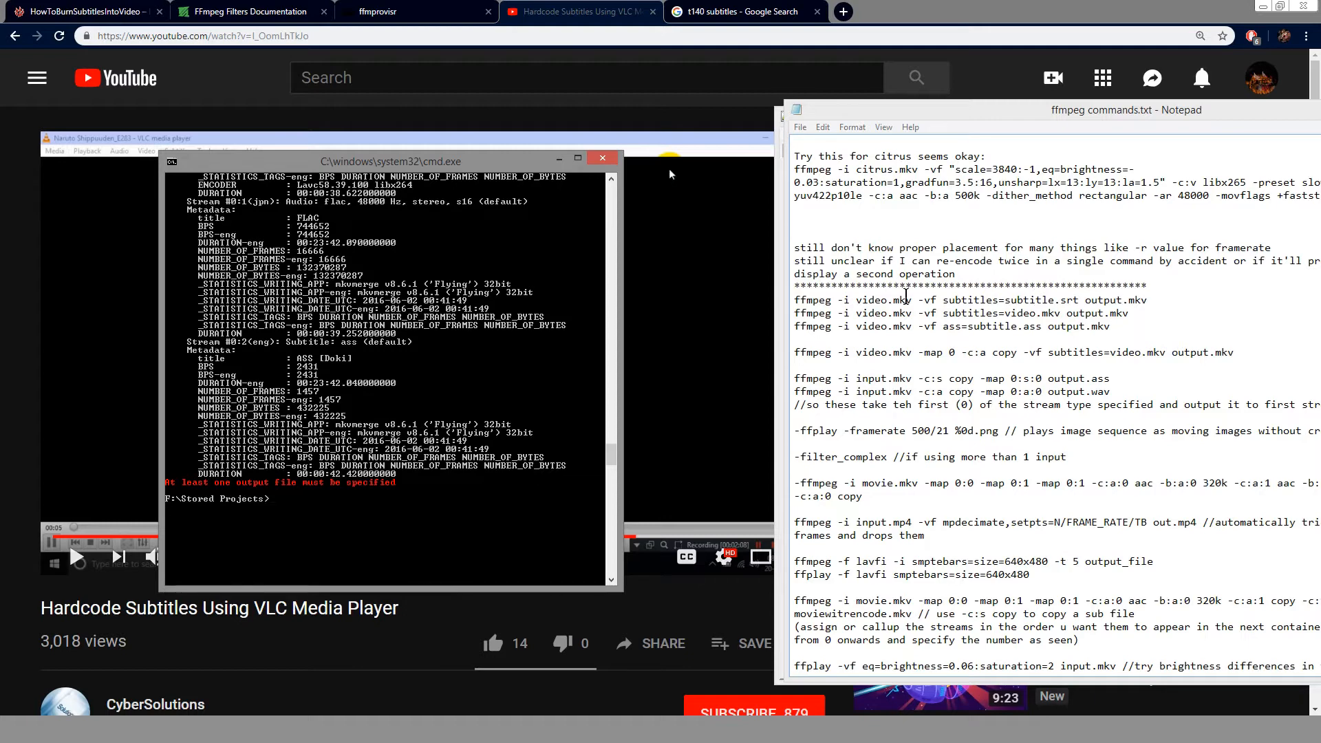
{"action": "scroll", "scroll_direction": "down", "scroll_amount": 3}
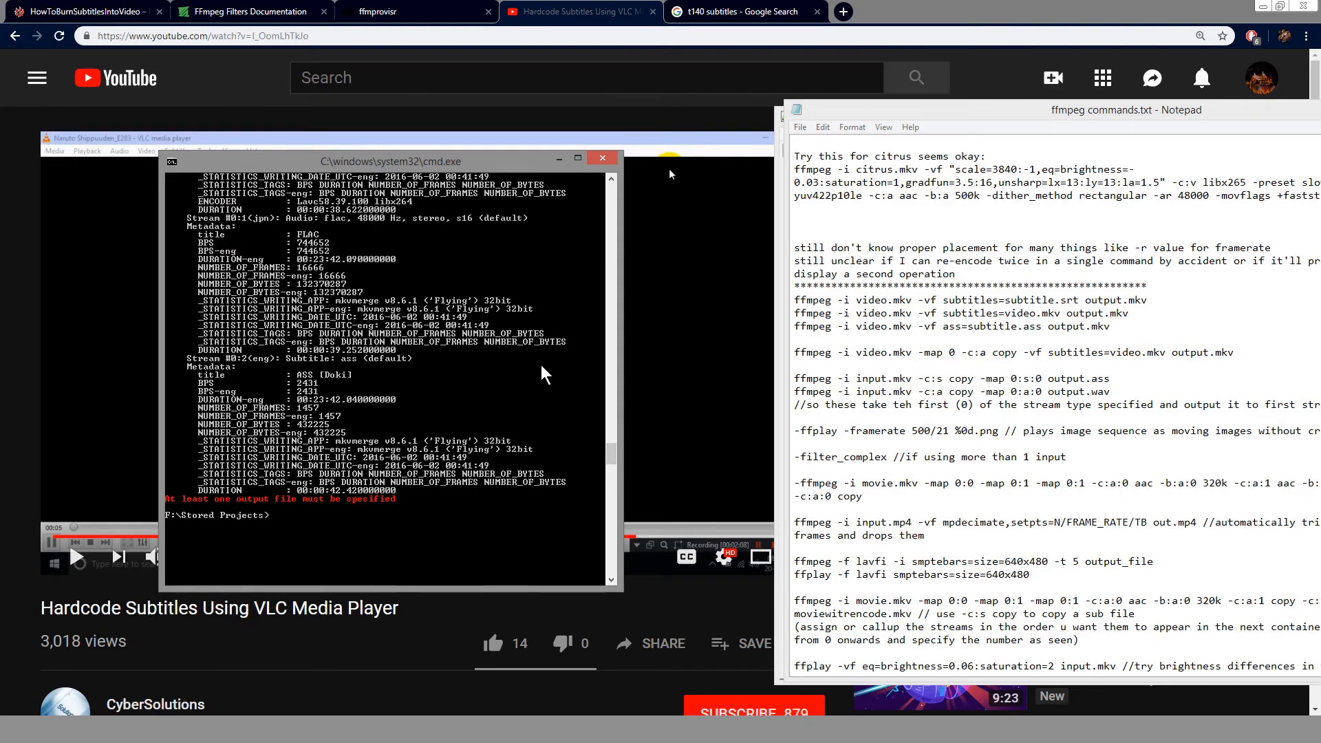
{"action": "mouse_move", "coordinate": [547, 374]}
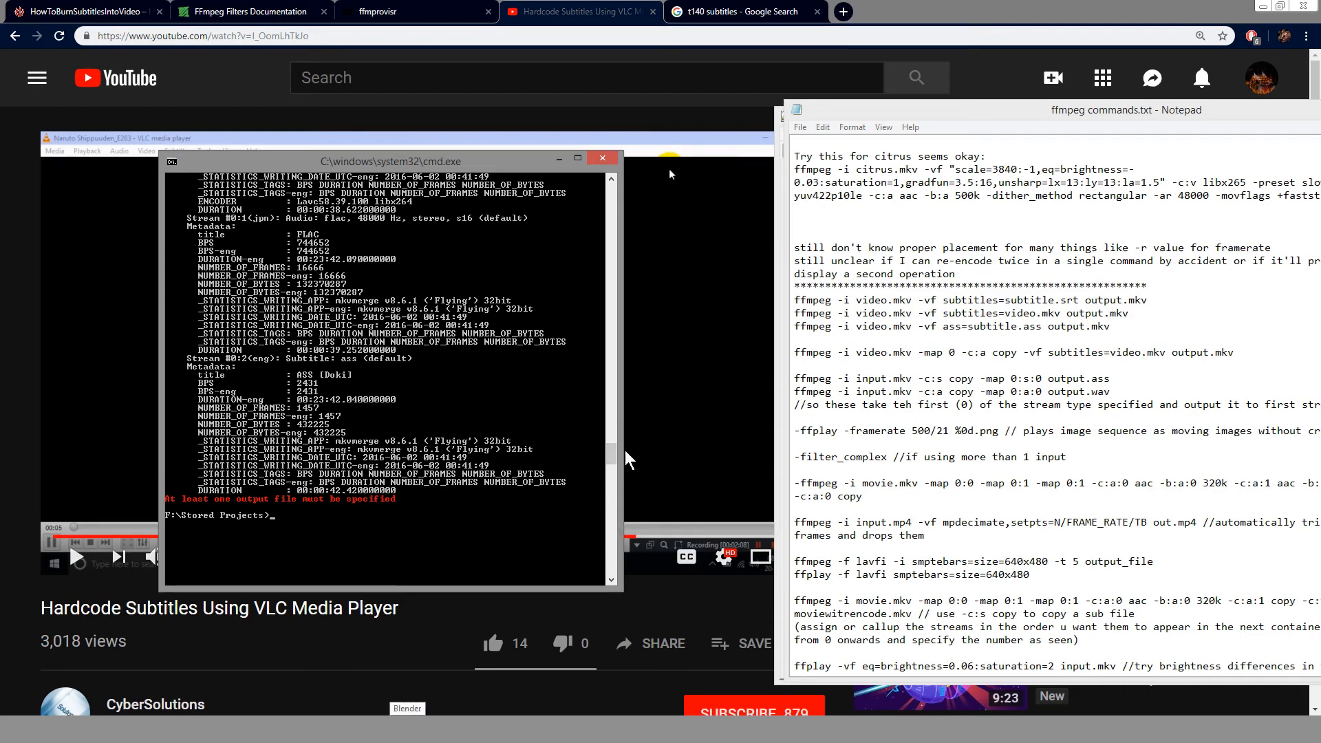
{"action": "mouse_move", "coordinate": [619, 460]}
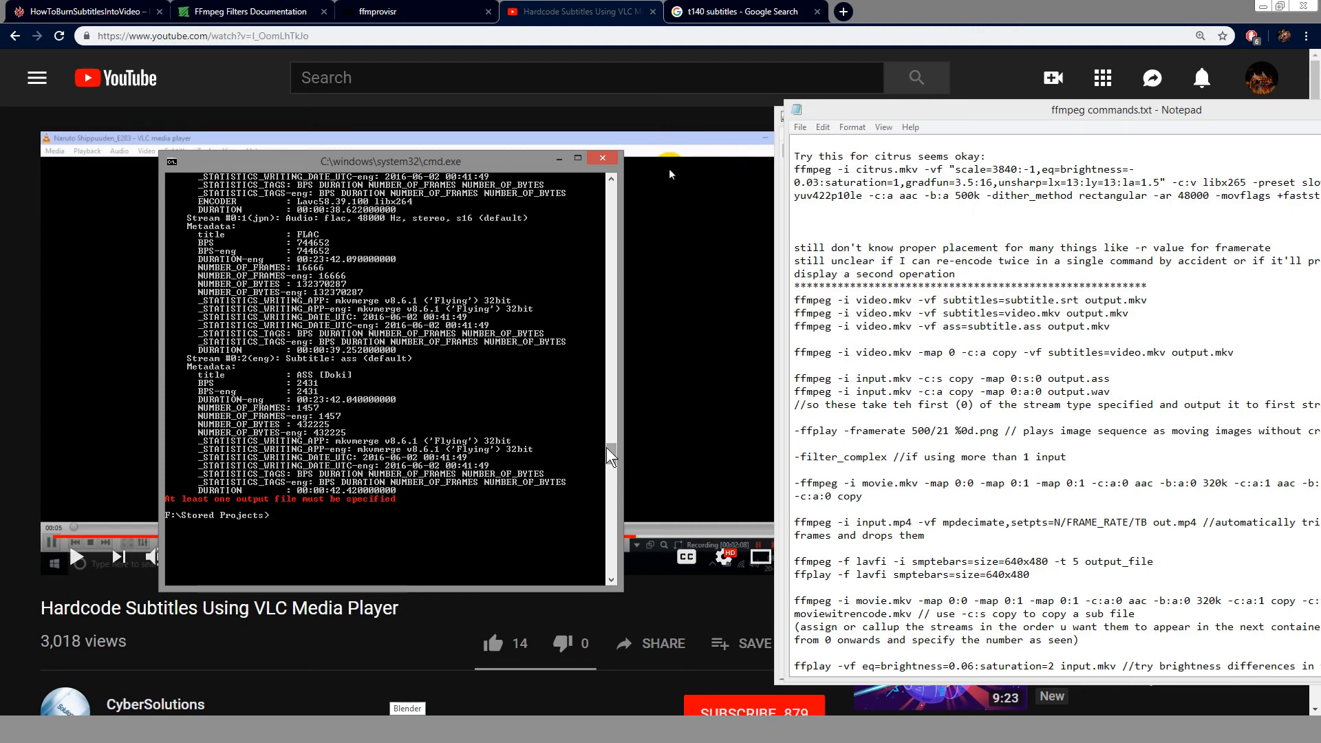
{"action": "mouse_move", "coordinate": [337, 505]}
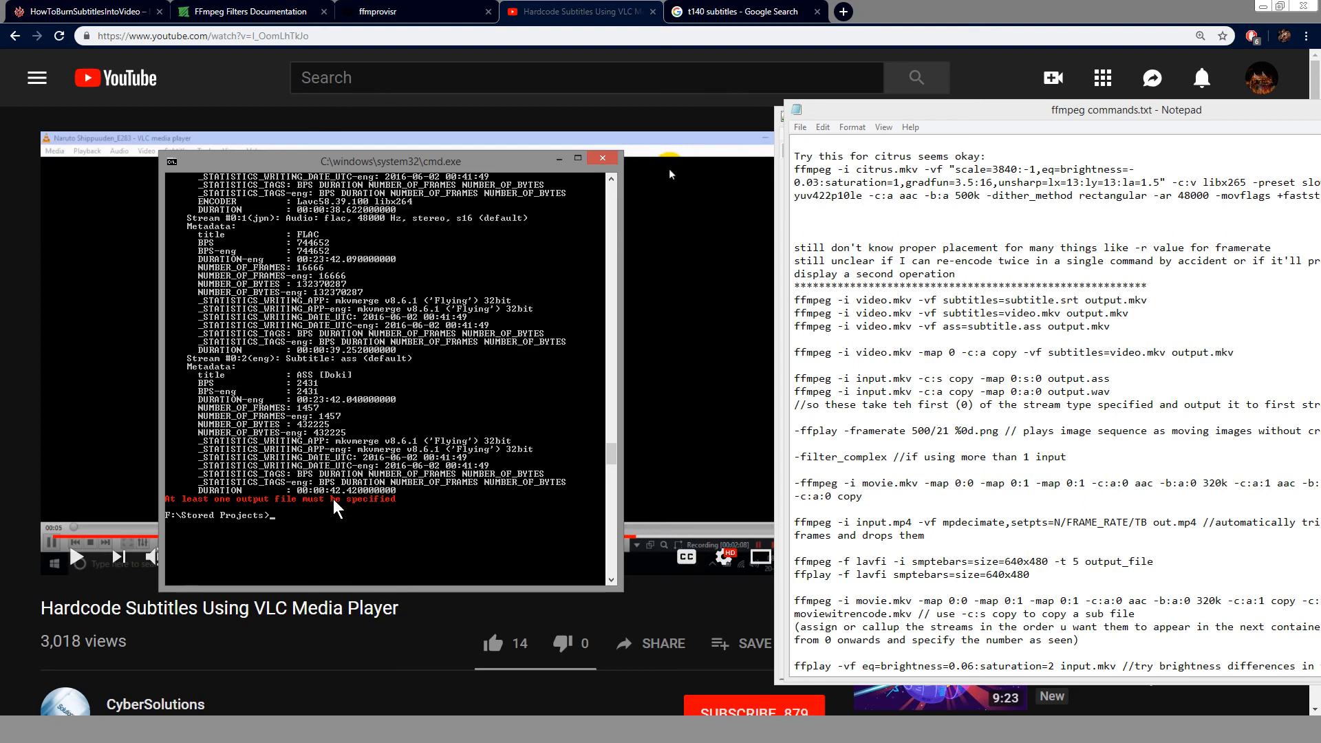